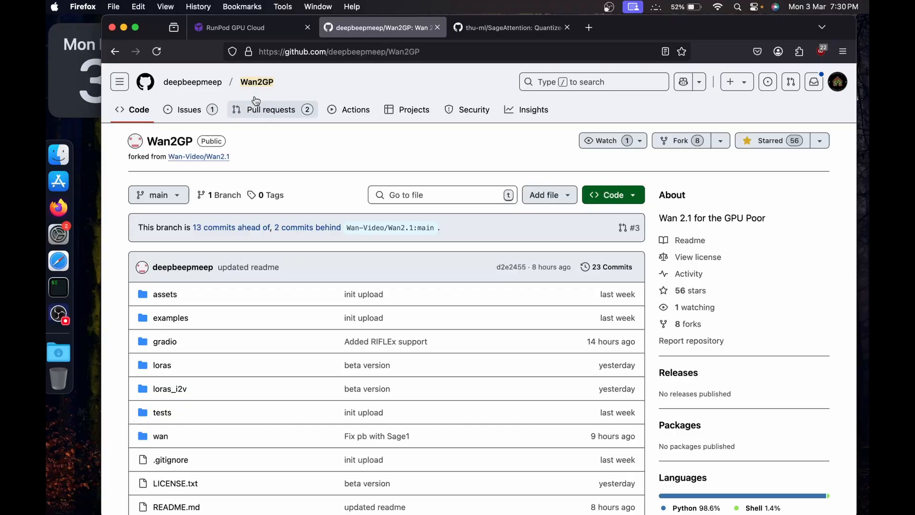
- Review the Wan2GP README's low-end consumer GPU requirements alongside RunPod's GPU list
{"action": "scroll", "scroll_direction": "down", "scroll_amount": 3}
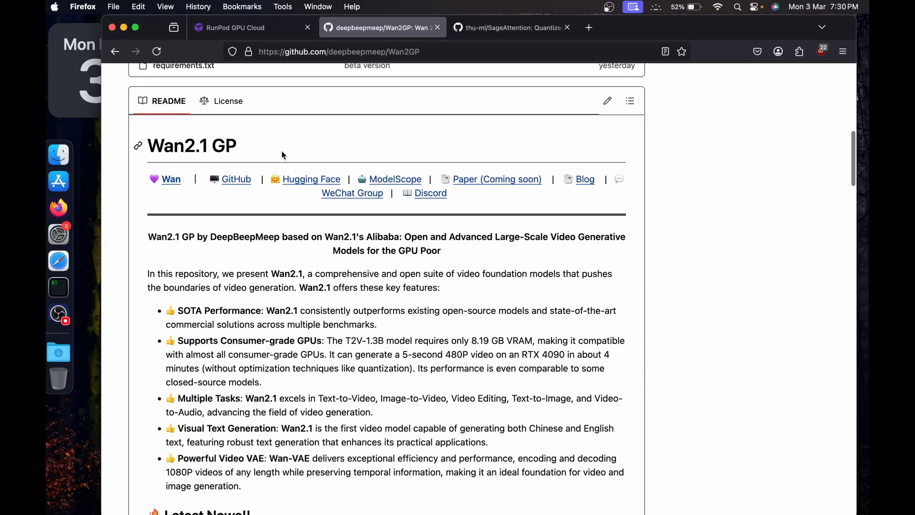
{"action": "scroll", "scroll_direction": "down", "scroll_amount": 3}
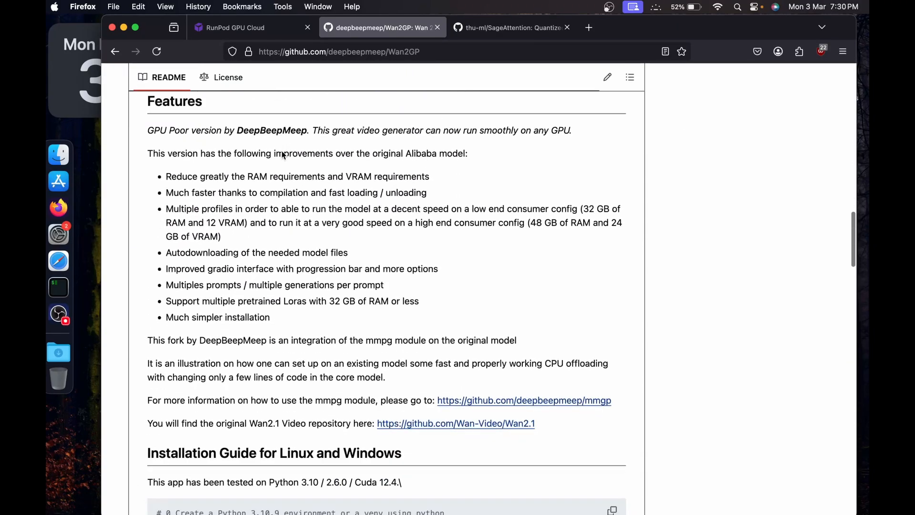
{"action": "scroll", "scroll_direction": "down", "scroll_amount": 3}
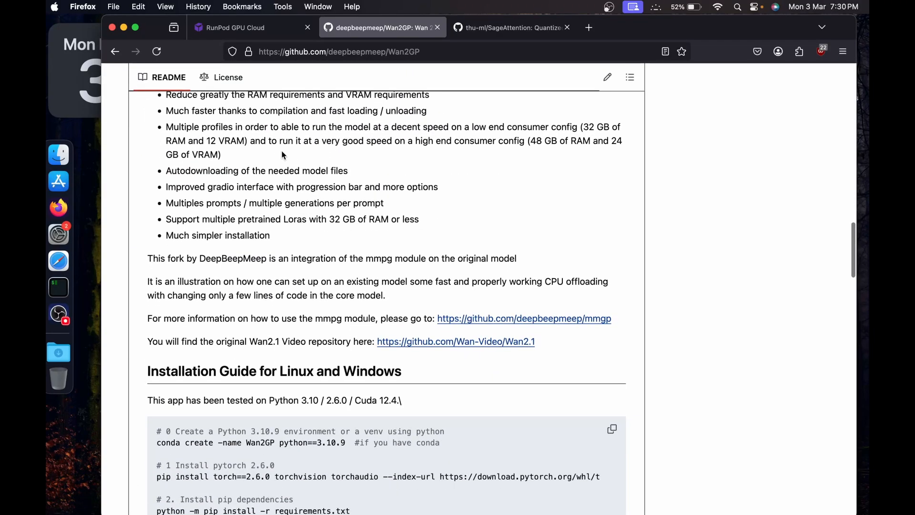
{"action": "scroll", "scroll_direction": "up", "scroll_amount": 3}
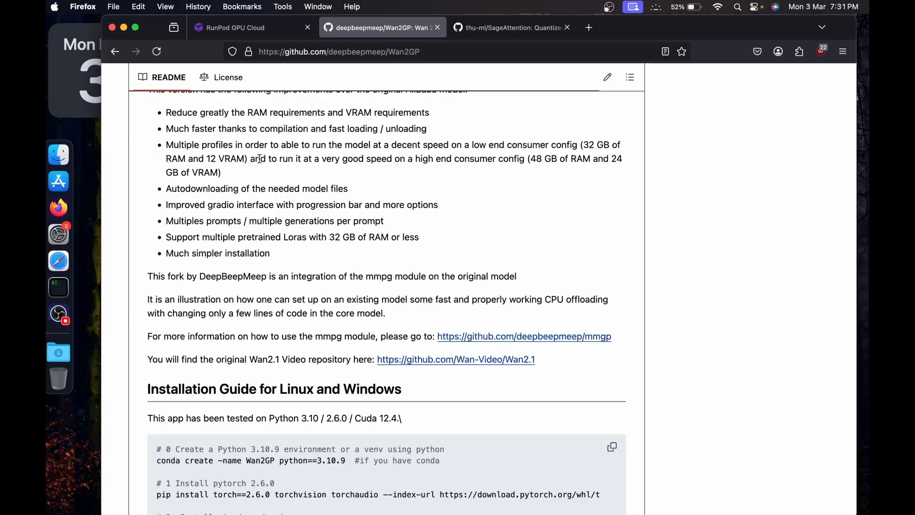
{"action": "scroll", "scroll_direction": "down", "scroll_amount": 3}
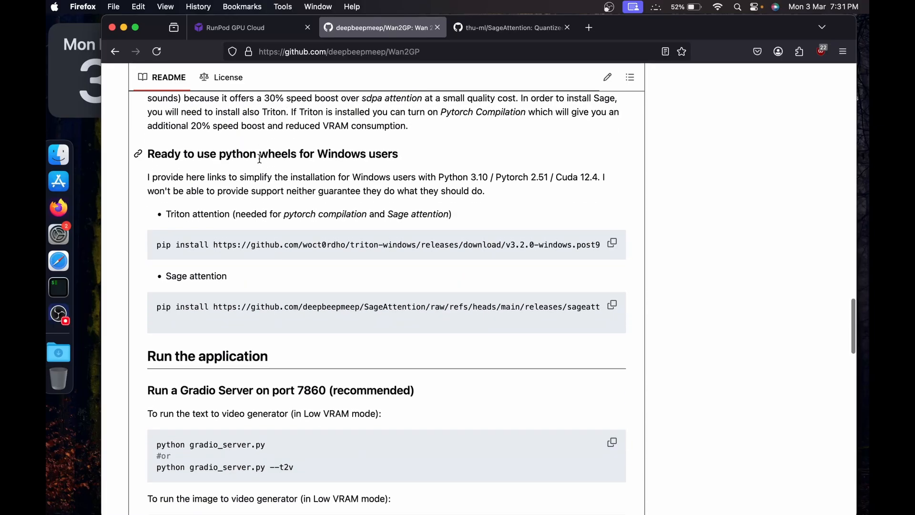
{"action": "left_click", "coordinate": [236, 27]}
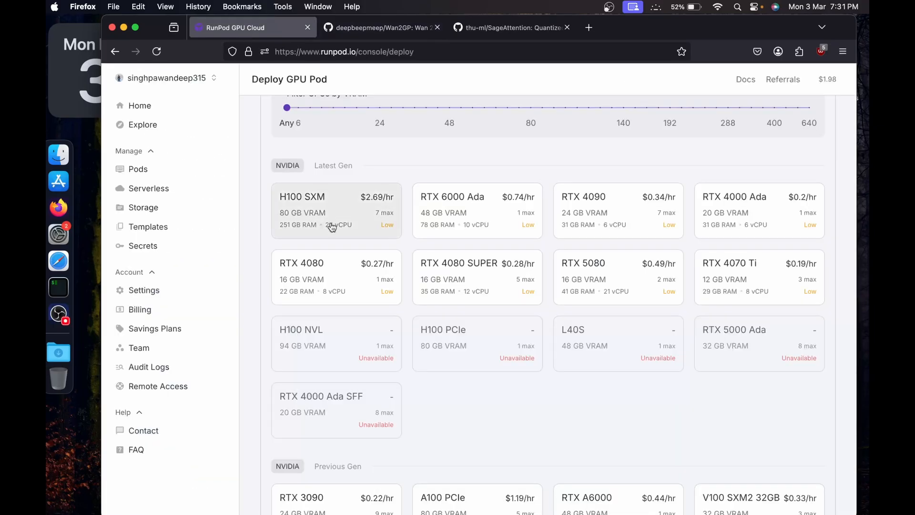
{"action": "scroll", "scroll_direction": "down", "scroll_amount": 3}
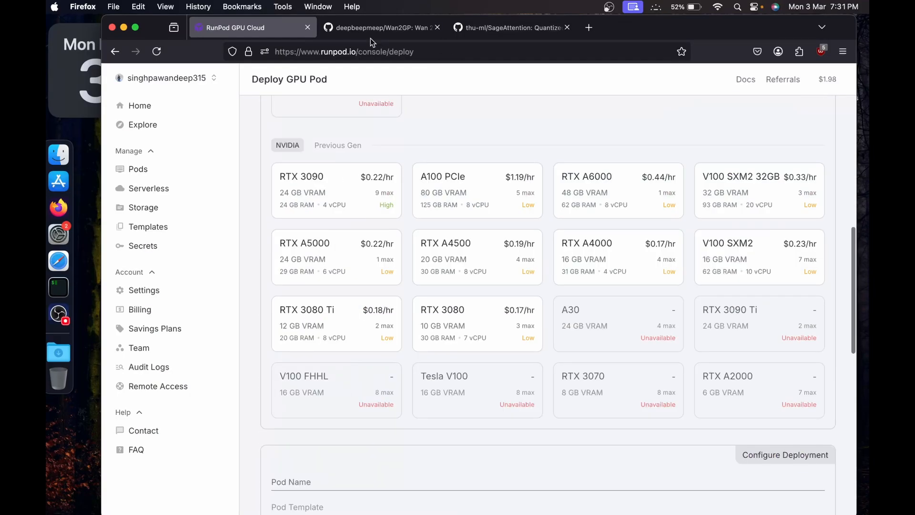
{"action": "left_click", "coordinate": [382, 28]}
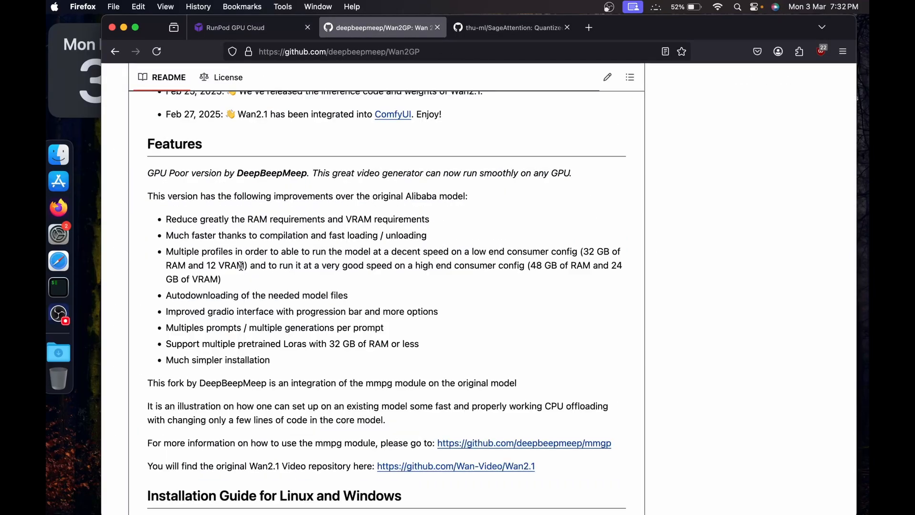
{"action": "double_click", "coordinate": [225, 265]}
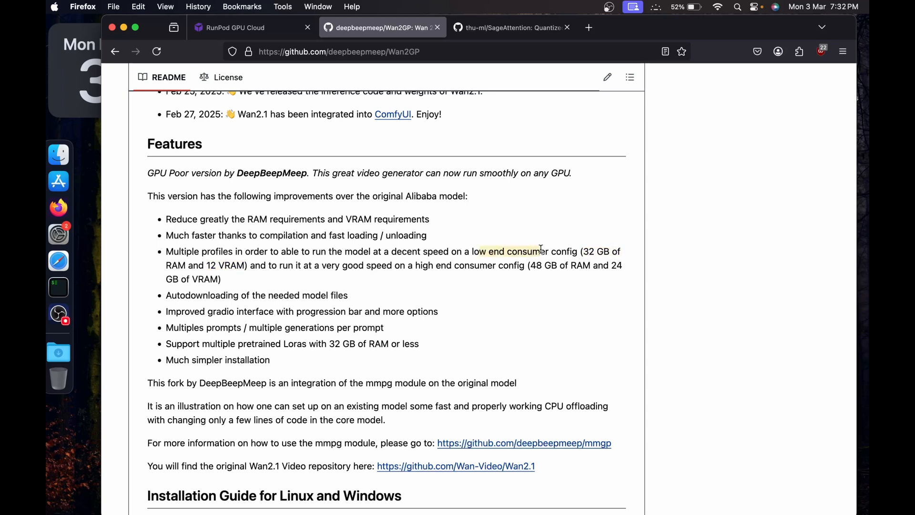
{"action": "scroll", "scroll_direction": "down", "scroll_amount": 3}
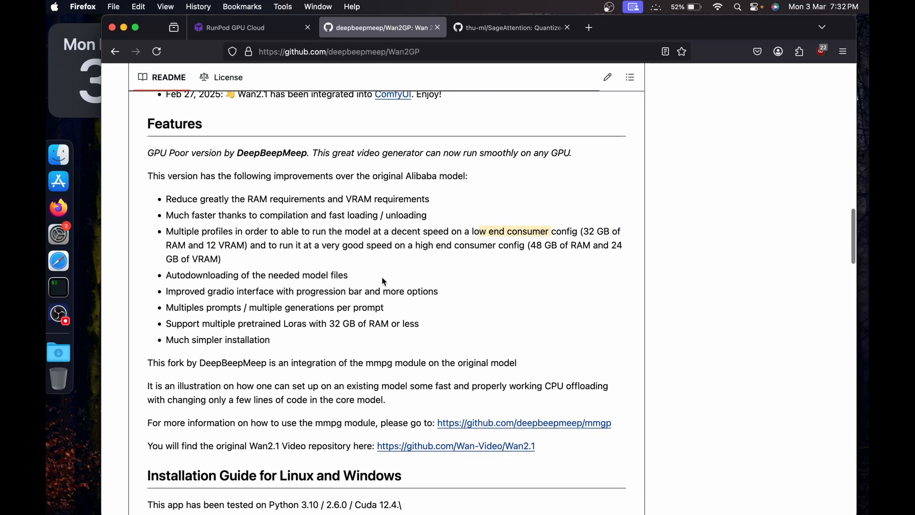
{"action": "scroll", "scroll_direction": "up", "scroll_amount": 3}
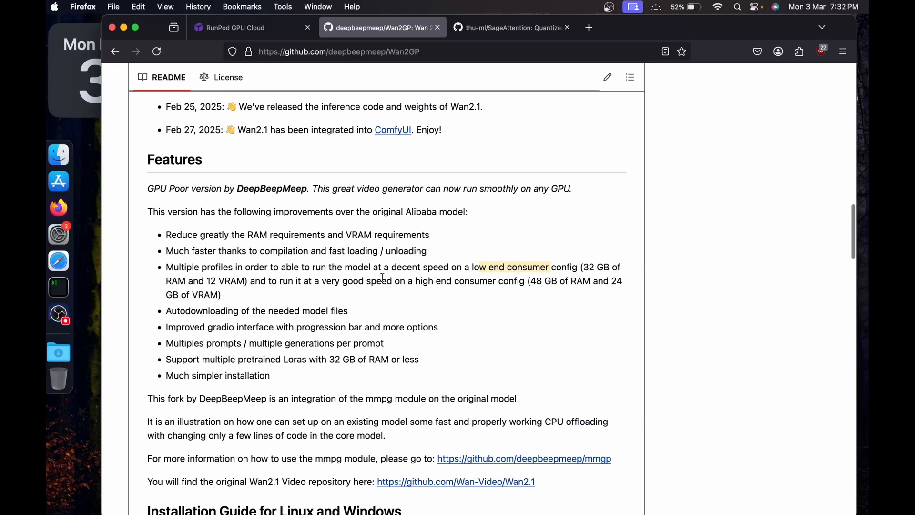
{"action": "scroll", "scroll_direction": "down", "scroll_amount": 3}
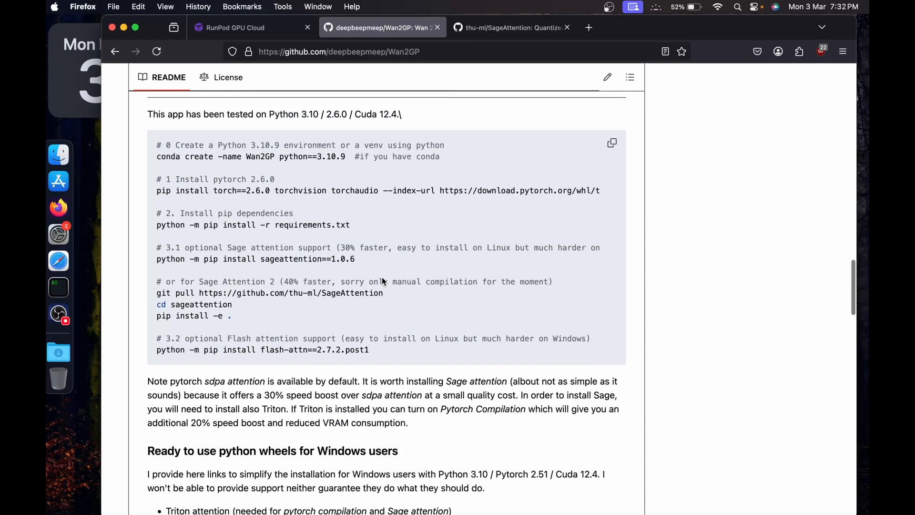
{"action": "scroll", "scroll_direction": "up", "scroll_amount": 3}
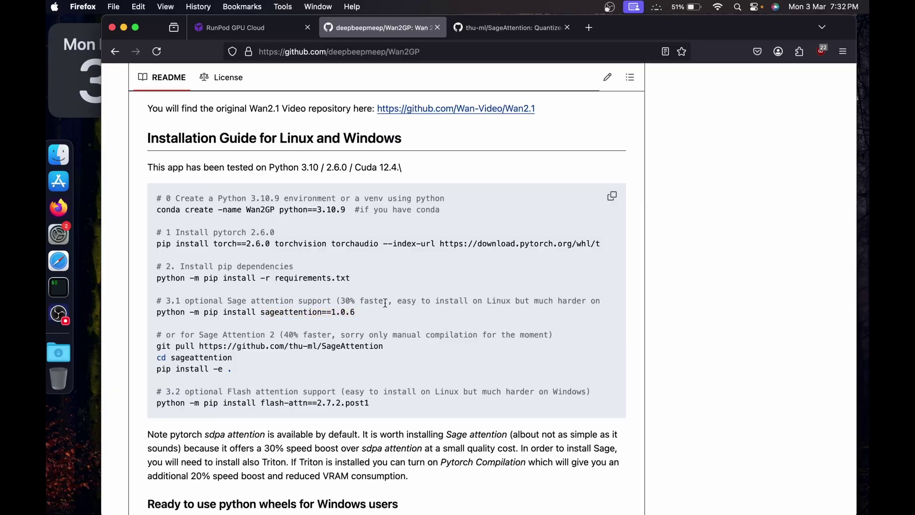
{"action": "scroll", "scroll_direction": "right", "scroll_amount": 3}
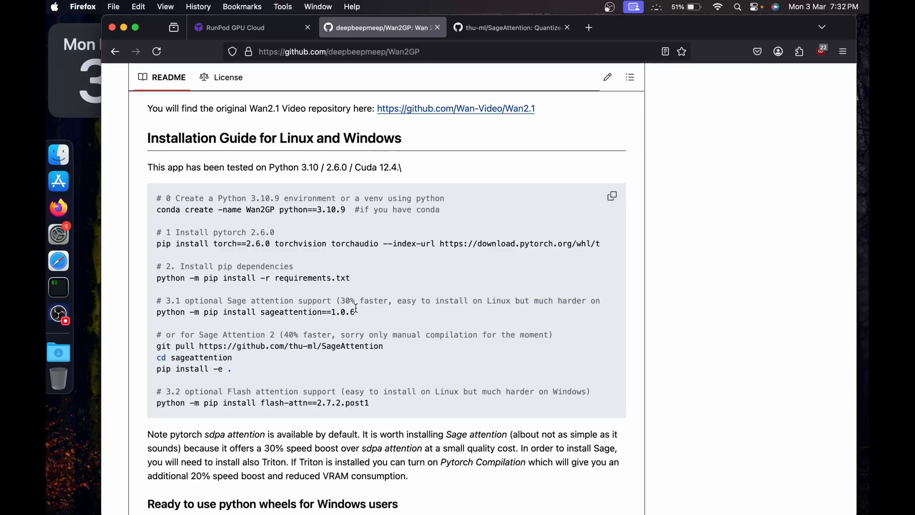
{"action": "scroll", "scroll_direction": "down", "scroll_amount": 3}
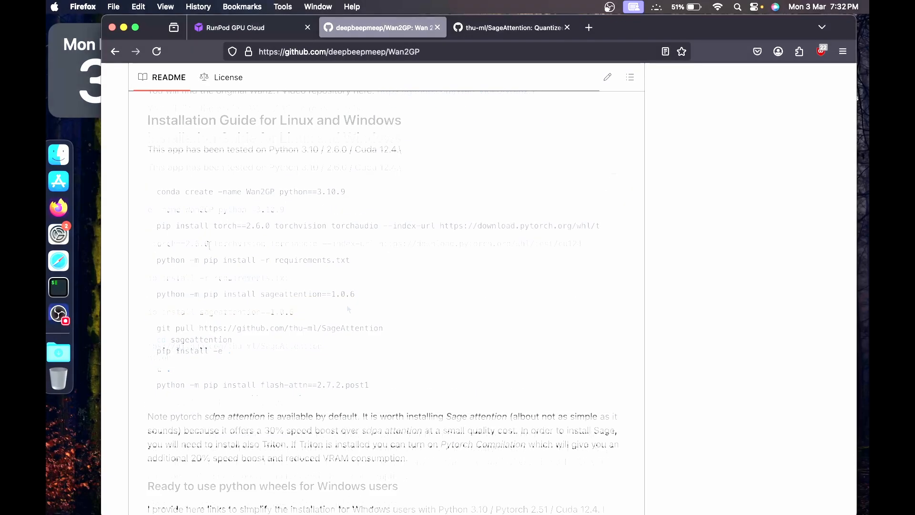
{"action": "left_click", "coordinate": [235, 27]}
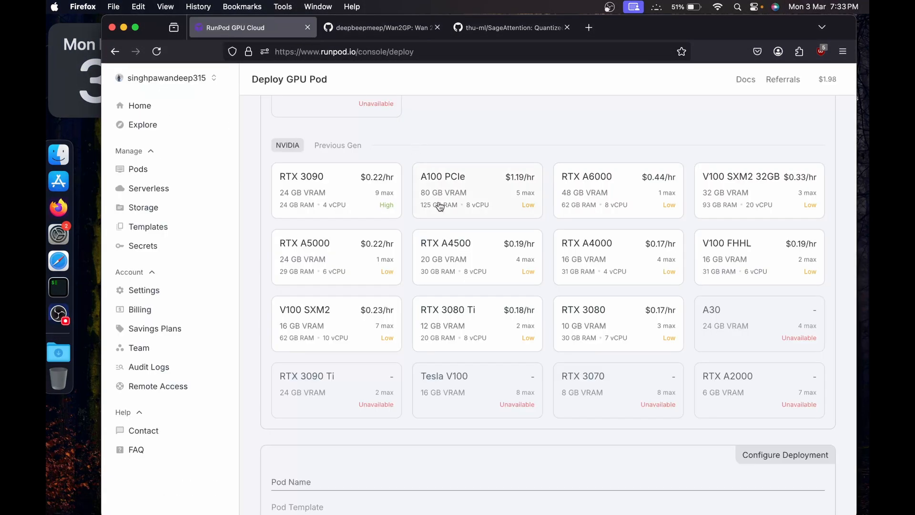
{"action": "mouse_move", "coordinate": [582, 256]}
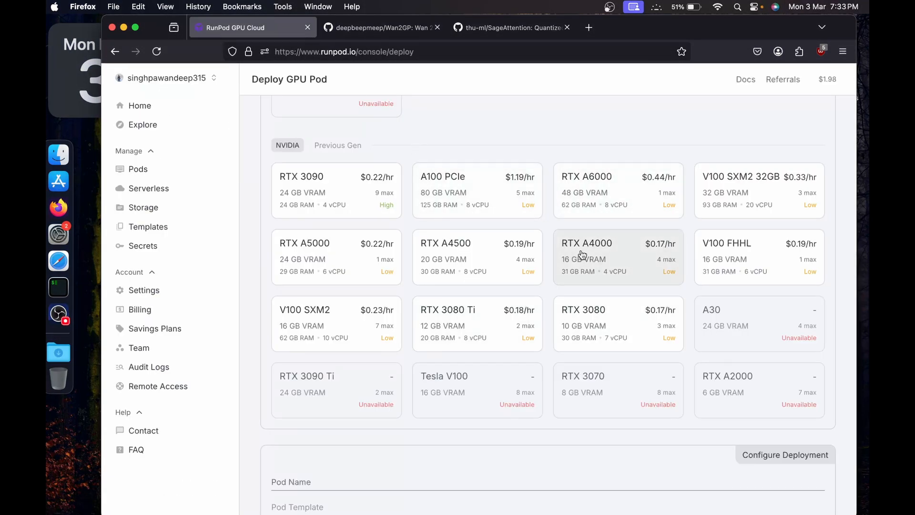
{"action": "mouse_move", "coordinate": [582, 270]}
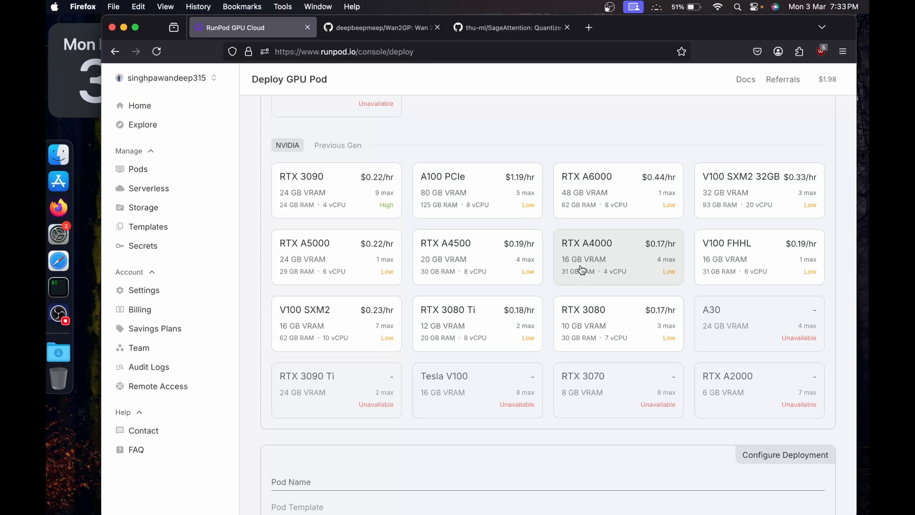
{"action": "mouse_move", "coordinate": [587, 279]}
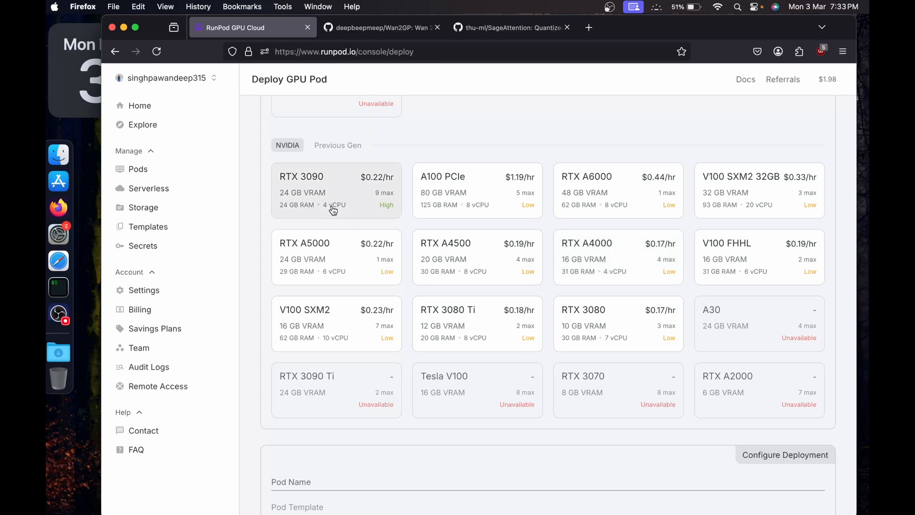
{"action": "mouse_move", "coordinate": [605, 260]}
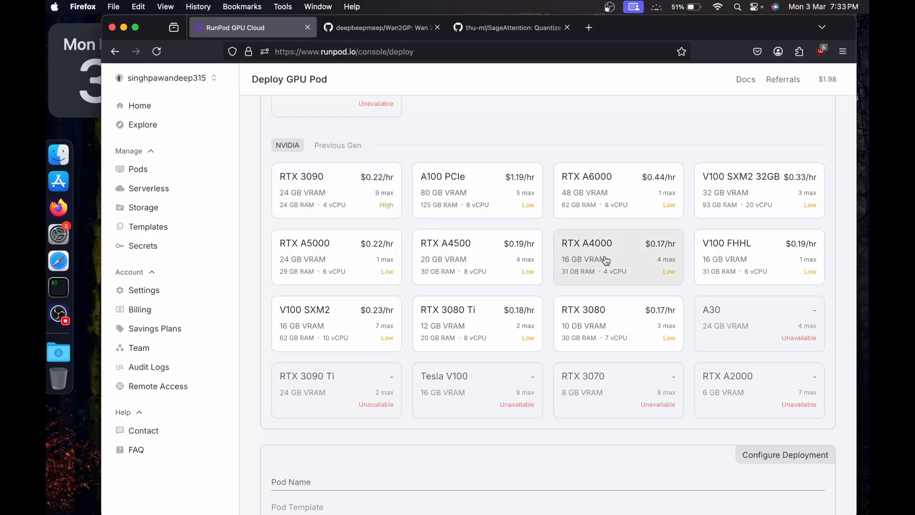
{"action": "mouse_move", "coordinate": [638, 272]}
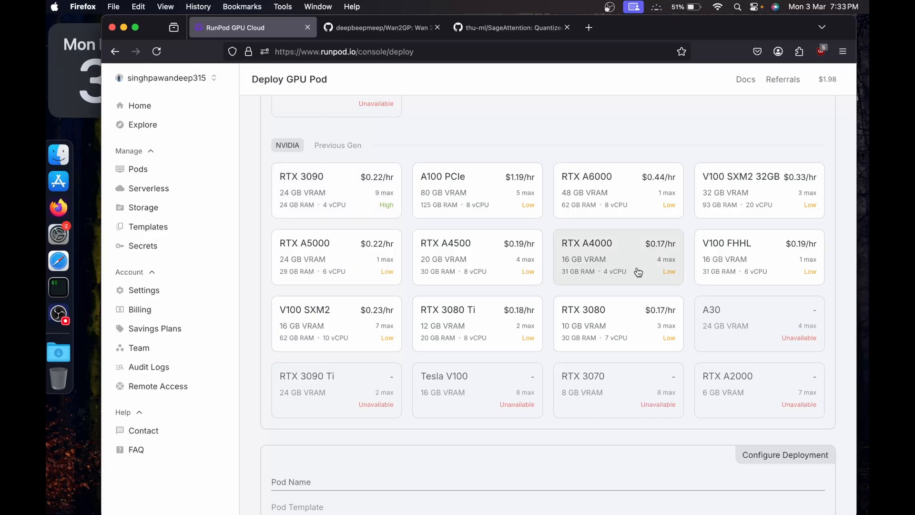
- Choose the RTX A4000 (16 GB VRAM, $0.17/hr) and move down to Configure Deployment
{"action": "left_click", "coordinate": [618, 257]}
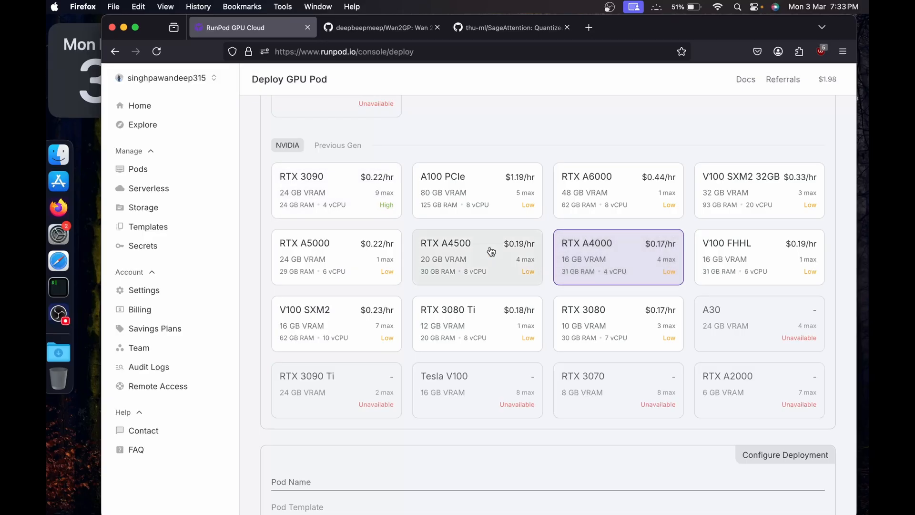
{"action": "scroll", "scroll_direction": "down", "scroll_amount": 3}
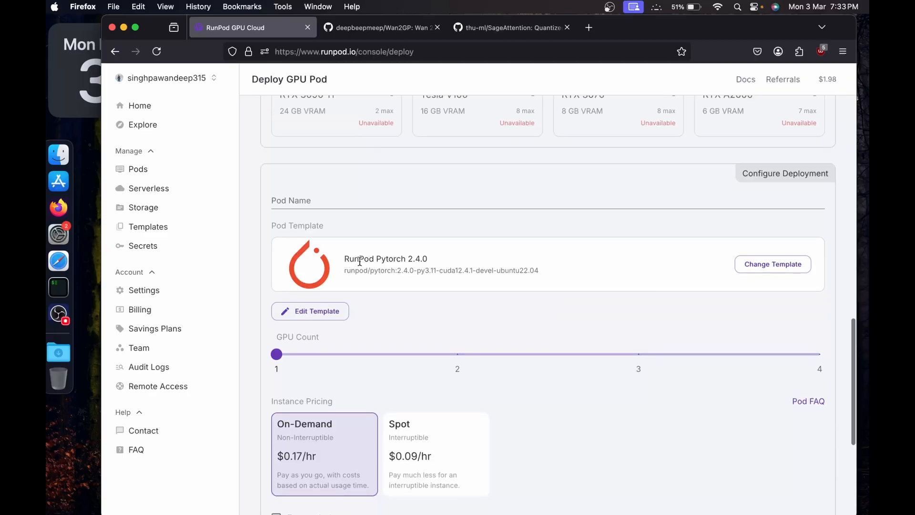
{"action": "mouse_move", "coordinate": [490, 284]}
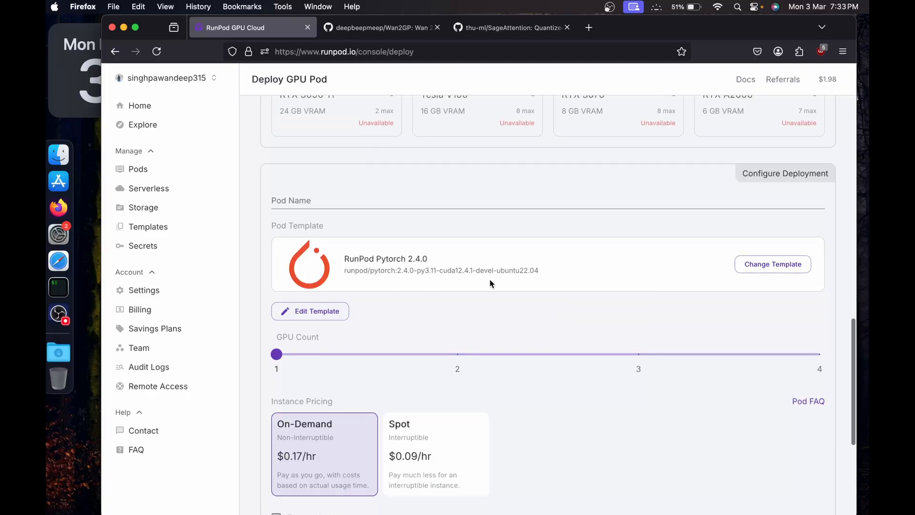
{"action": "scroll", "scroll_direction": "down", "scroll_amount": 3}
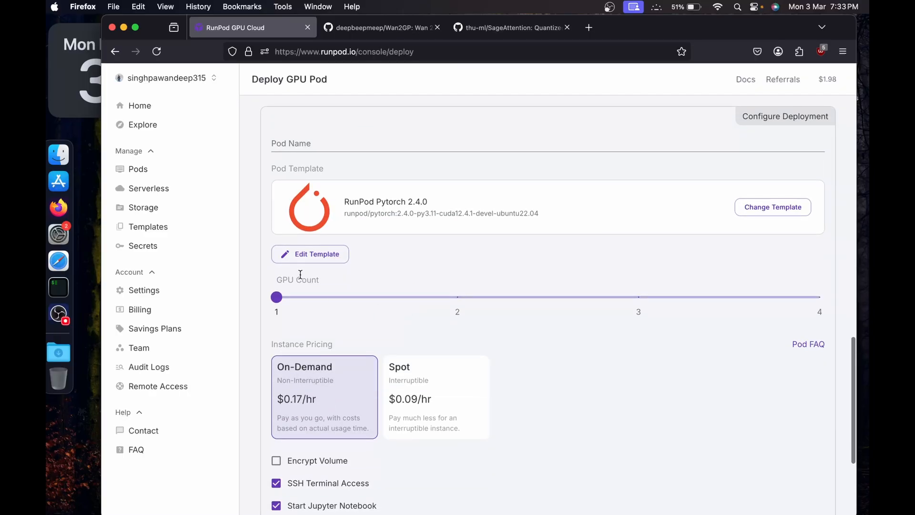
- Set the pod template to RunPod Pytorch 2.4.0 from the Official templates, after briefly trying Pytorch 2.1
{"action": "left_click", "coordinate": [310, 254]}
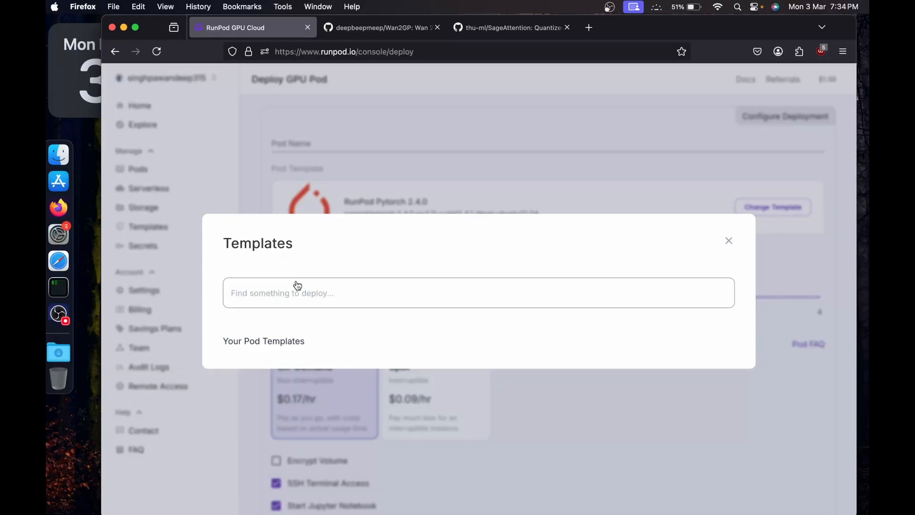
{"action": "left_click", "coordinate": [729, 240]}
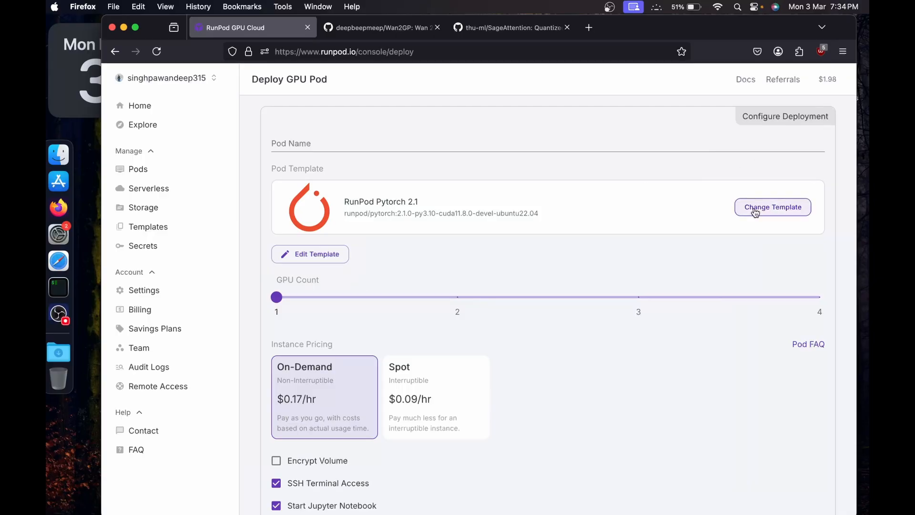
{"action": "mouse_move", "coordinate": [735, 211]}
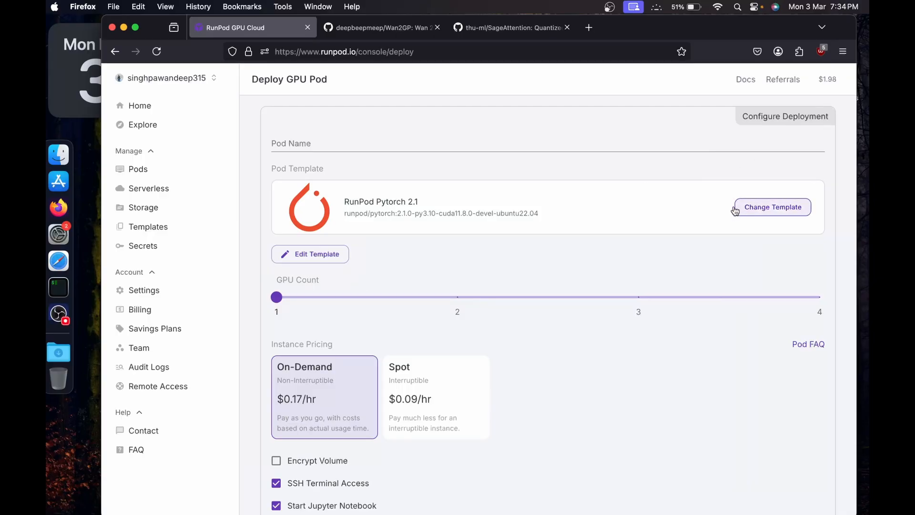
{"action": "left_click", "coordinate": [772, 207]}
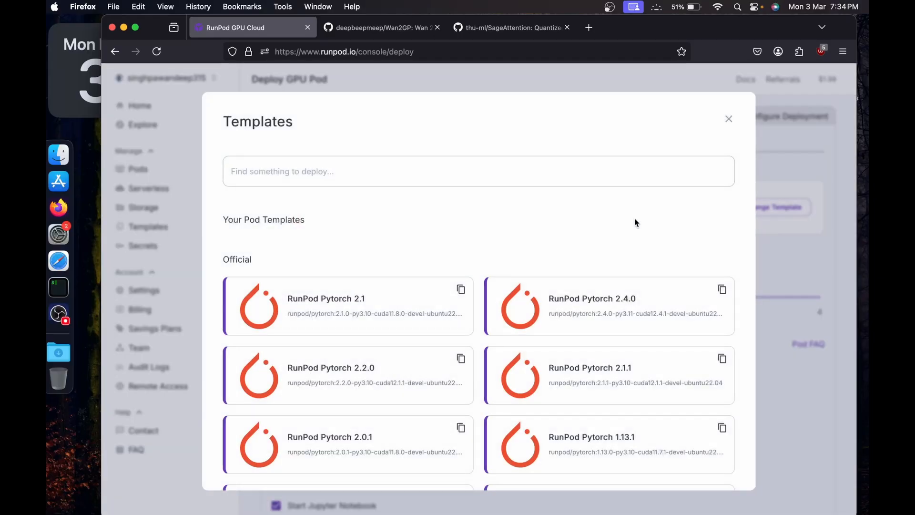
{"action": "left_click", "coordinate": [593, 299]}
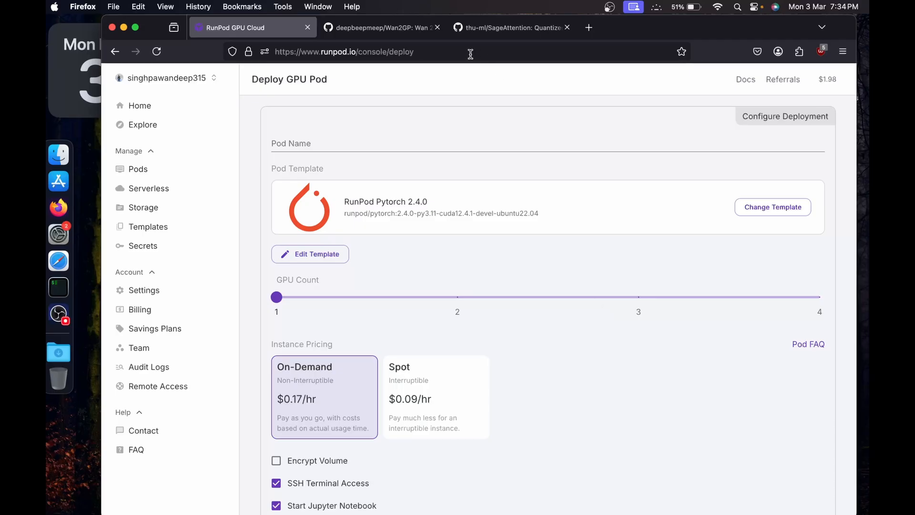
{"action": "left_click", "coordinate": [407, 143]}
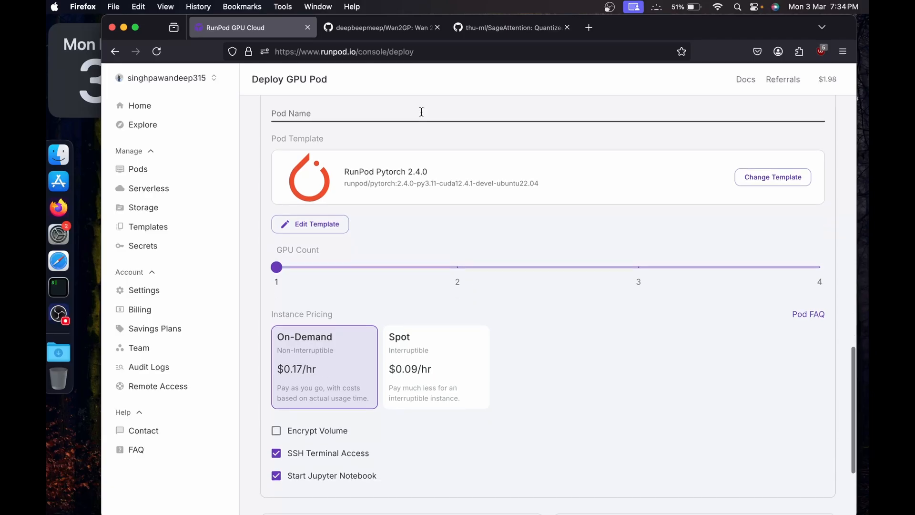
{"action": "mouse_move", "coordinate": [309, 224]}
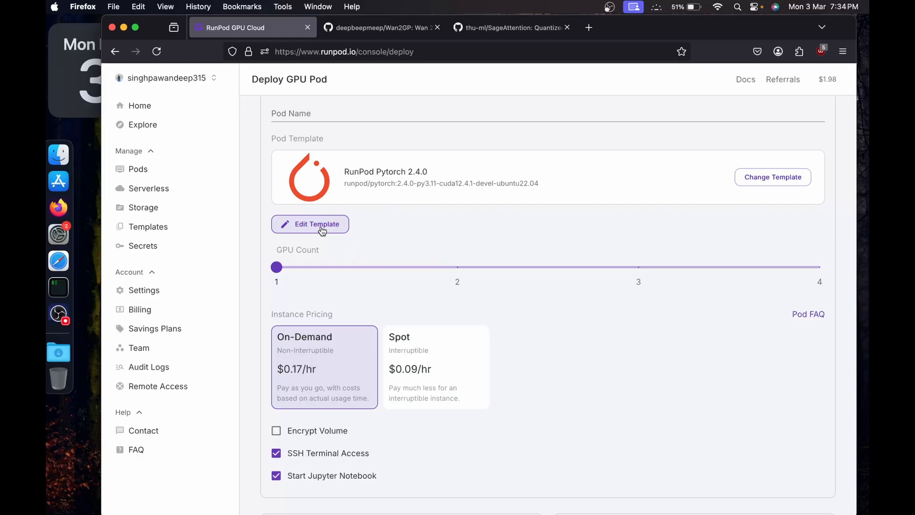
- Override the template to expose HTTP ports 8888 and 7860 with a 60 GB volume disk
{"action": "left_click", "coordinate": [310, 224]}
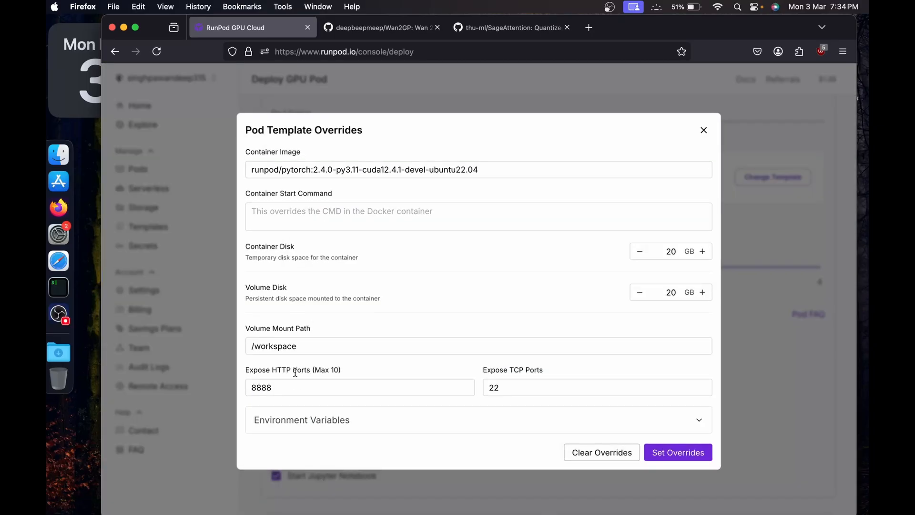
{"action": "type", "text": ","}
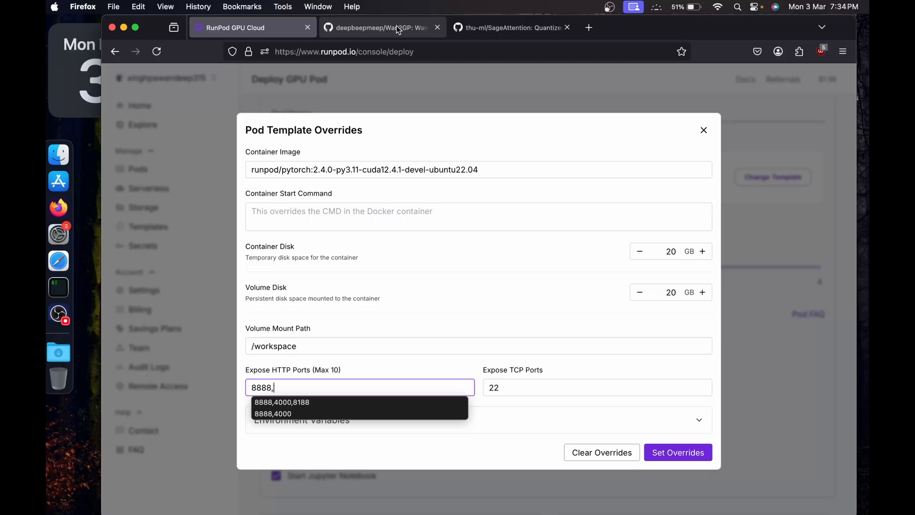
{"action": "left_click", "coordinate": [379, 28]}
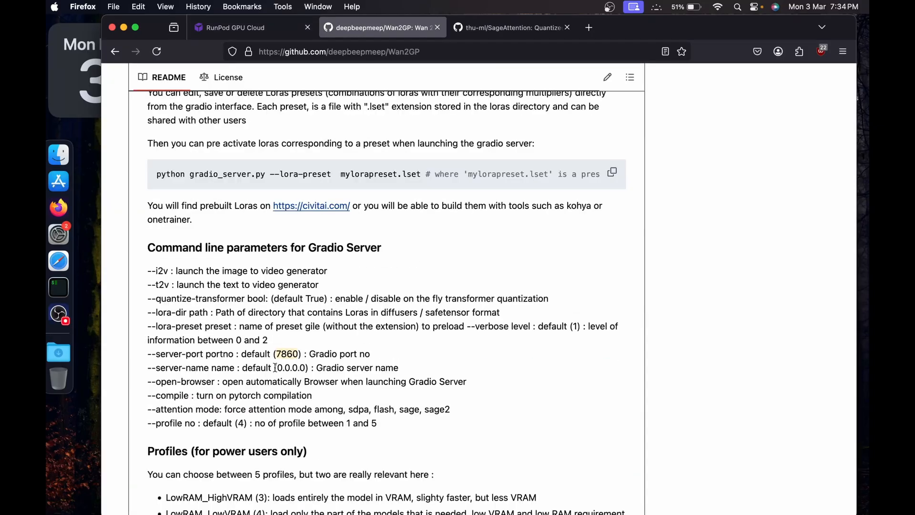
{"action": "mouse_move", "coordinate": [246, 27]}
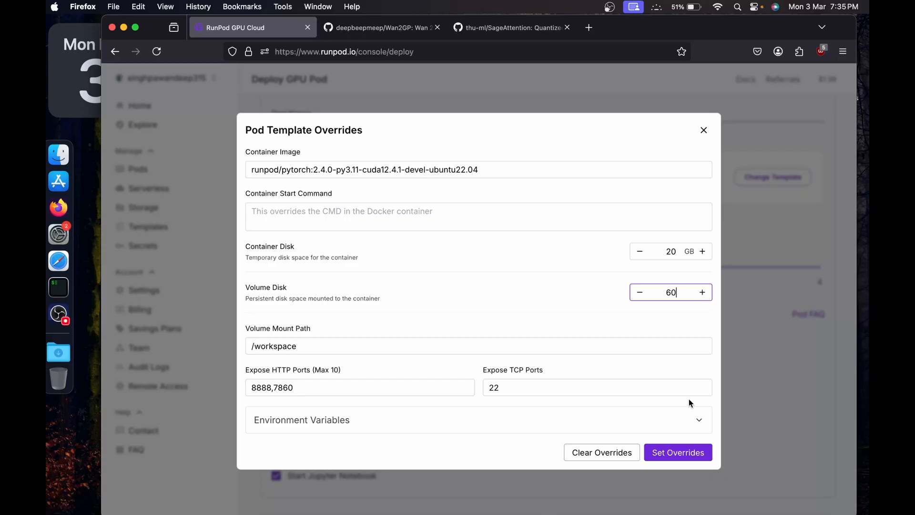
{"action": "left_click", "coordinate": [678, 452]}
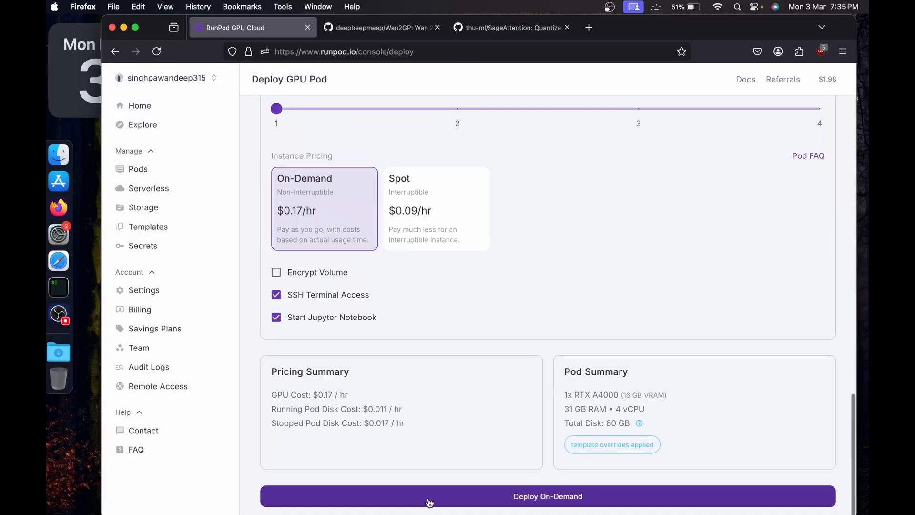
- Deploy the pod on demand and bring up Connect options for the running Pytorch 2.4.0 pod
{"action": "left_click", "coordinate": [548, 495]}
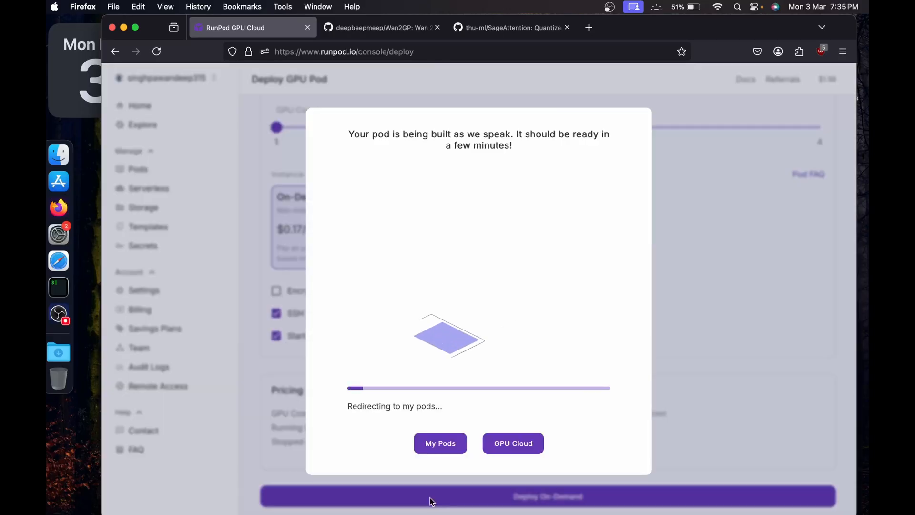
{"action": "left_click", "coordinate": [441, 444]}
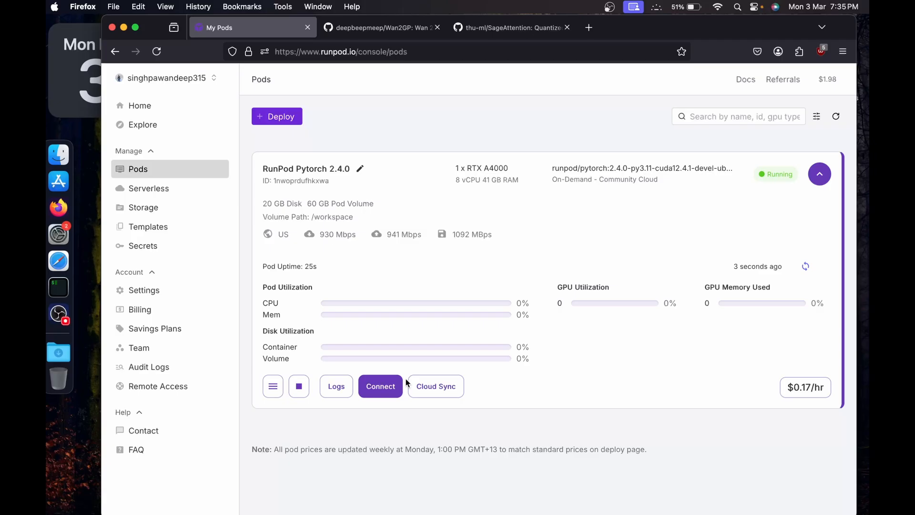
{"action": "mouse_move", "coordinate": [381, 386]}
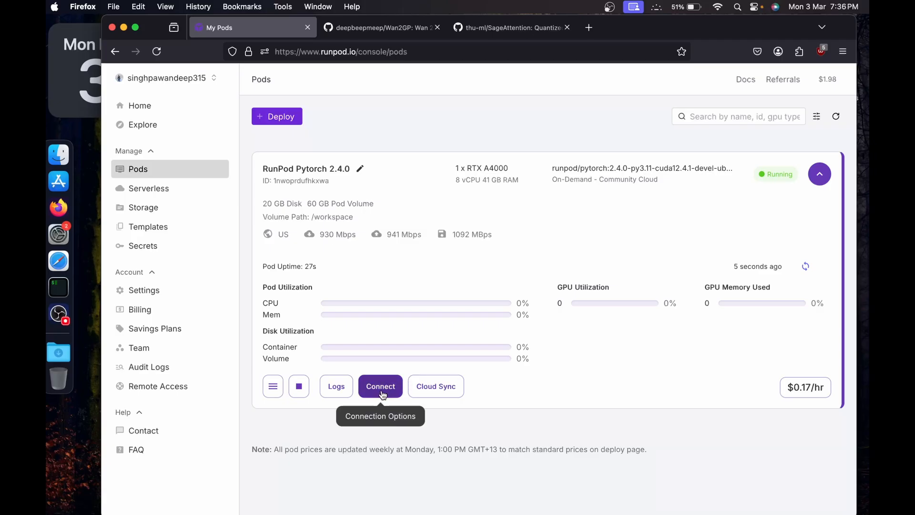
{"action": "left_click", "coordinate": [380, 386]}
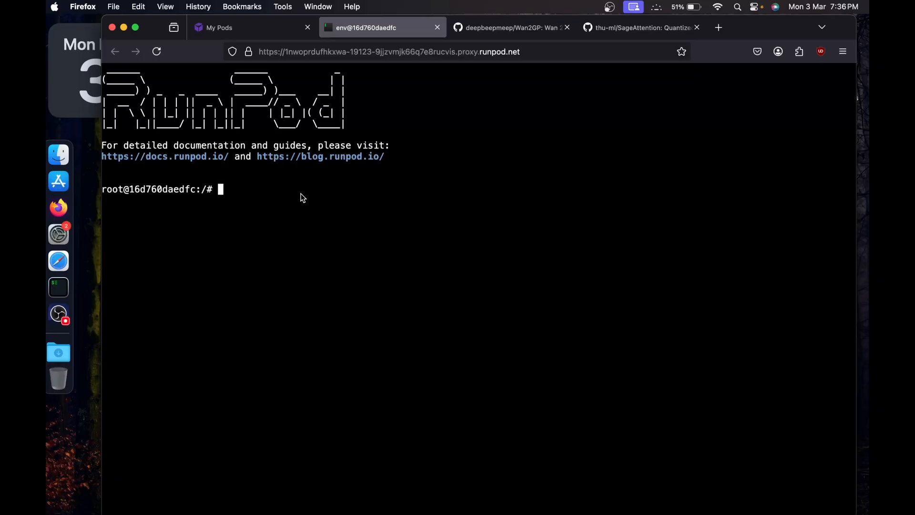
- Start the web terminal and locate the pip install torch==2.6.0 line in the Wan2GP installation guide
{"action": "type", "text": "c"}
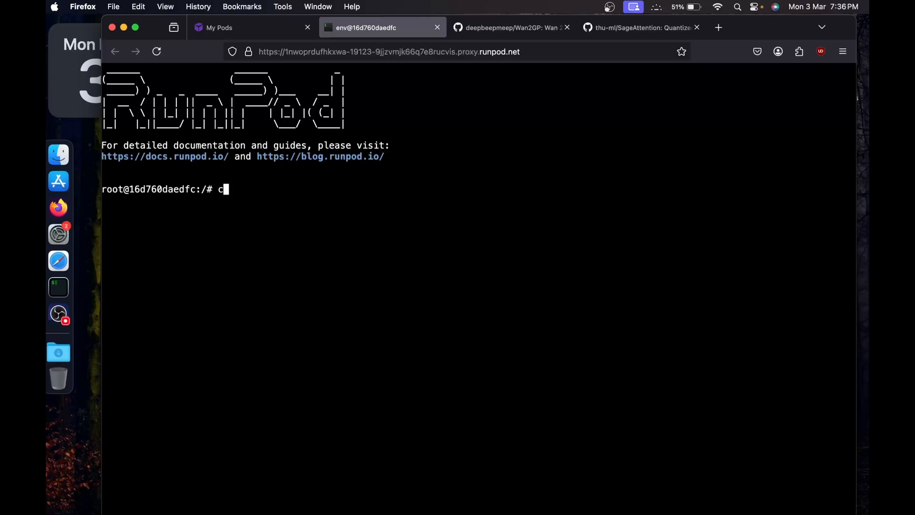
{"action": "left_click", "coordinate": [511, 27]}
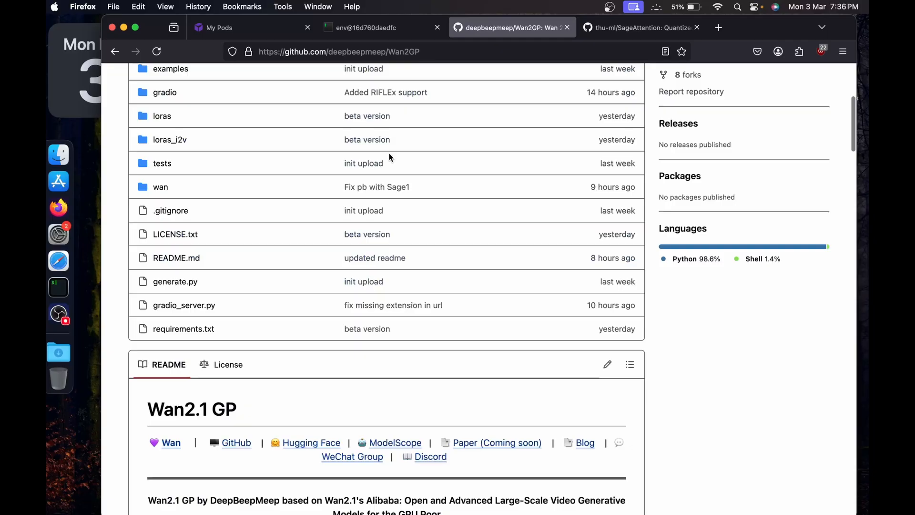
{"action": "scroll", "scroll_direction": "down", "scroll_amount": 3}
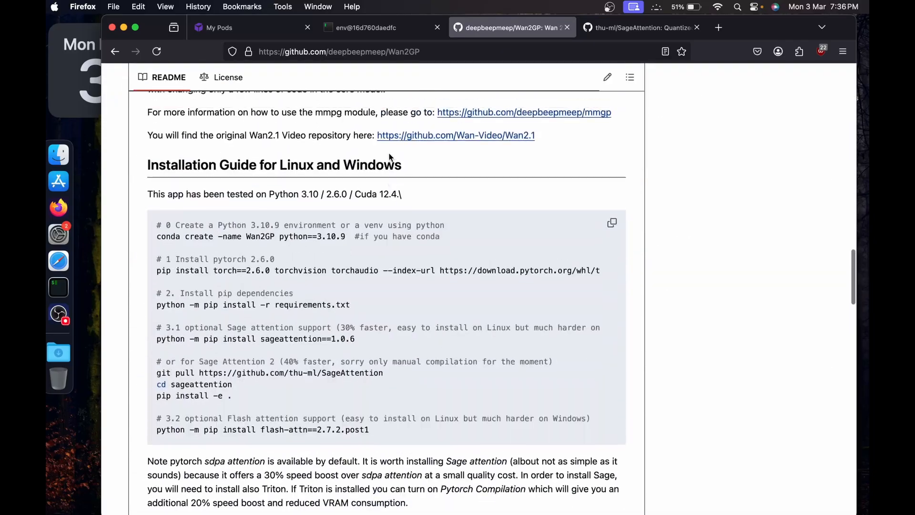
{"action": "scroll", "scroll_direction": "up", "scroll_amount": 3}
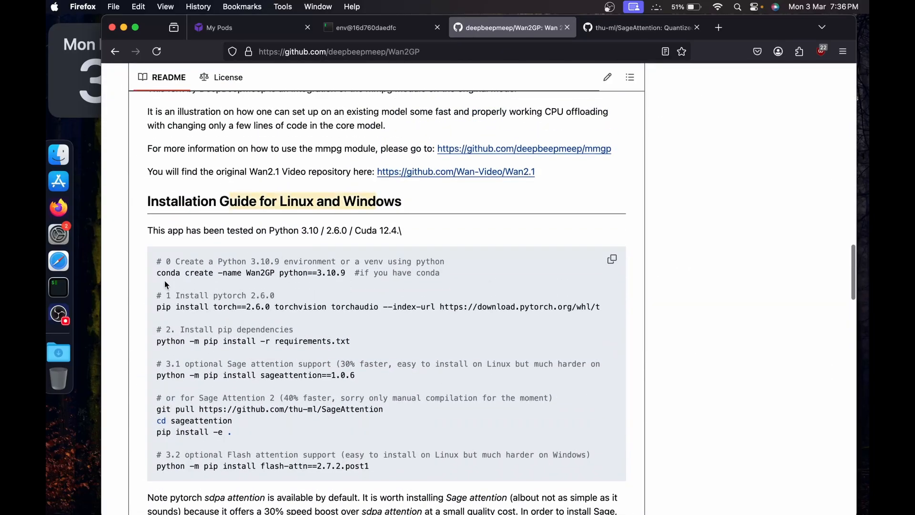
{"action": "scroll", "scroll_direction": "down", "scroll_amount": 3}
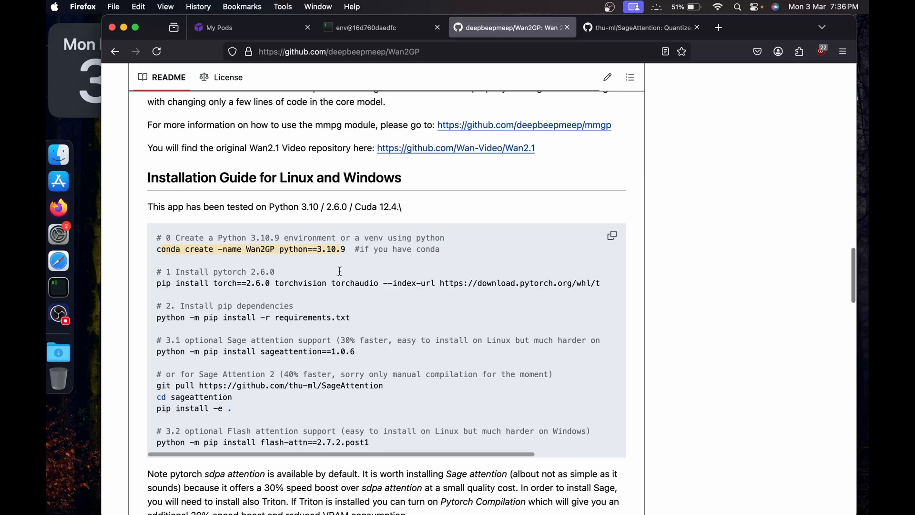
{"action": "scroll", "scroll_direction": "down", "scroll_amount": 3}
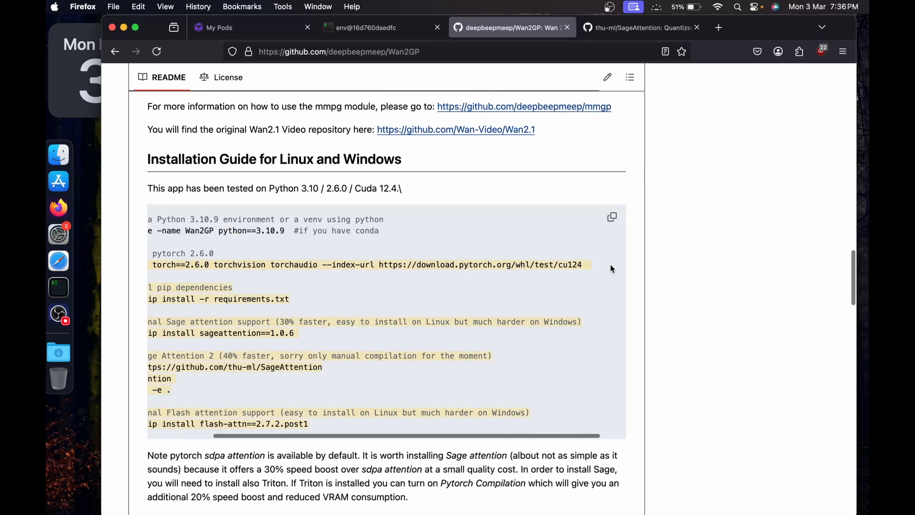
{"action": "scroll", "scroll_direction": "left", "scroll_amount": 3}
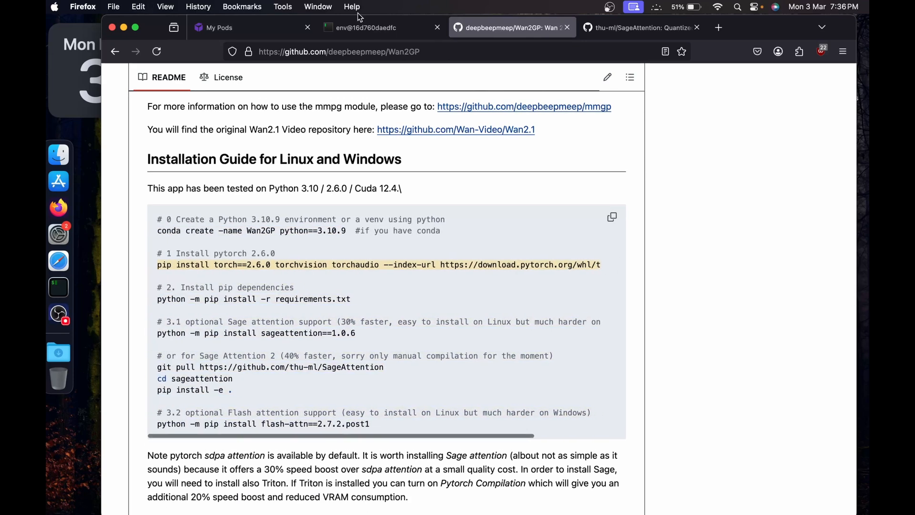
- Run pip install torch==2.6.0 with torchvision and torchaudio in the pod terminal and let it finish
{"action": "left_click", "coordinate": [365, 27]}
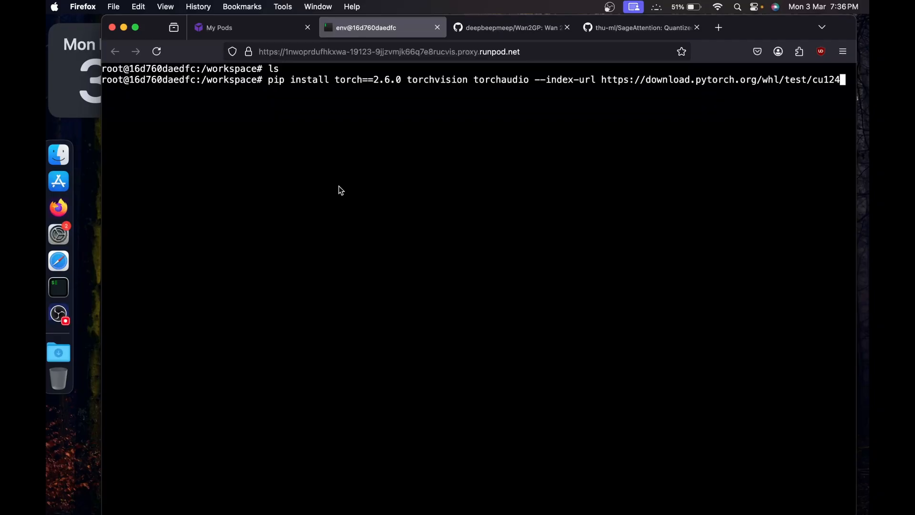
{"action": "key", "text": "Return"}
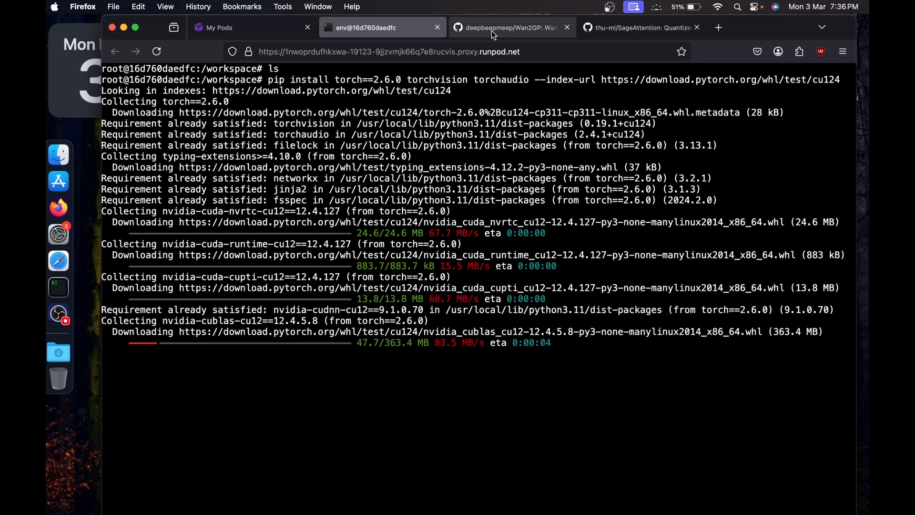
{"action": "left_click", "coordinate": [511, 28]}
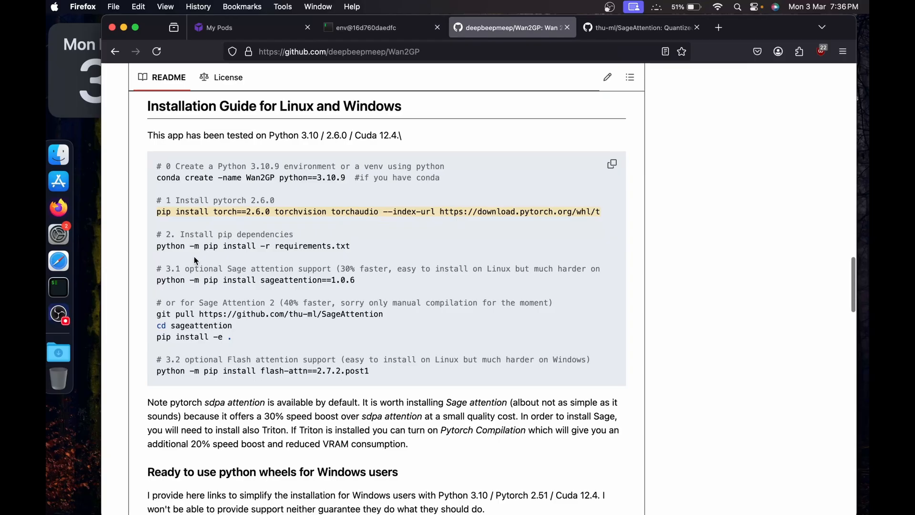
{"action": "scroll", "scroll_direction": "up", "scroll_amount": 3}
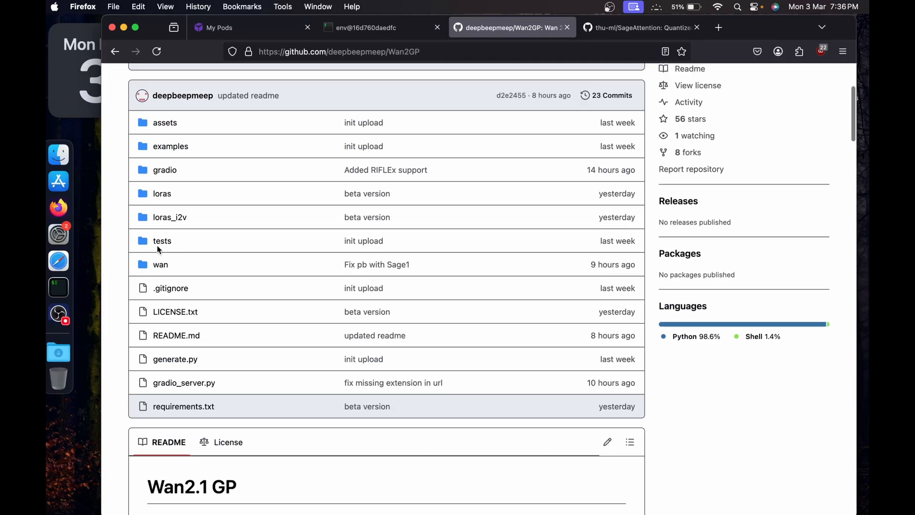
{"action": "left_click", "coordinate": [610, 195]}
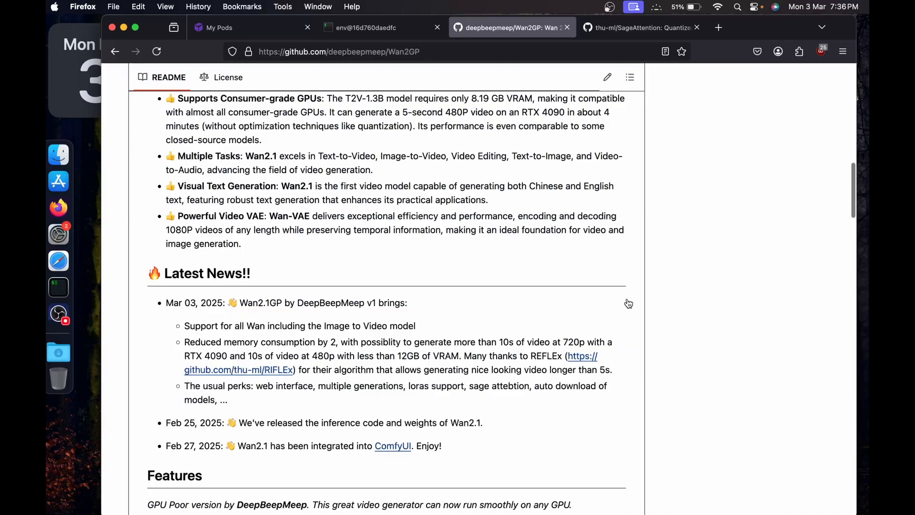
{"action": "left_click", "coordinate": [374, 27]}
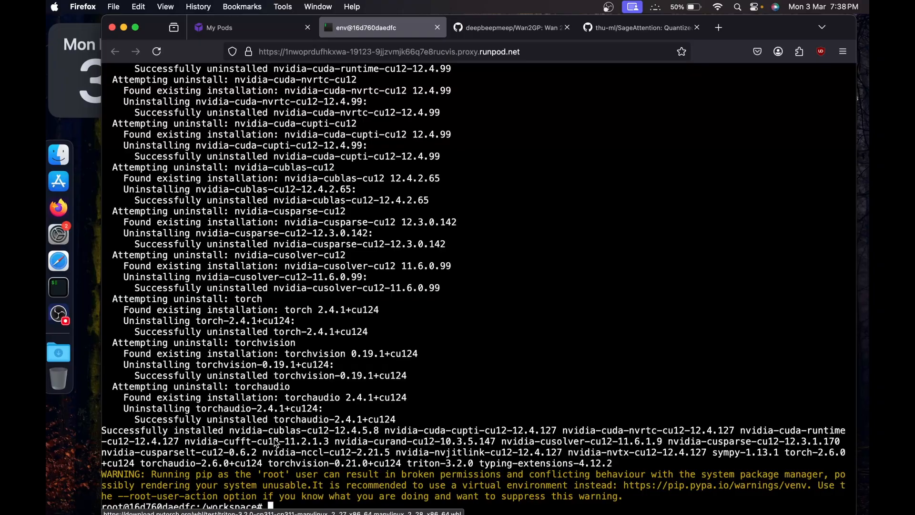
{"action": "left_click", "coordinate": [511, 28]}
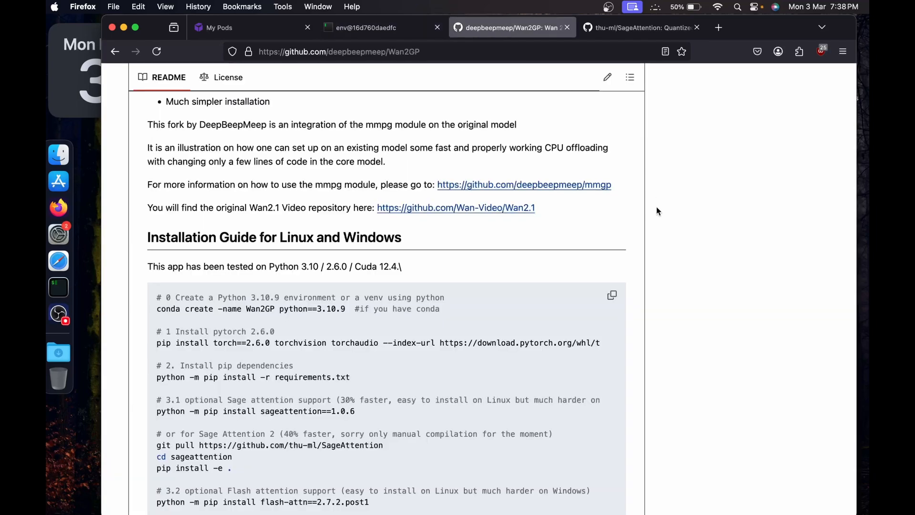
- Git clone the Wan2GP repository into the pod workspace using the HTTPS URL and clear the output
{"action": "left_click", "coordinate": [609, 195]}
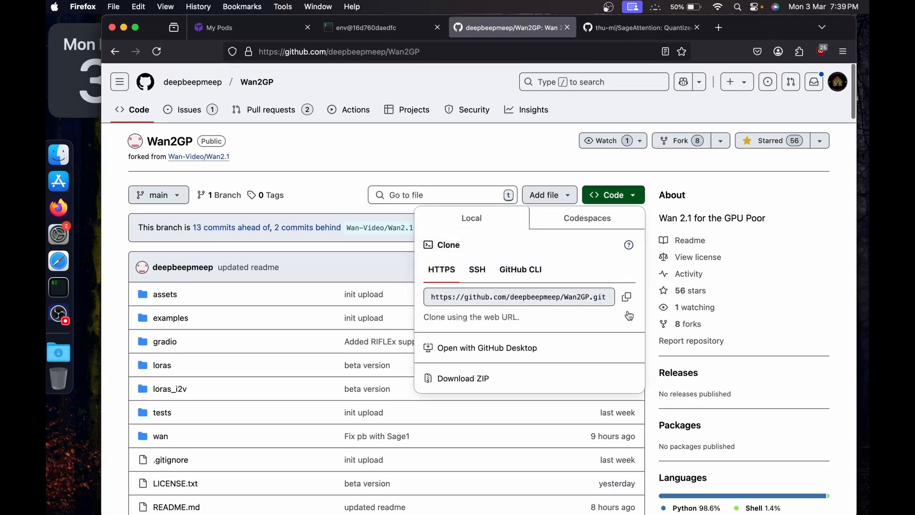
{"action": "left_click", "coordinate": [381, 27]}
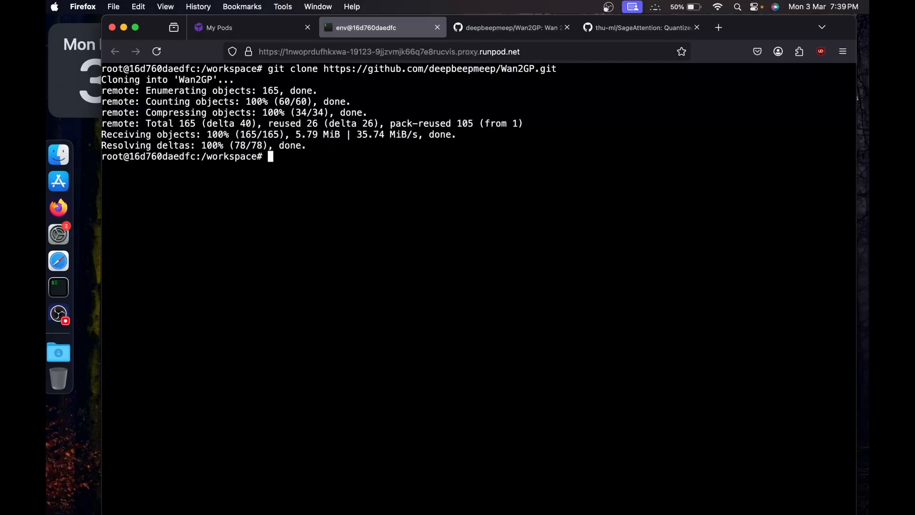
{"action": "key", "text": "Return"}
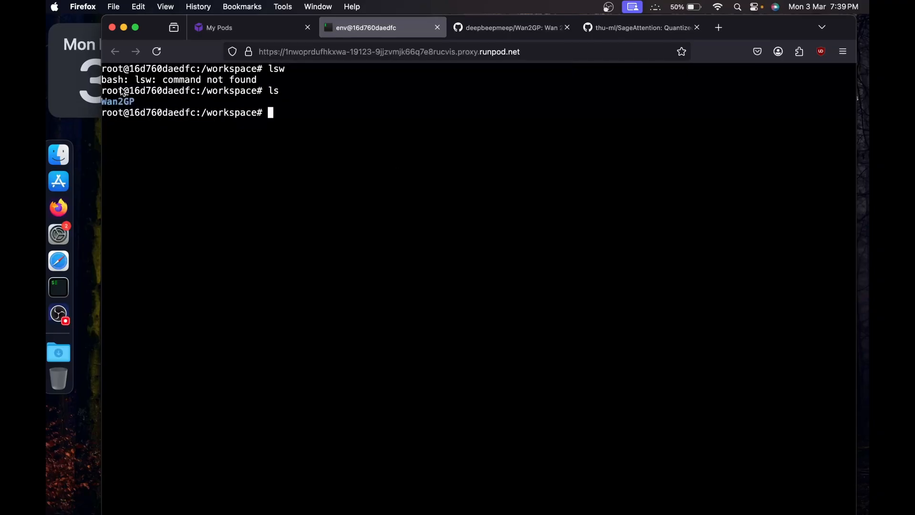
{"action": "mouse_move", "coordinate": [118, 105]}
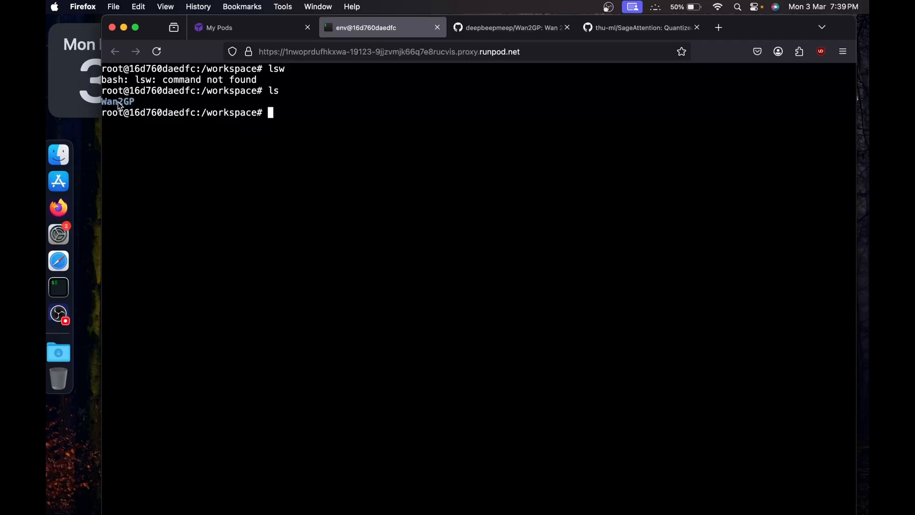
{"action": "mouse_move", "coordinate": [230, 116]}
{"action": "type", "text": "cd Wan2GP"}
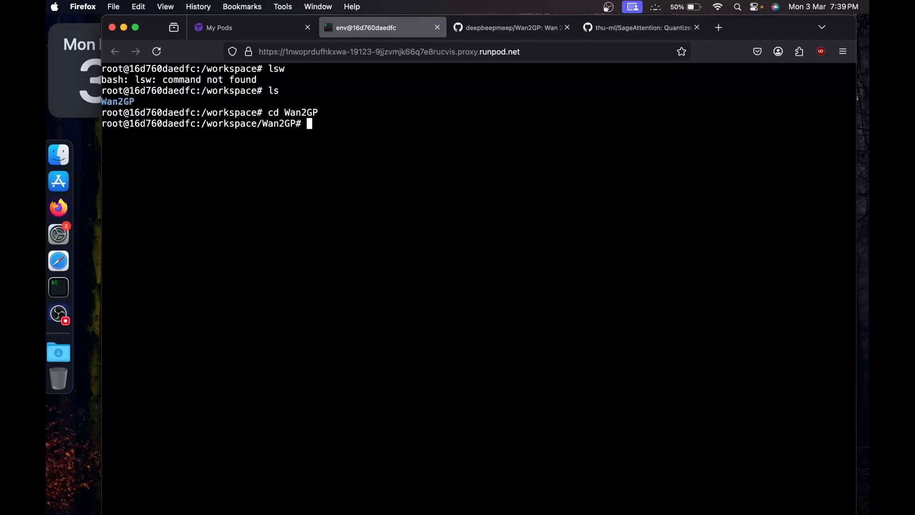
- Run pip install -r requirements.txt inside the Wan2GP folder to install its dependencies
{"action": "key", "text": "Return"}
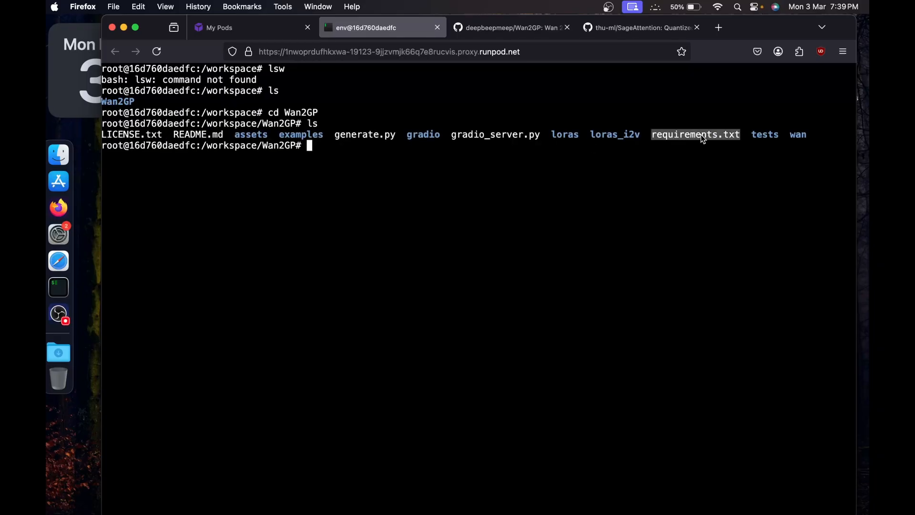
{"action": "type", "text": "pip"}
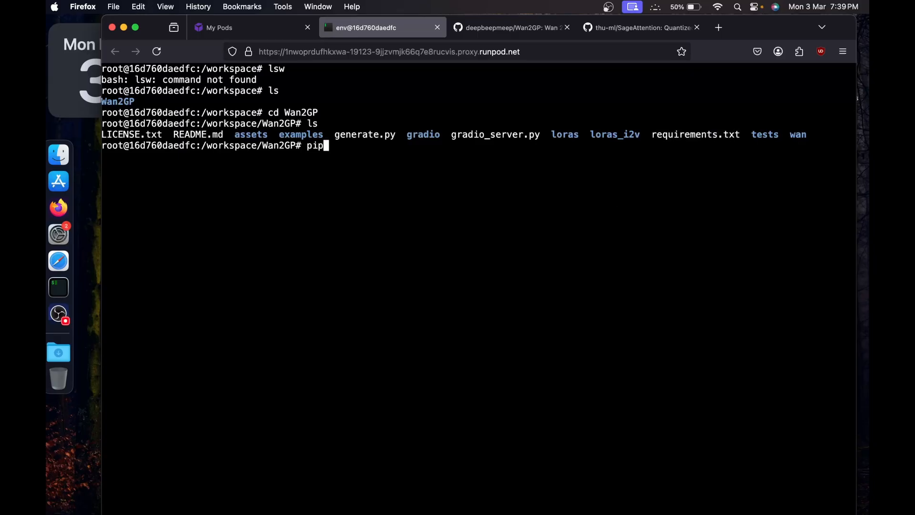
{"action": "type", "text": "install -r requirements.txt"}
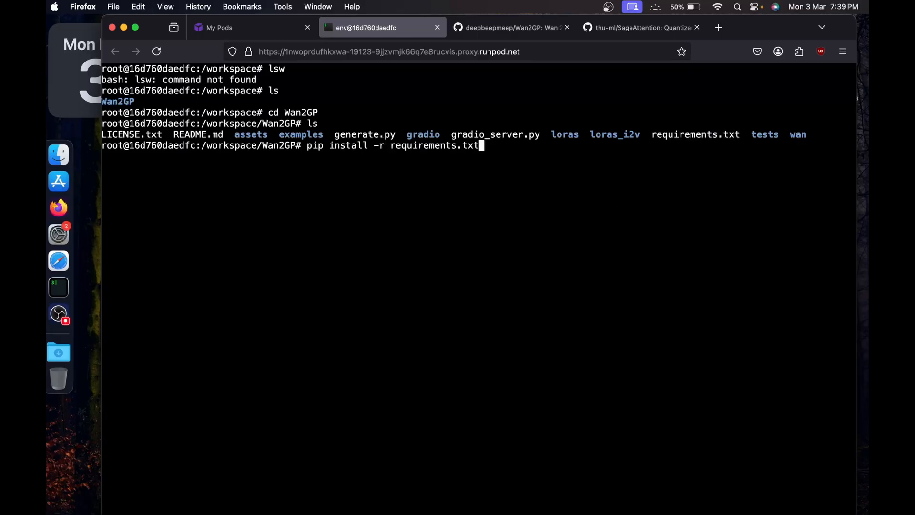
{"action": "key", "text": "Return"}
{"action": "type", "text": "clear"}
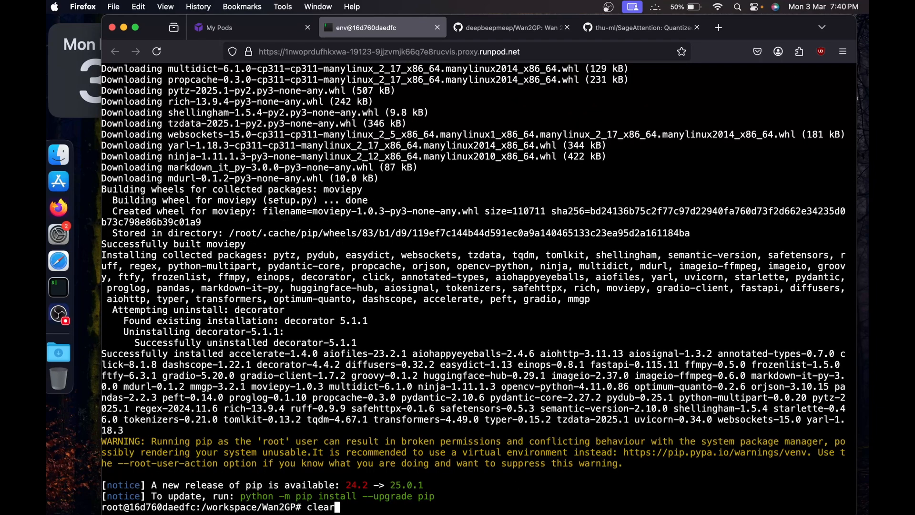
- Run pip install sageattention==1.0.6 in the terminal, following the README's install guide
{"action": "left_click", "coordinate": [513, 27]}
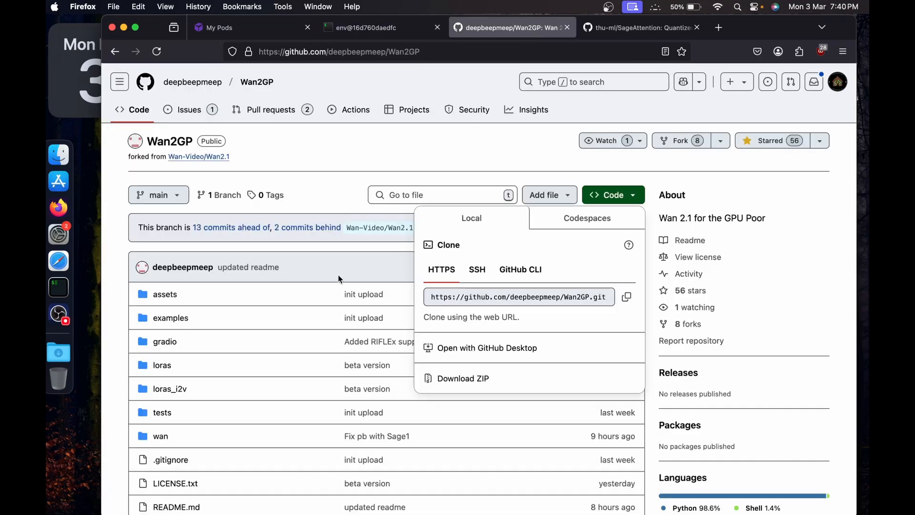
{"action": "scroll", "scroll_direction": "down", "scroll_amount": 3}
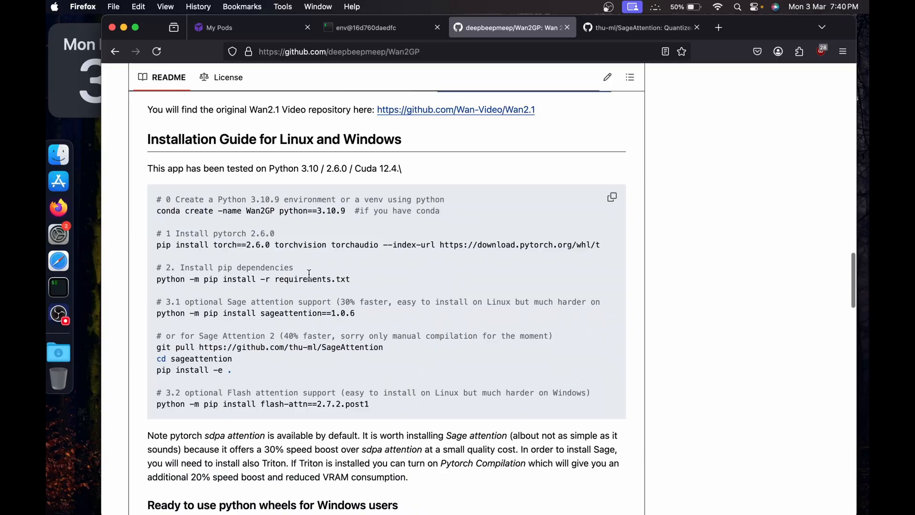
{"action": "scroll", "scroll_direction": "down", "scroll_amount": 3}
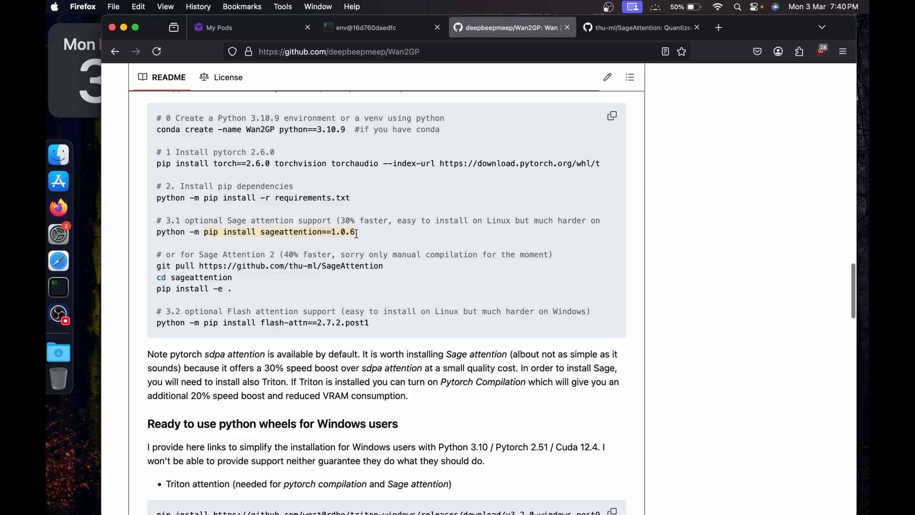
{"action": "left_click", "coordinate": [380, 28]}
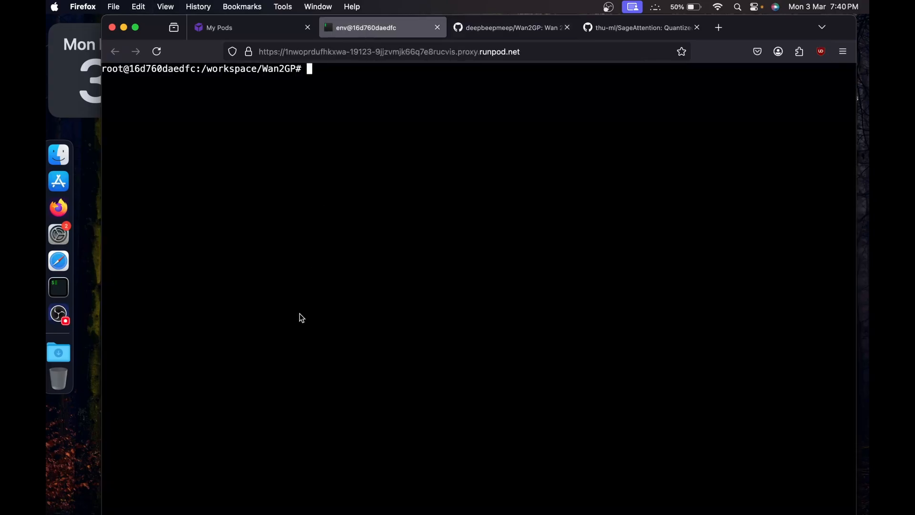
{"action": "type", "text": "pip install sageattention==1.0.6"}
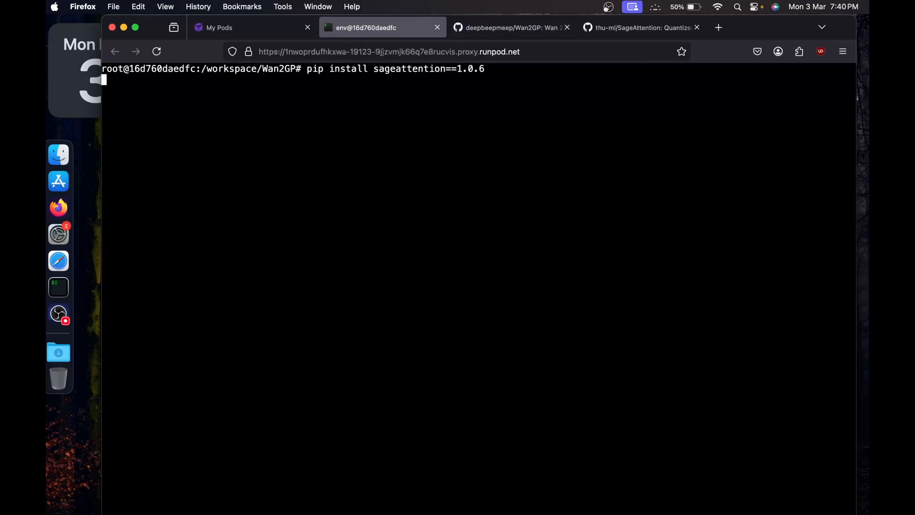
{"action": "key", "text": "Return"}
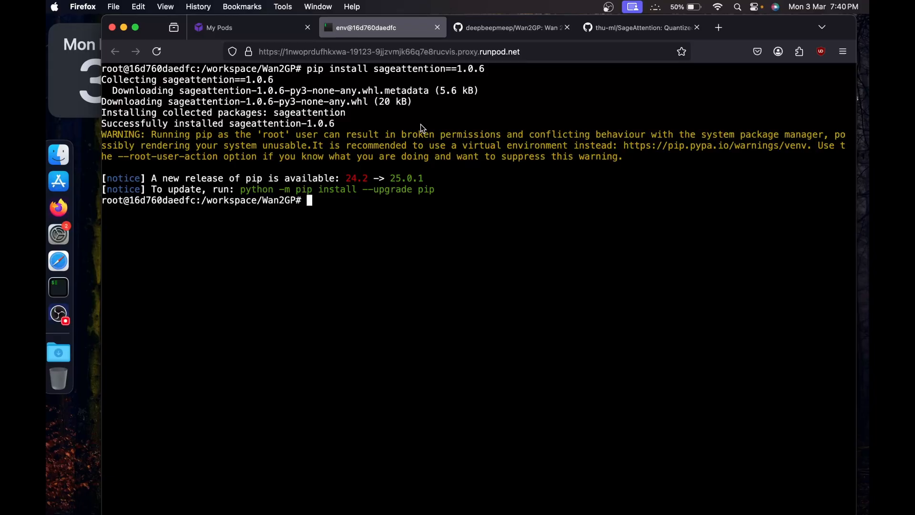
{"action": "left_click", "coordinate": [511, 27]}
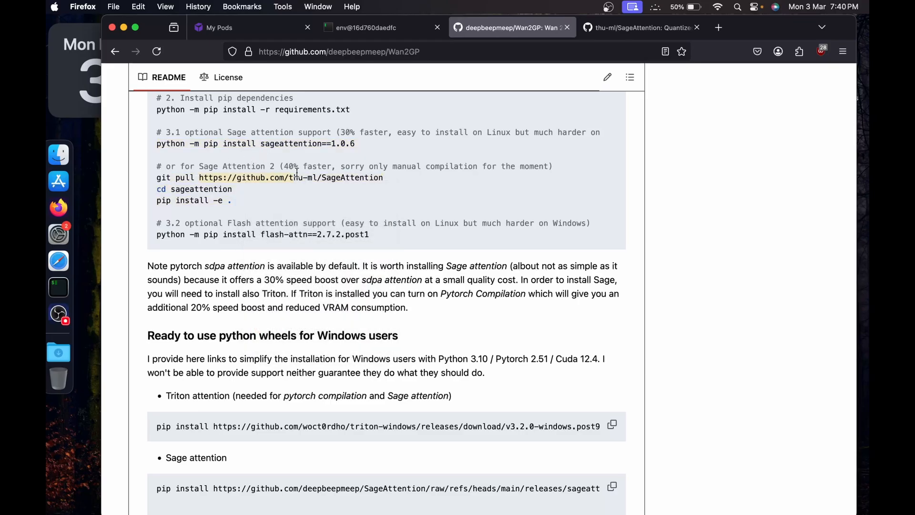
- Find the README's 'Run a Gradio Server' section and enter python gradio_server.py --t2v in the terminal
{"action": "scroll", "scroll_direction": "down", "scroll_amount": 3}
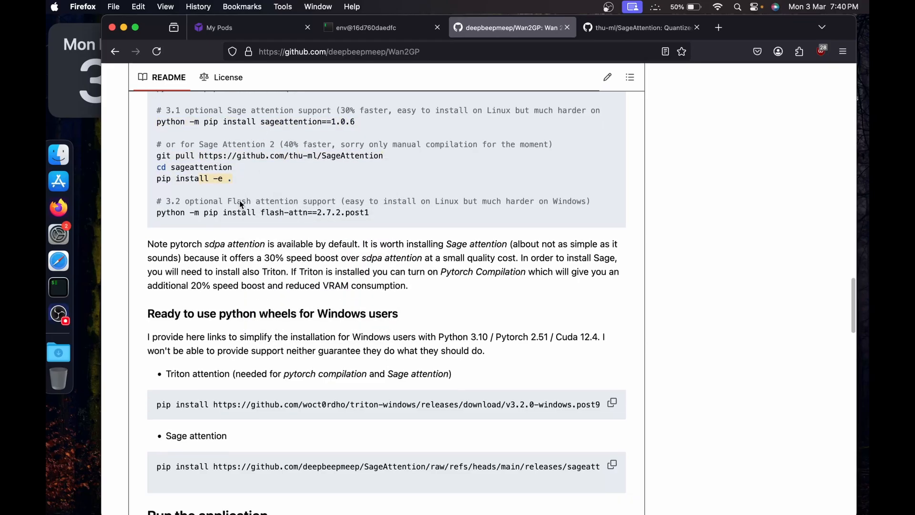
{"action": "scroll", "scroll_direction": "down", "scroll_amount": 3}
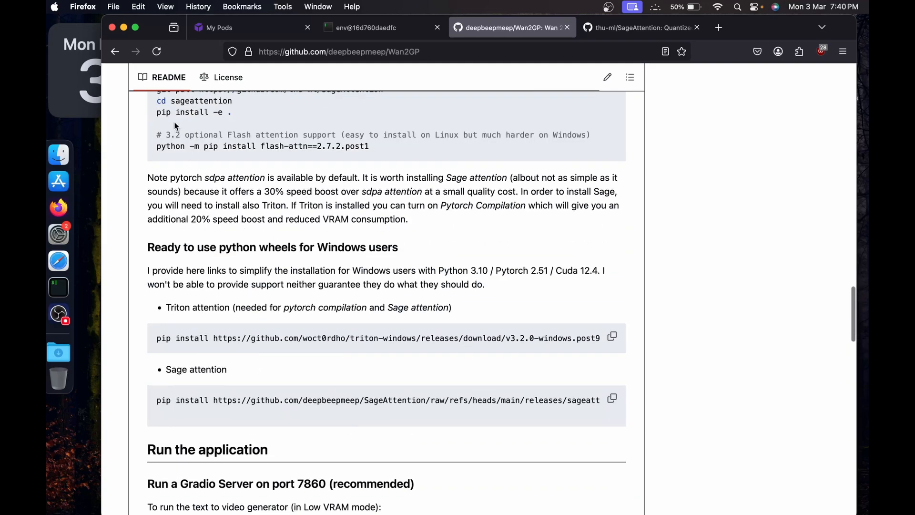
{"action": "scroll", "scroll_direction": "down", "scroll_amount": 3}
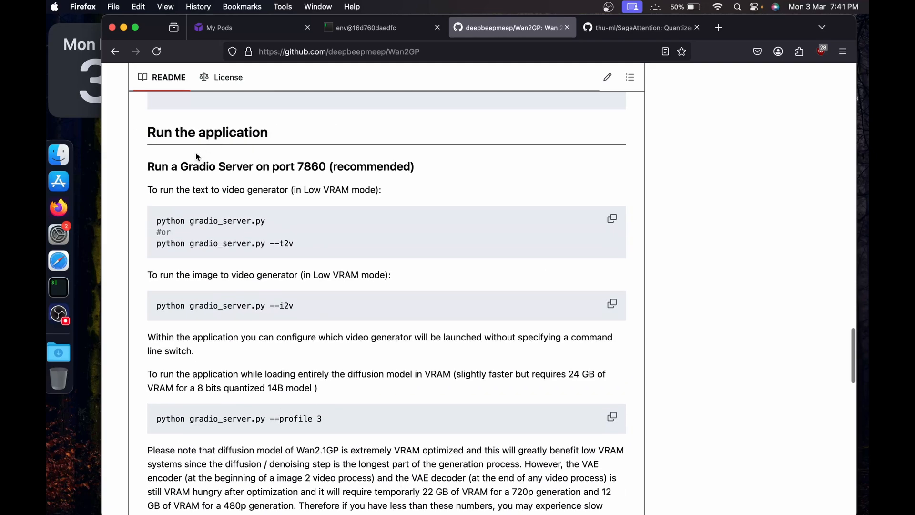
{"action": "scroll", "scroll_direction": "down", "scroll_amount": 3}
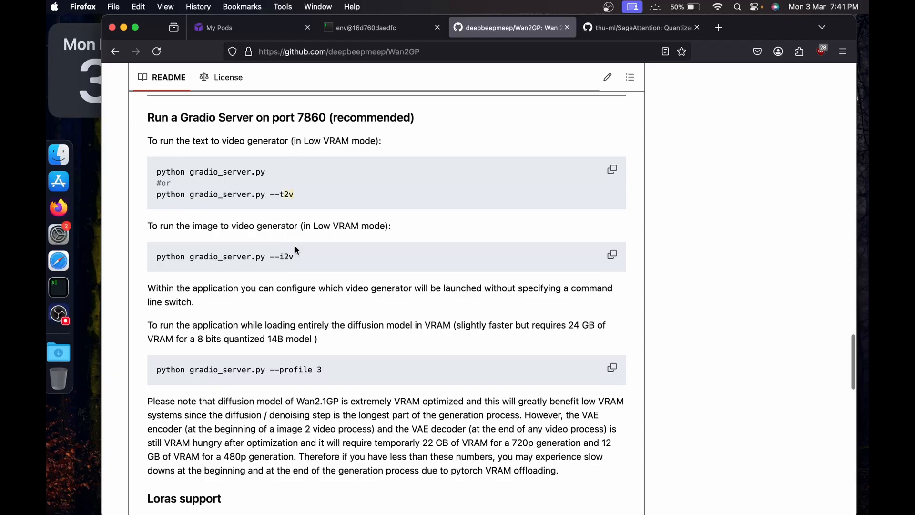
{"action": "mouse_move", "coordinate": [203, 219]}
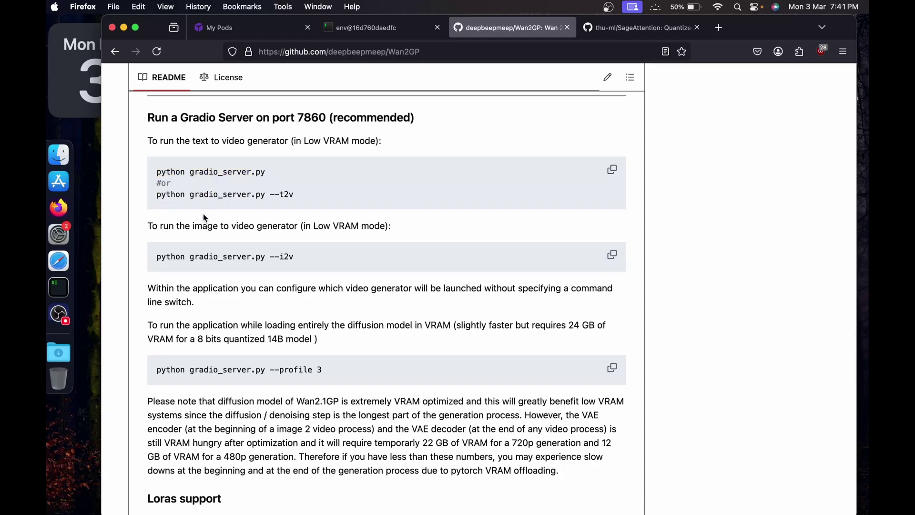
{"action": "mouse_move", "coordinate": [337, 197]}
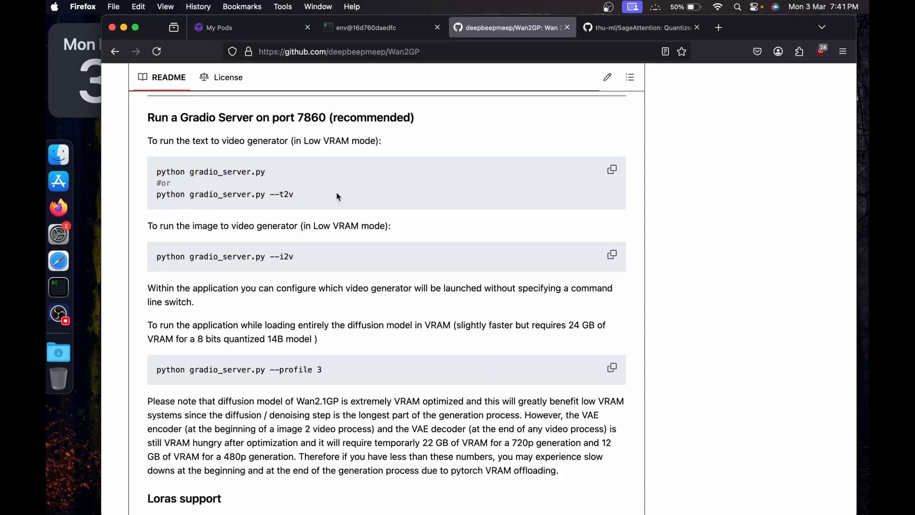
{"action": "left_click", "coordinate": [368, 27]}
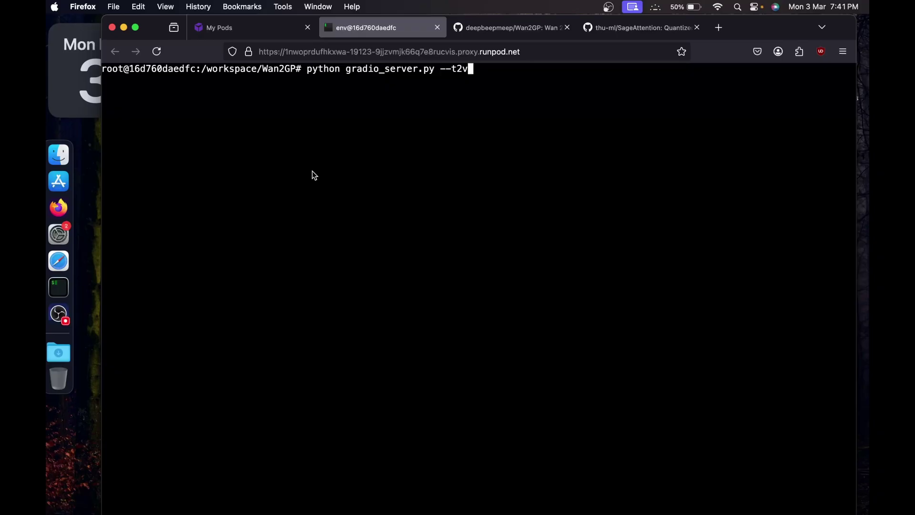
{"action": "left_click", "coordinate": [511, 28]}
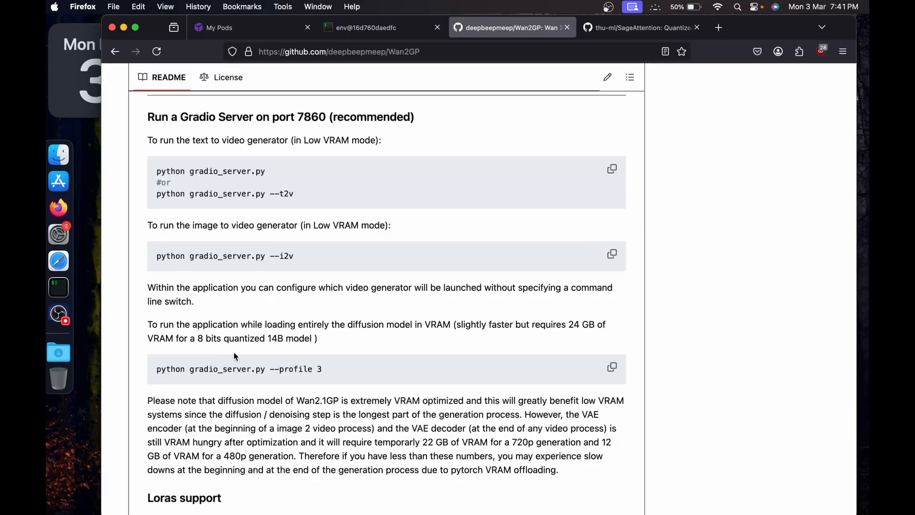
{"action": "scroll", "scroll_direction": "down", "scroll_amount": 3}
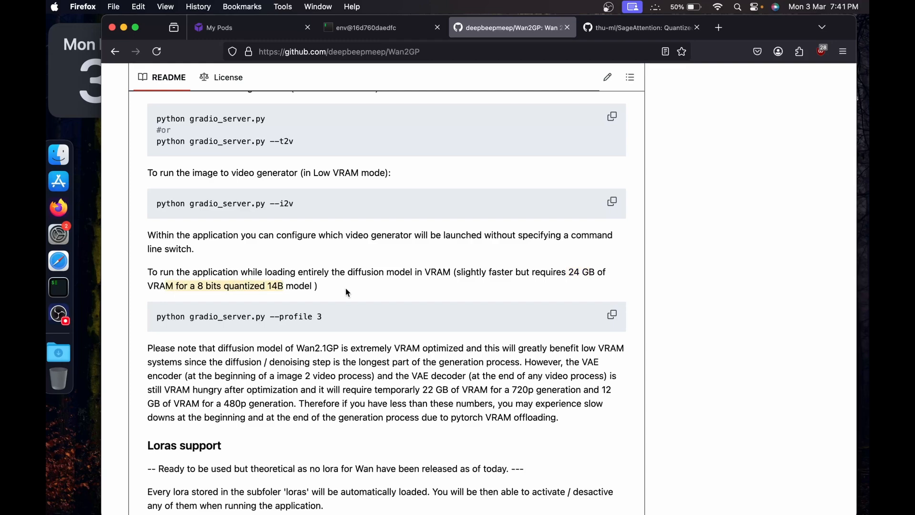
{"action": "scroll", "scroll_direction": "down", "scroll_amount": 3}
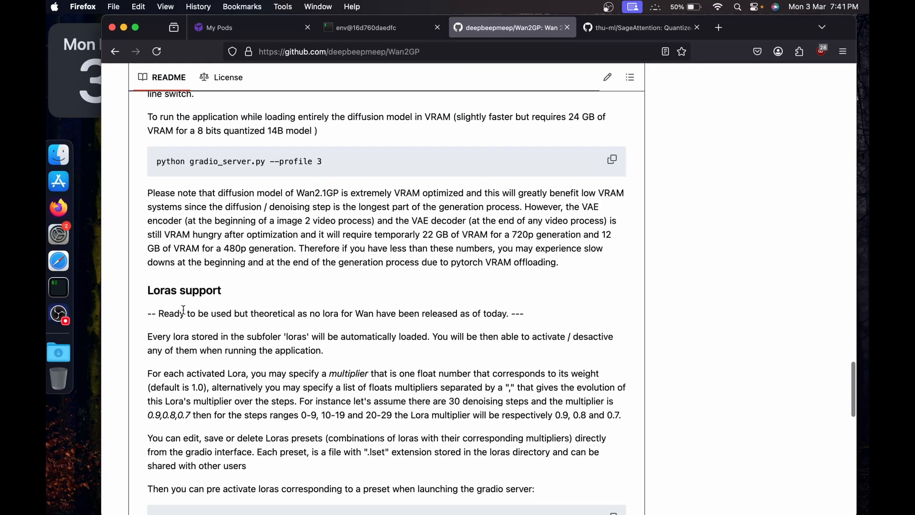
{"action": "scroll", "scroll_direction": "down", "scroll_amount": 3}
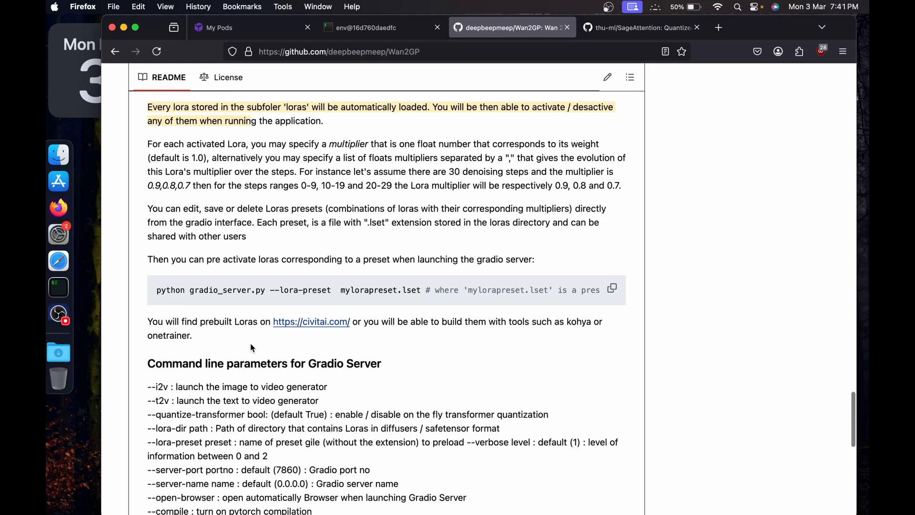
{"action": "scroll", "scroll_direction": "up", "scroll_amount": 3}
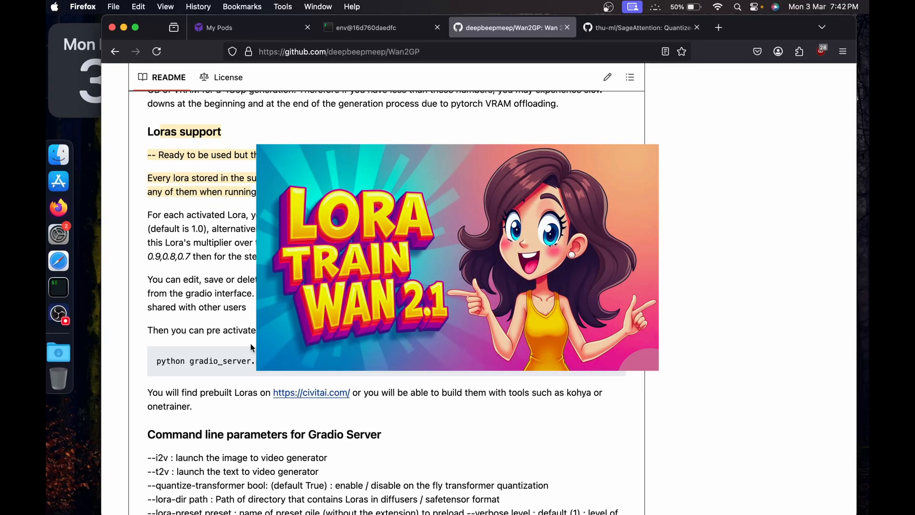
{"action": "scroll", "scroll_direction": "up", "scroll_amount": 3}
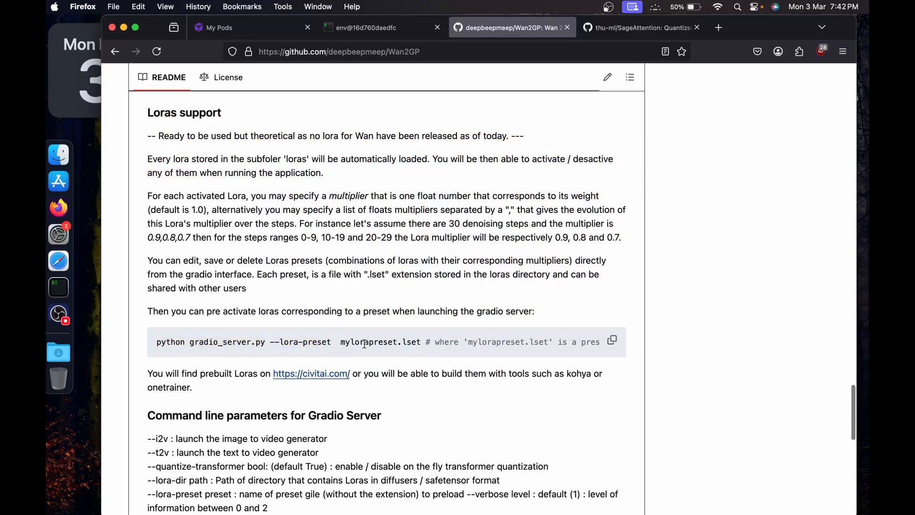
{"action": "scroll", "scroll_direction": "up", "scroll_amount": 3}
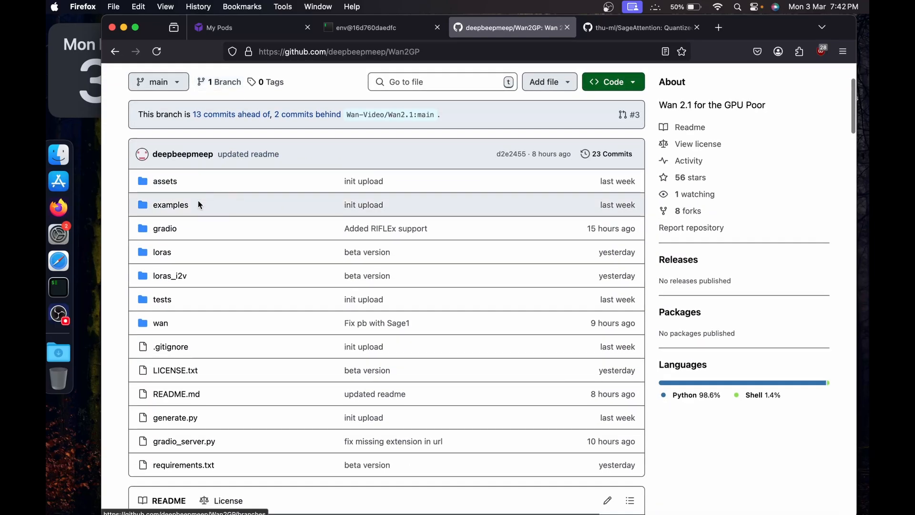
{"action": "mouse_move", "coordinate": [163, 251]}
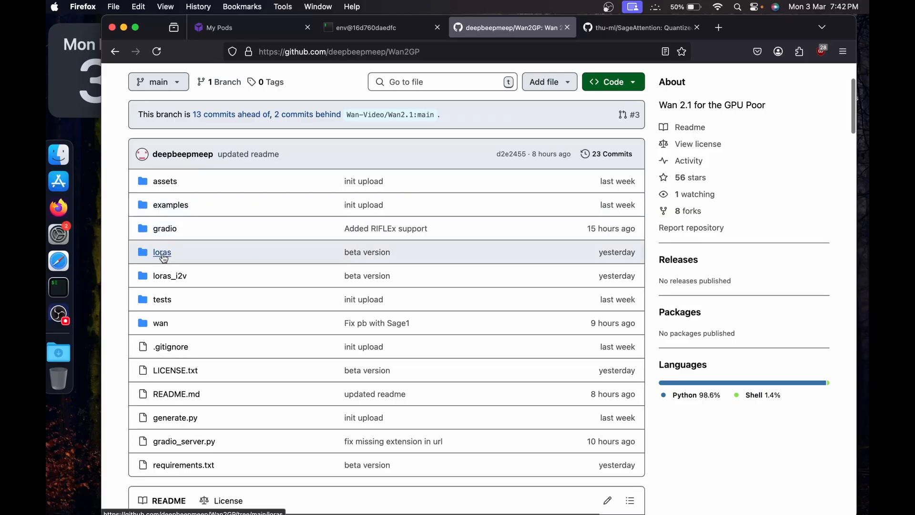
{"action": "scroll", "scroll_direction": "down", "scroll_amount": 3}
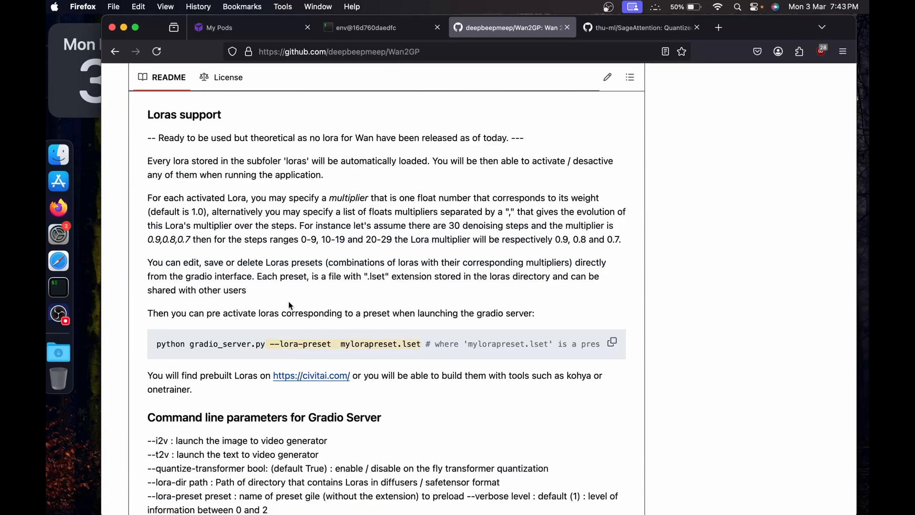
{"action": "scroll", "scroll_direction": "down", "scroll_amount": 3}
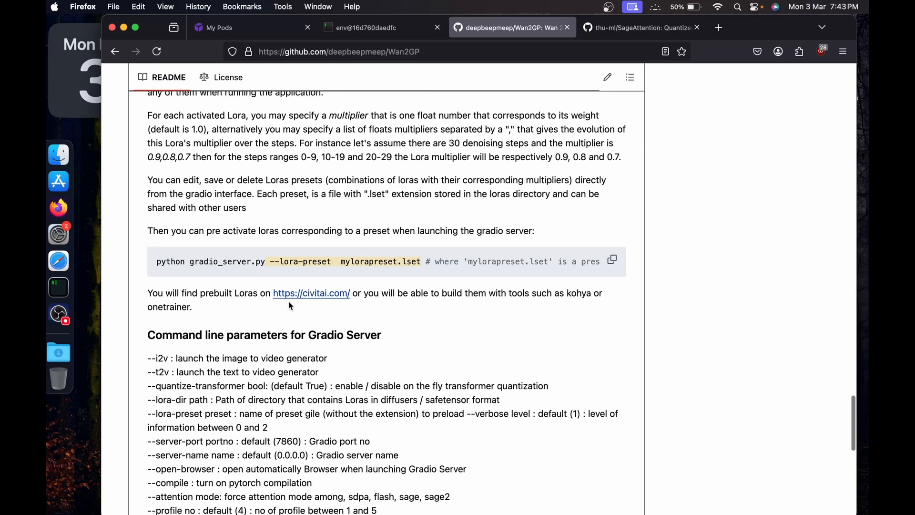
{"action": "scroll", "scroll_direction": "down", "scroll_amount": 3}
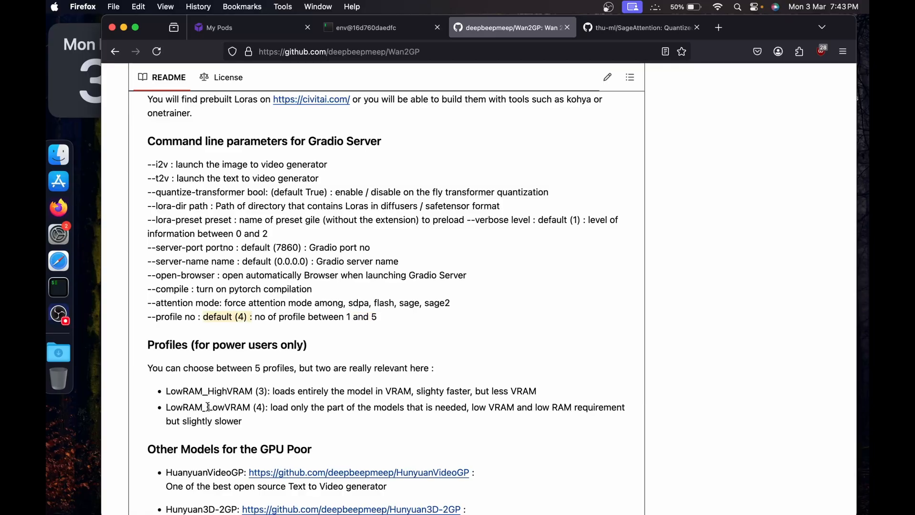
{"action": "scroll", "scroll_direction": "down", "scroll_amount": 3}
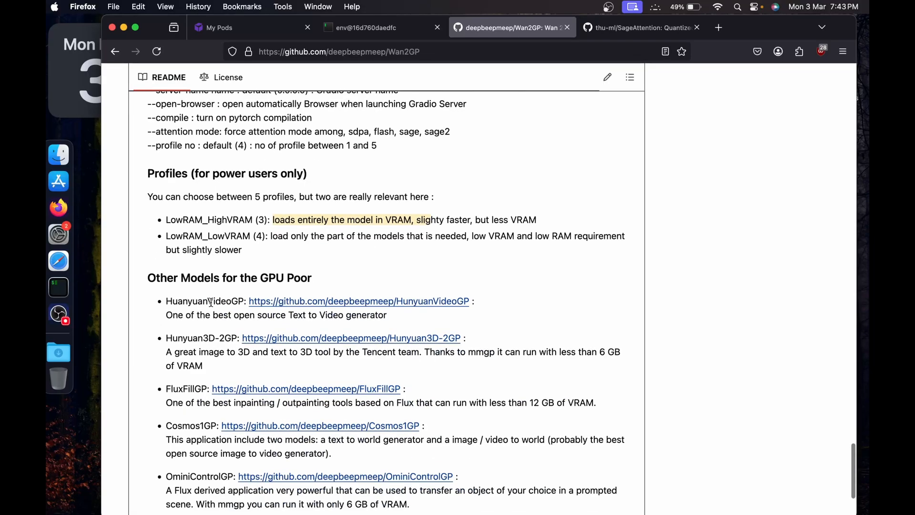
{"action": "scroll", "scroll_direction": "down", "scroll_amount": 3}
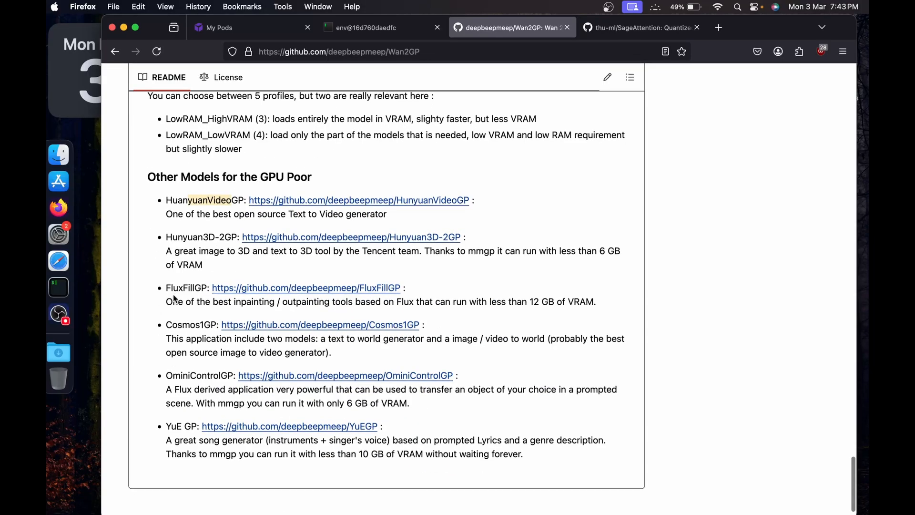
{"action": "scroll", "scroll_direction": "down", "scroll_amount": 3}
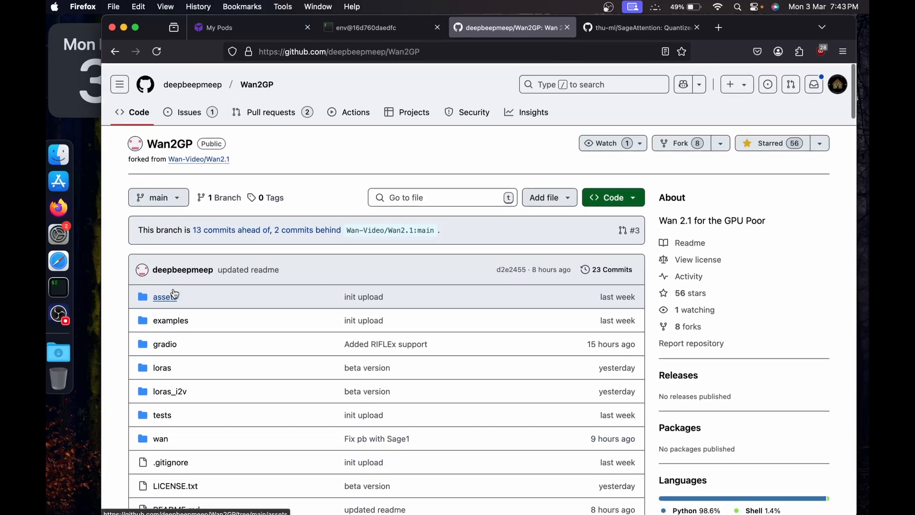
- Relaunch gradio_server.py with --t2v --server-name 0.0.0.0 so it serves on 0.0.0.0:7860
{"action": "left_click", "coordinate": [365, 28]}
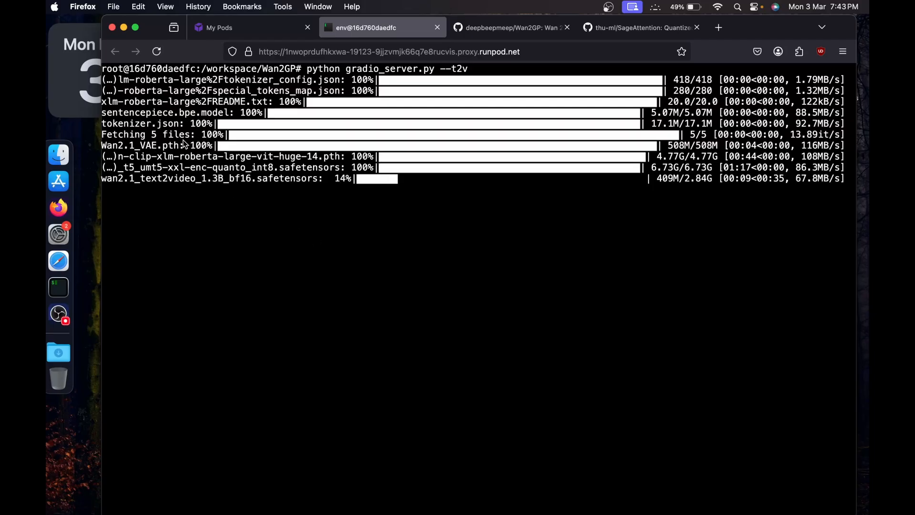
{"action": "mouse_move", "coordinate": [168, 202]}
{"action": "type", "text": "python gradio_server.py --t2v --server-name 0.0.0.0"}
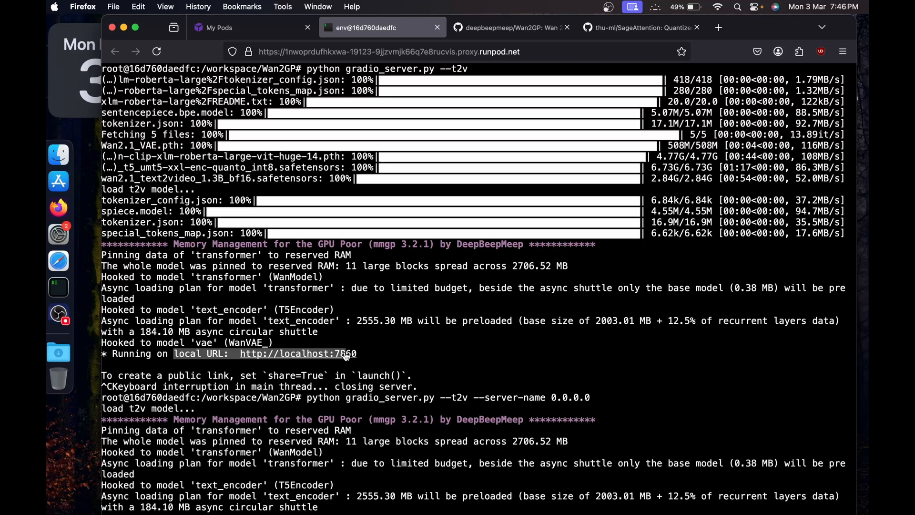
{"action": "scroll", "scroll_direction": "down", "scroll_amount": 3}
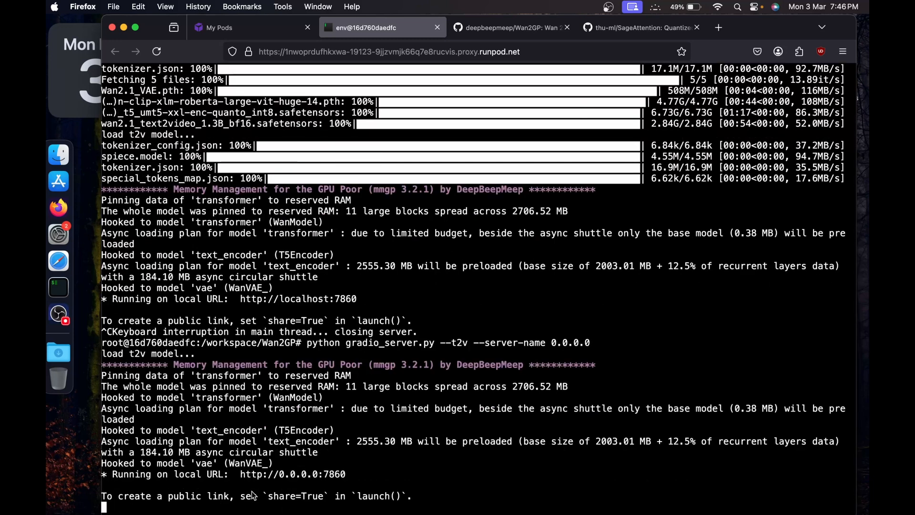
{"action": "double_click", "coordinate": [292, 474]}
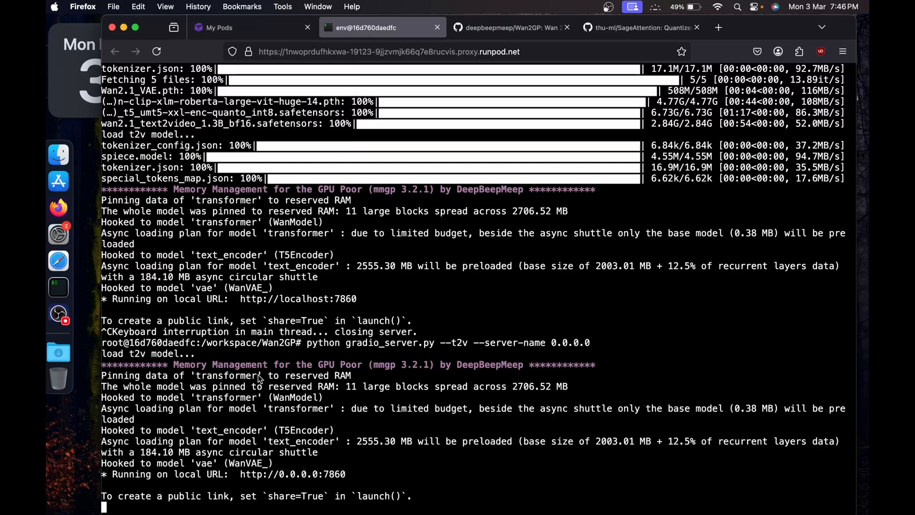
{"action": "mouse_move", "coordinate": [279, 479]}
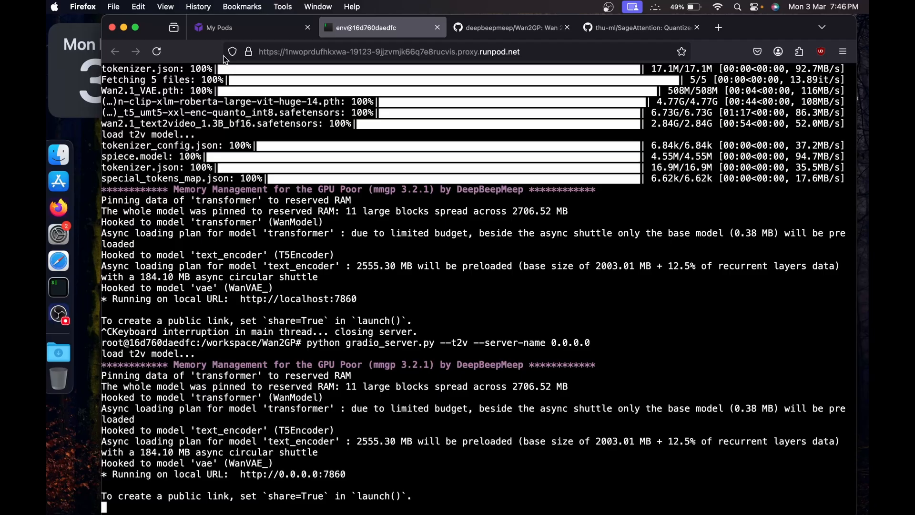
{"action": "mouse_move", "coordinate": [219, 28]}
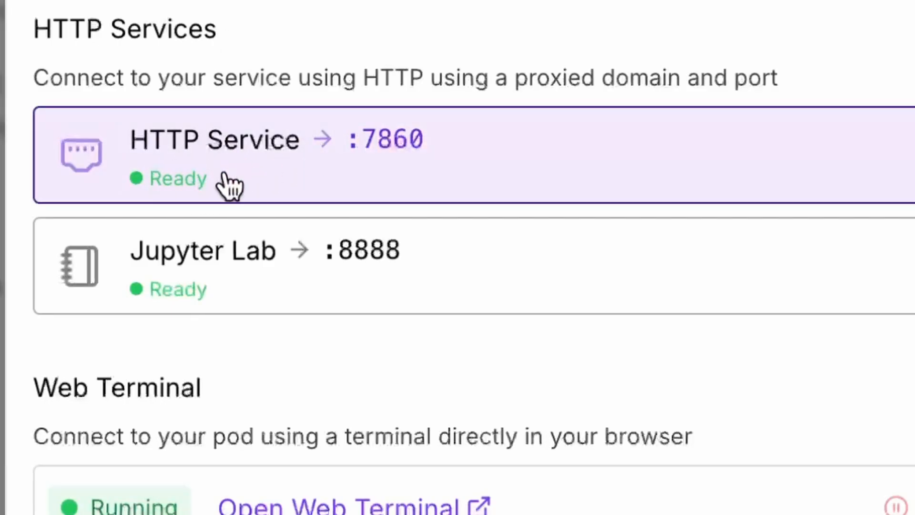
{"action": "mouse_move", "coordinate": [251, 162]}
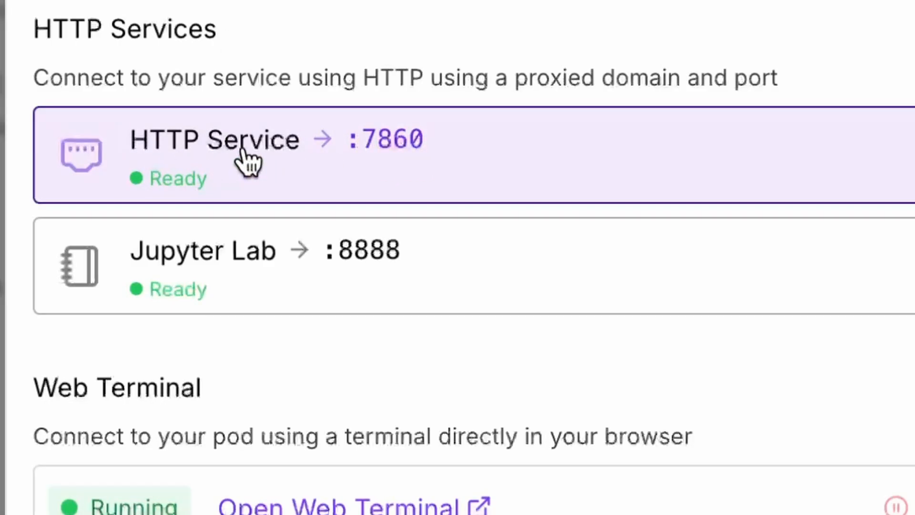
- Connect to the pod's HTTP service on port 7860 to load the Wan2GP Gradio app
{"action": "left_click", "coordinate": [234, 140]}
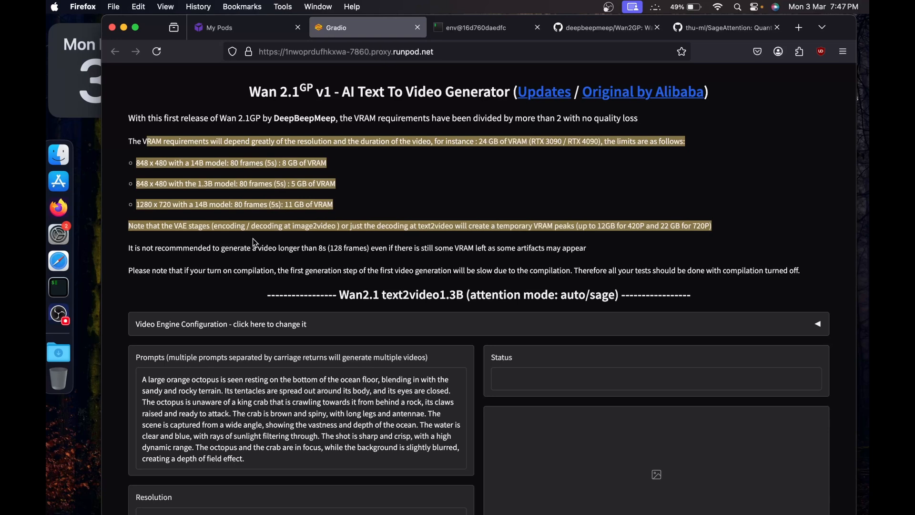
- Expand Video Engine Configuration and review the transformer model choices, keeping the 1.3B 16-bit model
{"action": "left_click", "coordinate": [253, 242]}
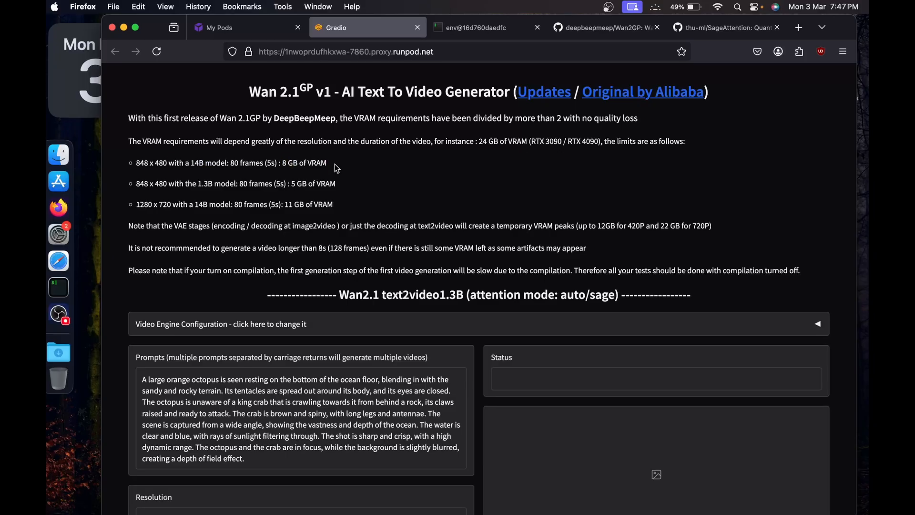
{"action": "scroll", "scroll_direction": "down", "scroll_amount": 3}
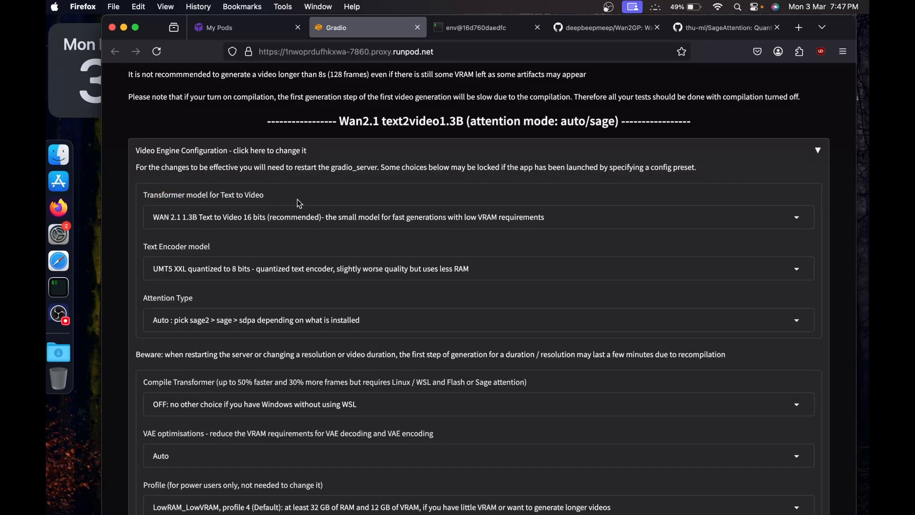
{"action": "scroll", "scroll_direction": "down", "scroll_amount": 3}
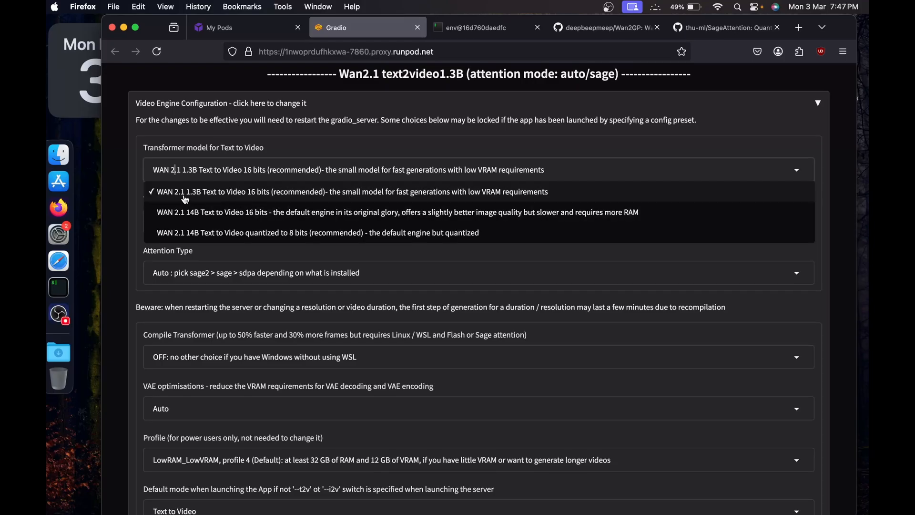
{"action": "mouse_move", "coordinate": [270, 202]}
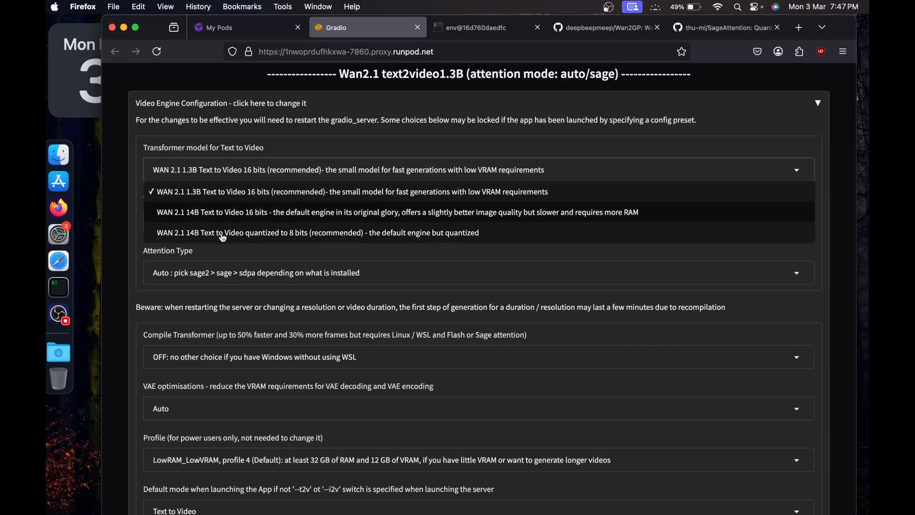
{"action": "mouse_move", "coordinate": [295, 241]}
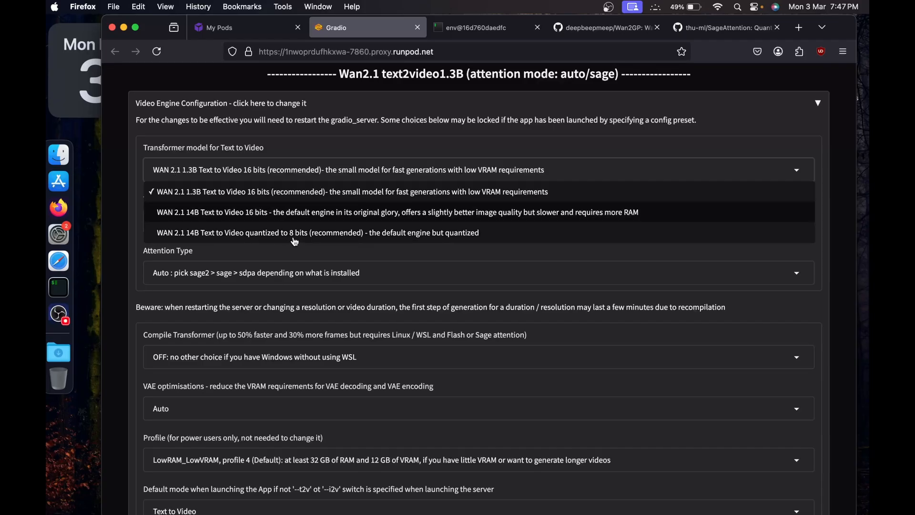
{"action": "mouse_move", "coordinate": [311, 239]}
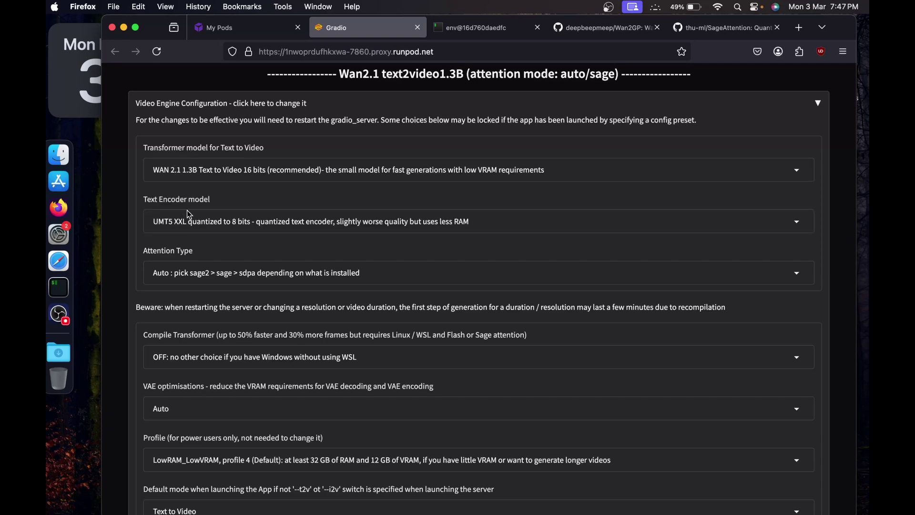
- Review the text encoder and memory profile lists, keeping LowRAM_LowVRAM profile 4 unchanged
{"action": "left_click", "coordinate": [476, 220]}
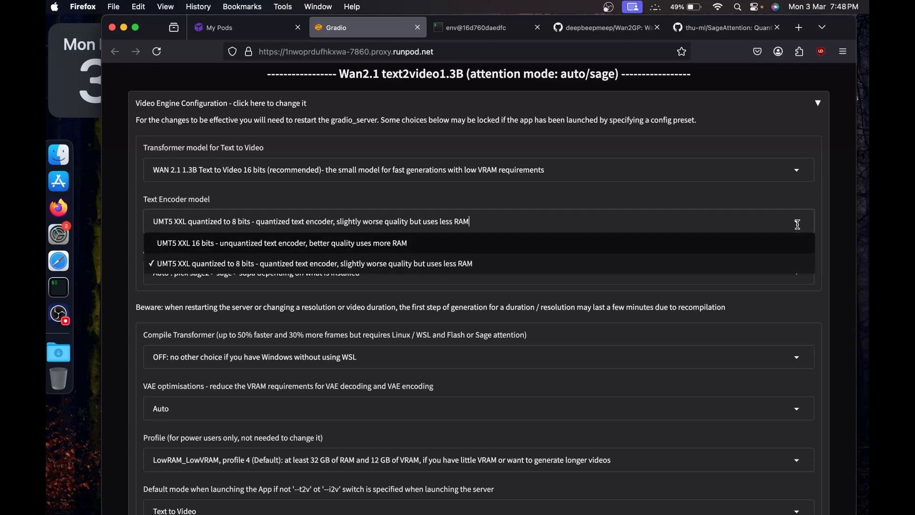
{"action": "left_click", "coordinate": [314, 263]}
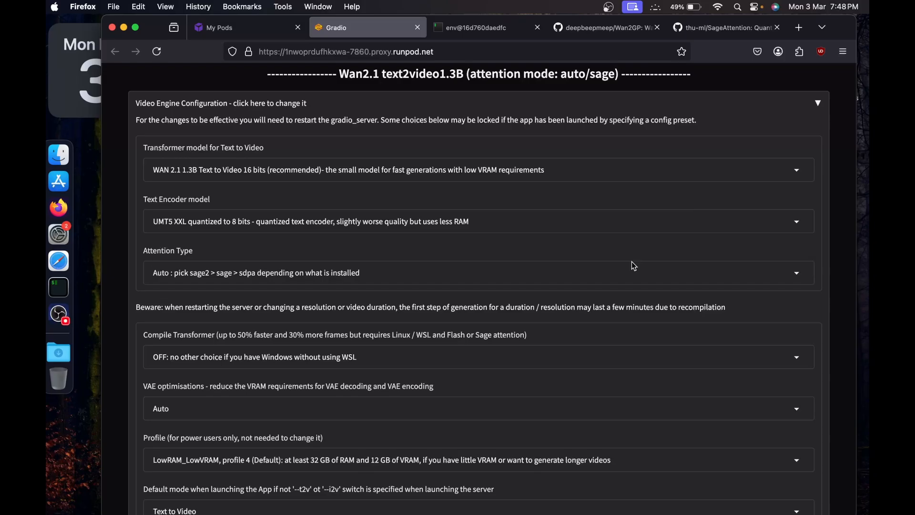
{"action": "scroll", "scroll_direction": "down", "scroll_amount": 3}
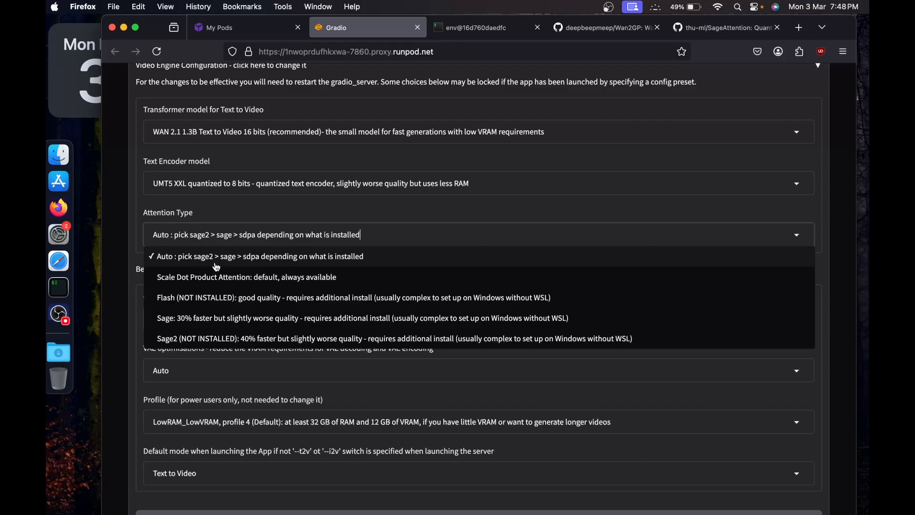
{"action": "mouse_move", "coordinate": [209, 263]}
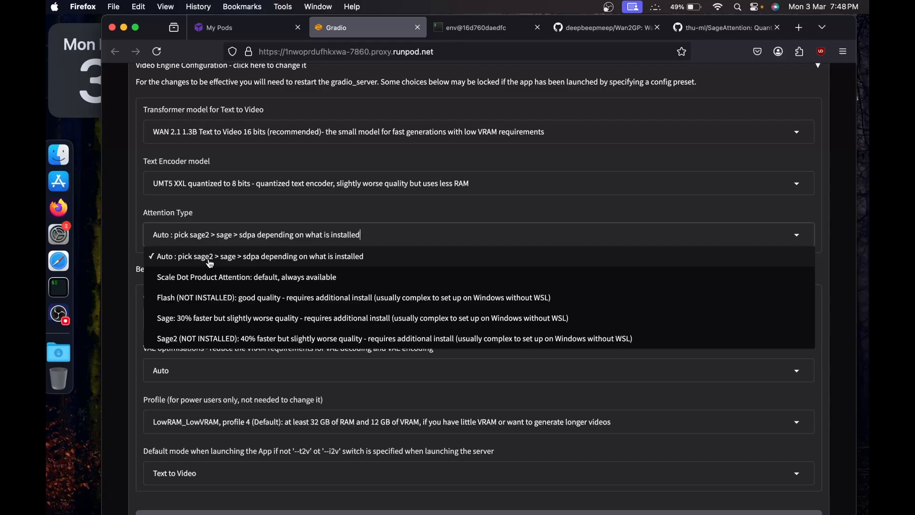
{"action": "scroll", "scroll_direction": "down", "scroll_amount": 3}
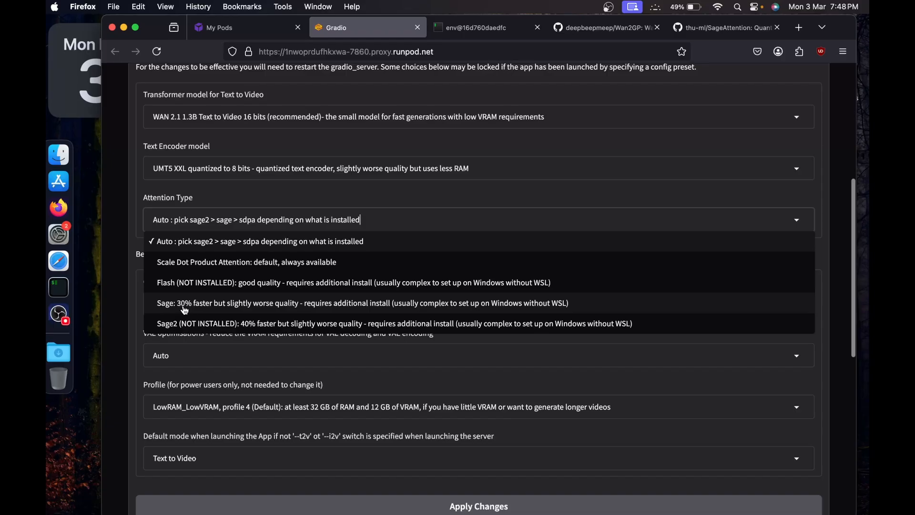
{"action": "mouse_move", "coordinate": [184, 297]}
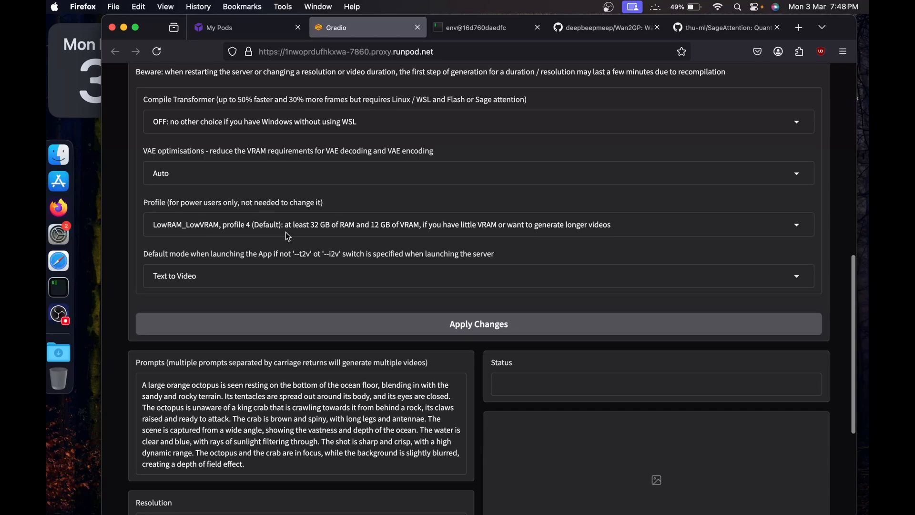
{"action": "mouse_move", "coordinate": [805, 225]}
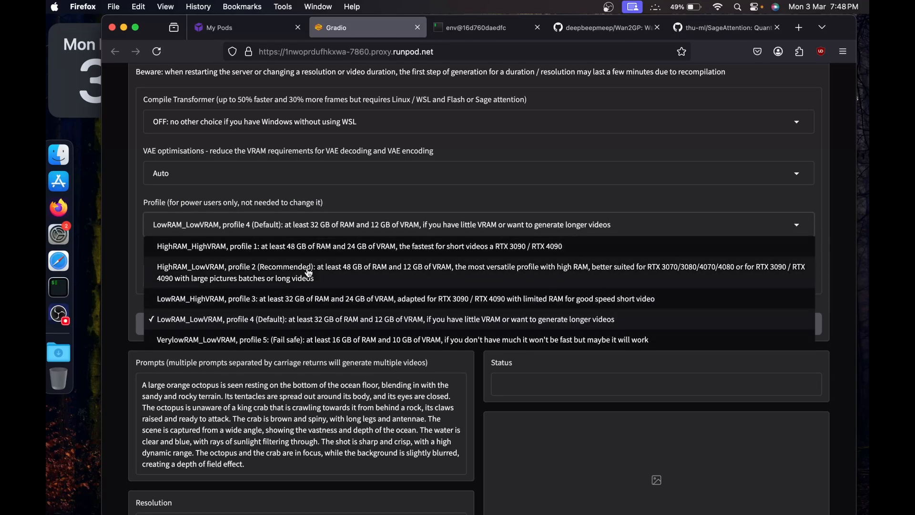
{"action": "mouse_move", "coordinate": [279, 324]}
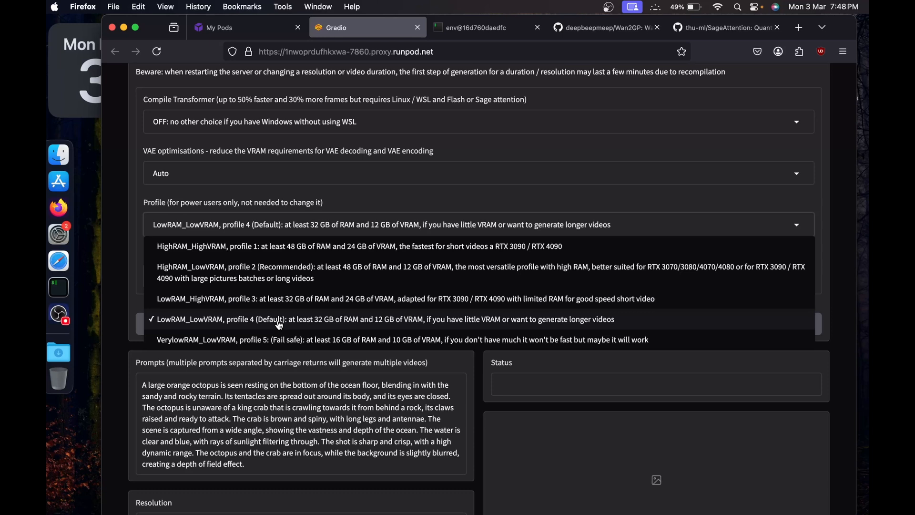
{"action": "mouse_move", "coordinate": [378, 328]}
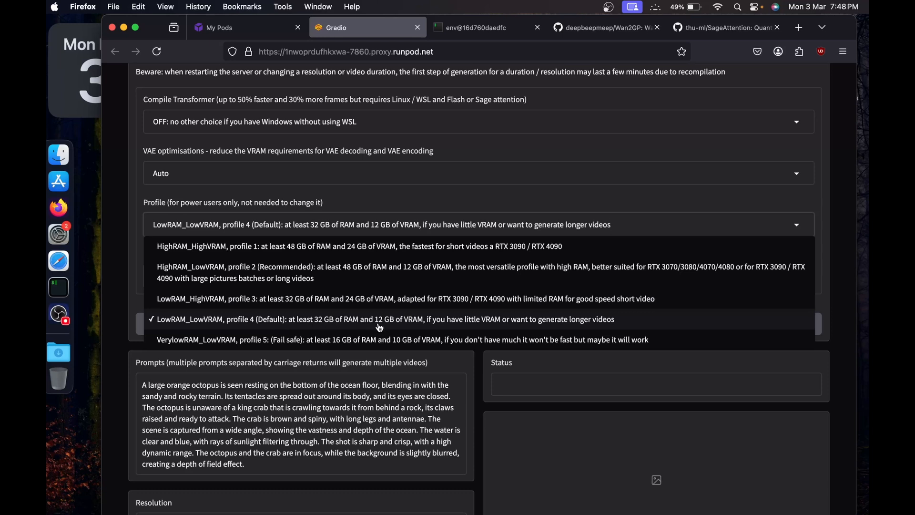
{"action": "mouse_move", "coordinate": [363, 339]}
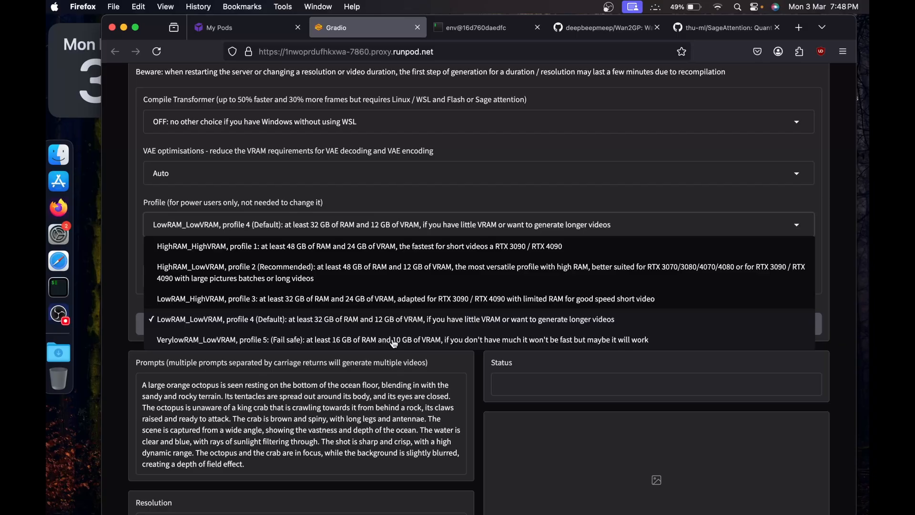
{"action": "mouse_move", "coordinate": [228, 350]}
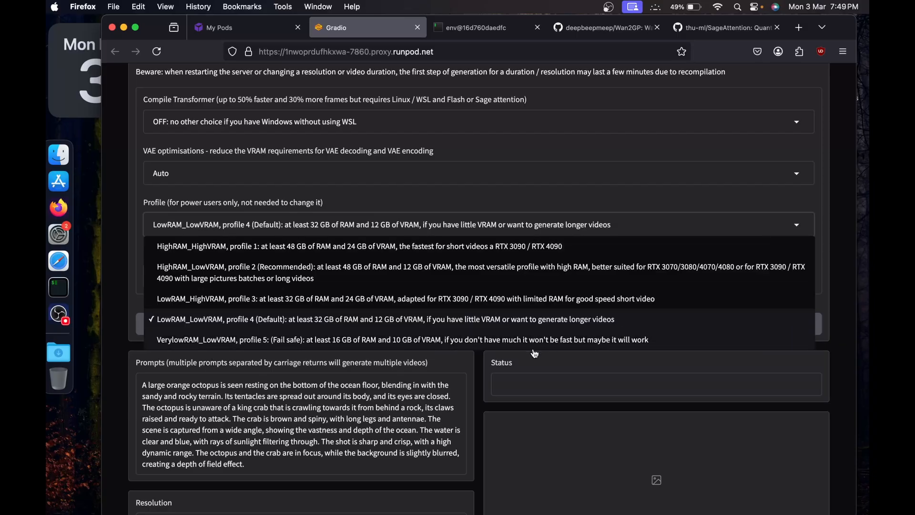
{"action": "left_click", "coordinate": [382, 319]}
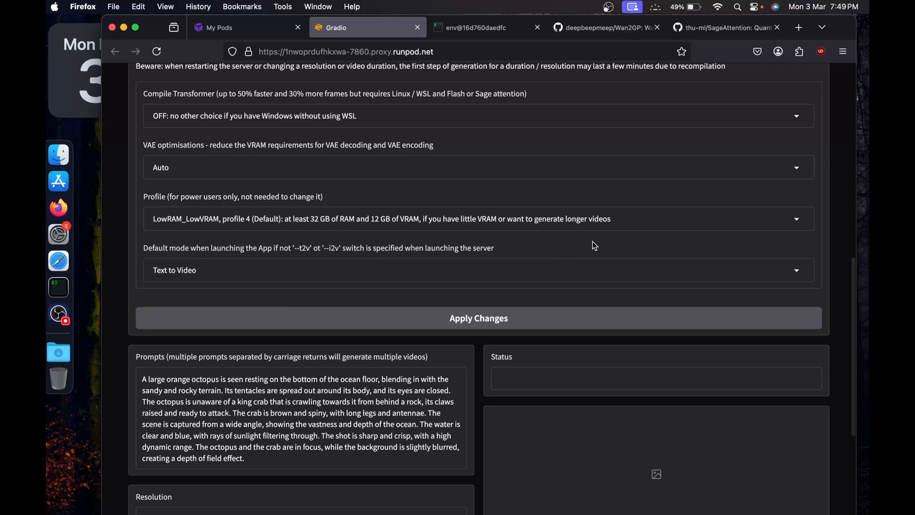
{"action": "scroll", "scroll_direction": "down", "scroll_amount": 3}
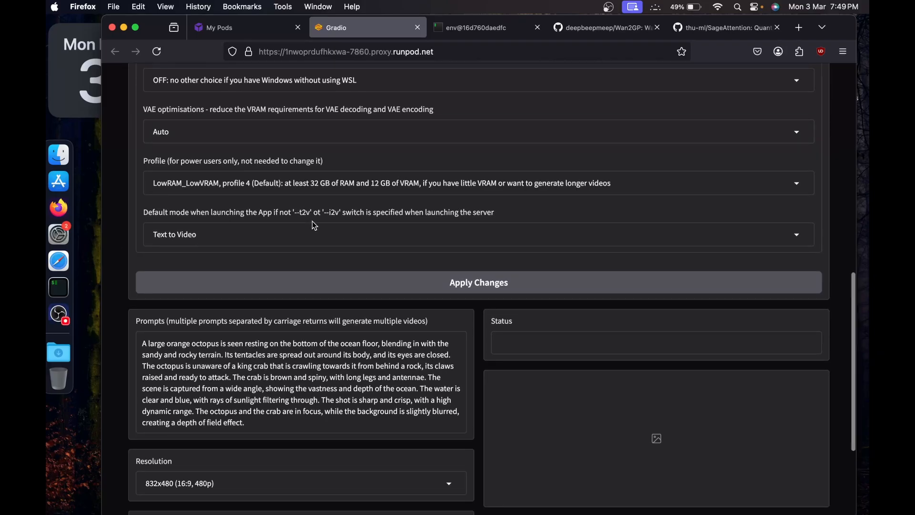
{"action": "mouse_move", "coordinate": [362, 246]}
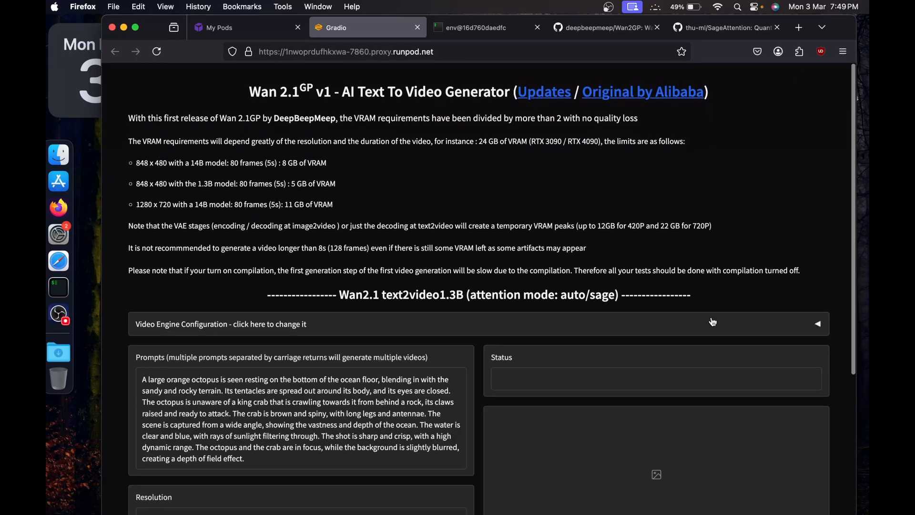
- Keep the 832x480 resolution and enable Show Advanced Options for seed, guidance and shift
{"action": "scroll", "scroll_direction": "down", "scroll_amount": 3}
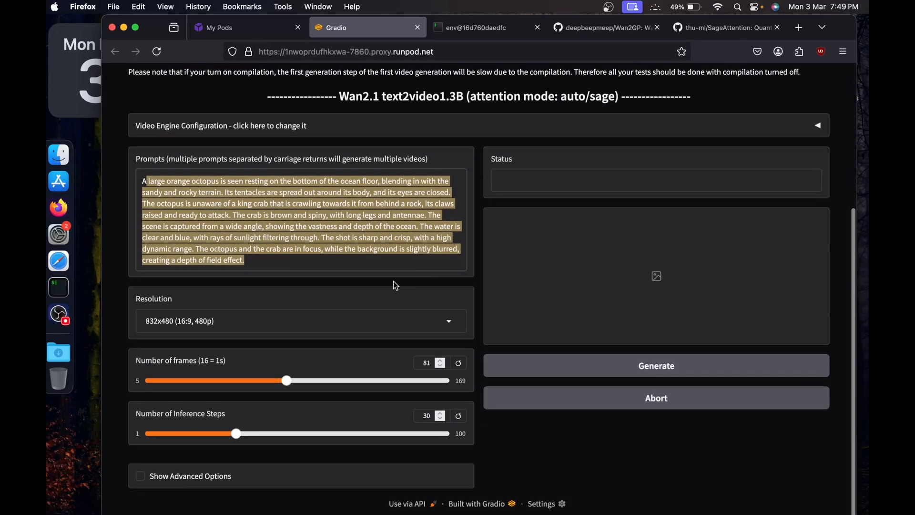
{"action": "left_click", "coordinate": [300, 320]}
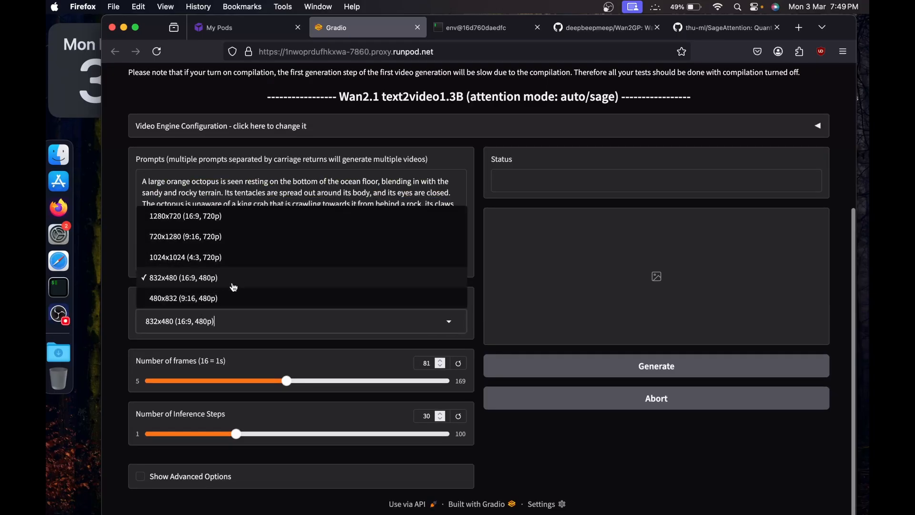
{"action": "mouse_move", "coordinate": [415, 333]}
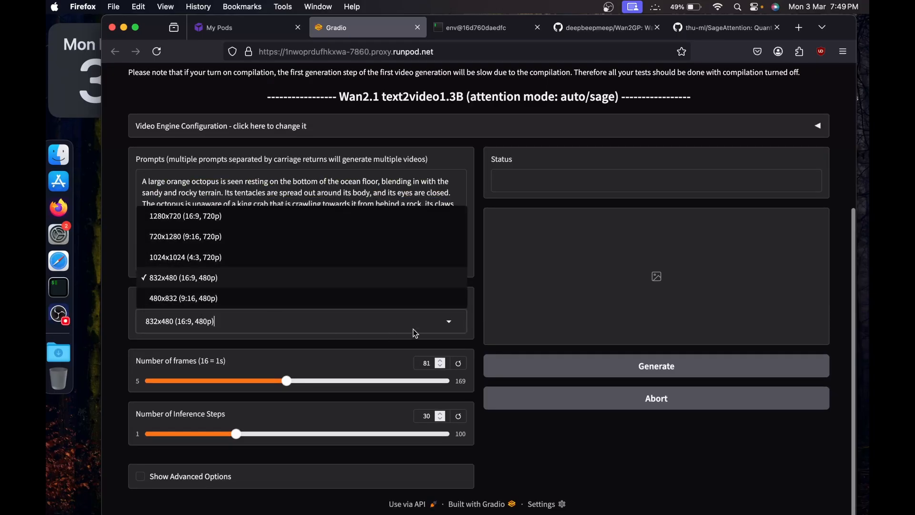
{"action": "left_click", "coordinate": [183, 277]}
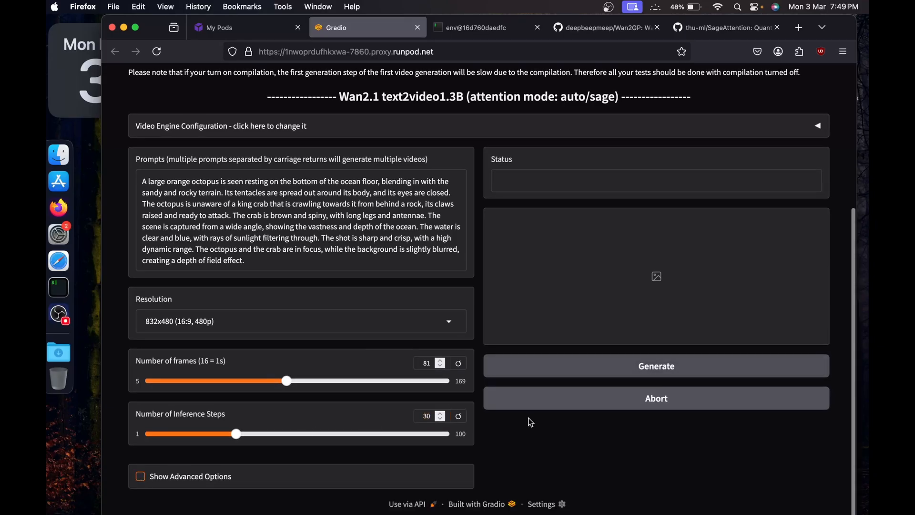
{"action": "mouse_move", "coordinate": [144, 482]}
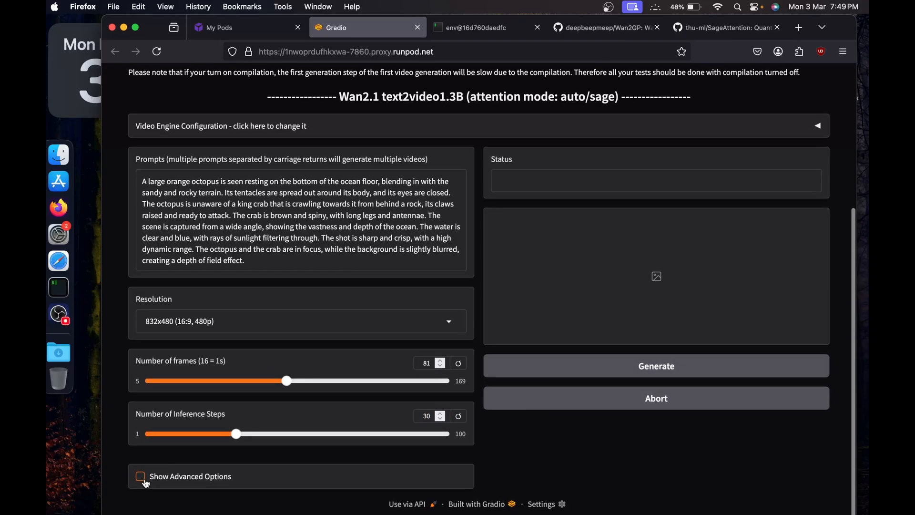
{"action": "left_click", "coordinate": [141, 476]}
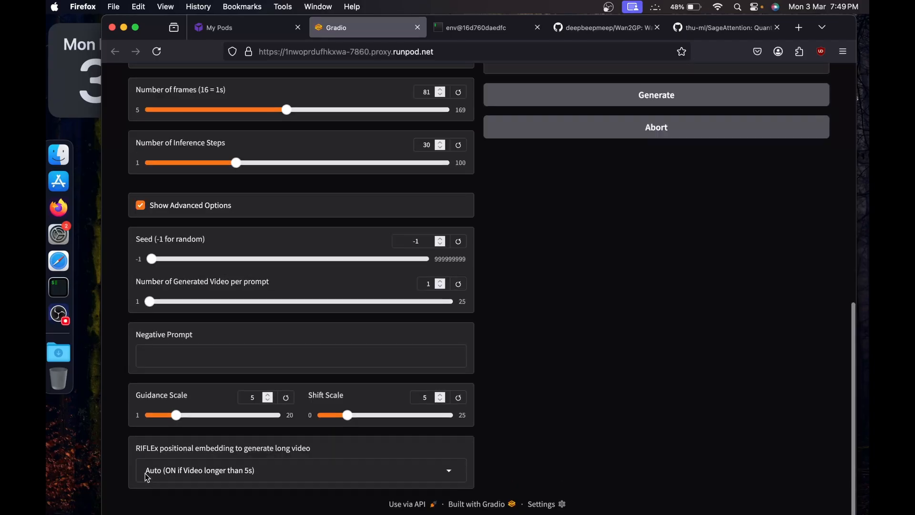
- Hide the advanced options and start generating the octopus-and-crab video
{"action": "left_click", "coordinate": [301, 356]}
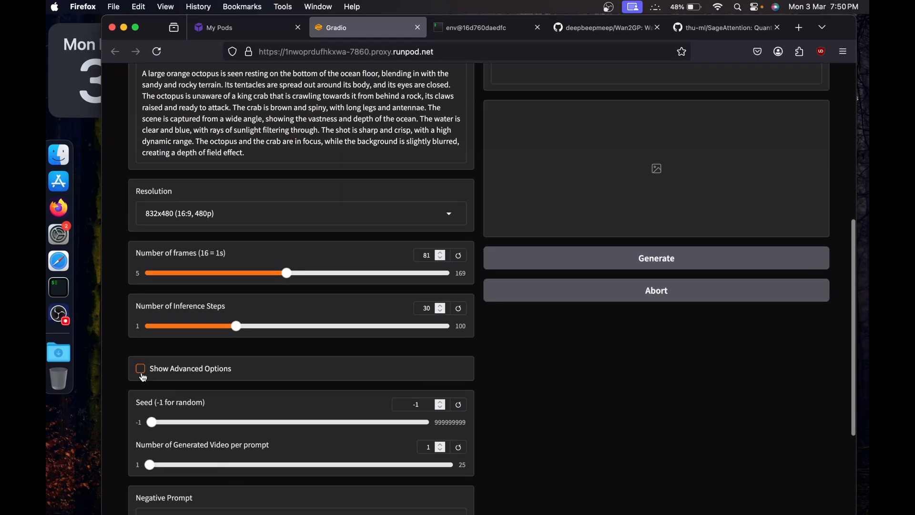
{"action": "scroll", "scroll_direction": "up", "scroll_amount": 3}
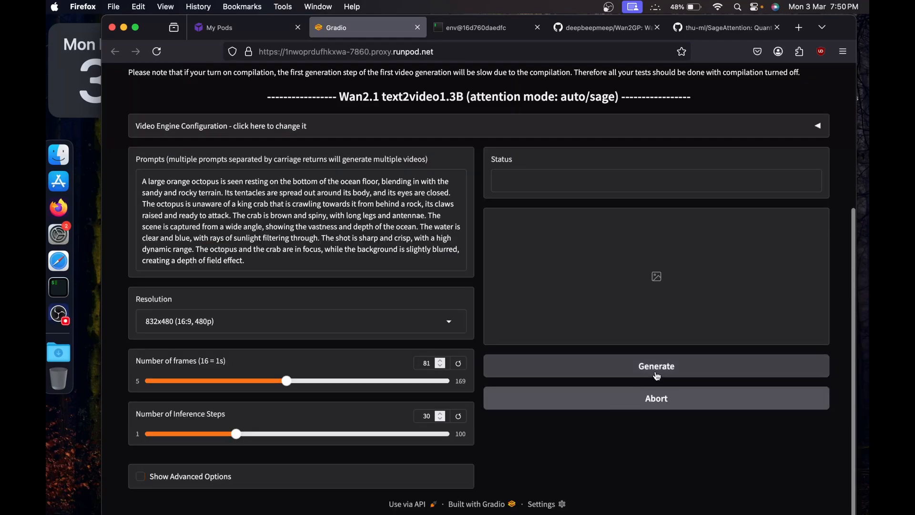
{"action": "left_click", "coordinate": [656, 366]}
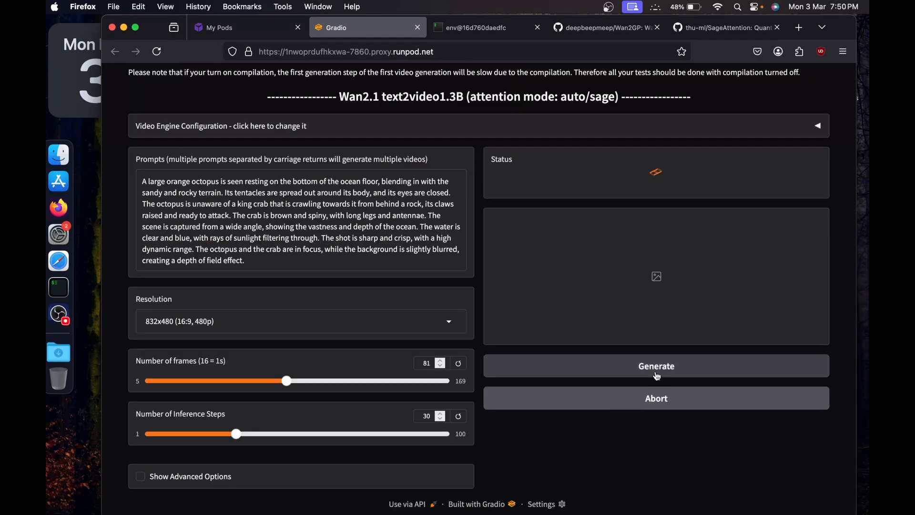
- Check generation progress in the terminal, then view the pod's GPU utilization at 99%
{"action": "left_click", "coordinate": [474, 27]}
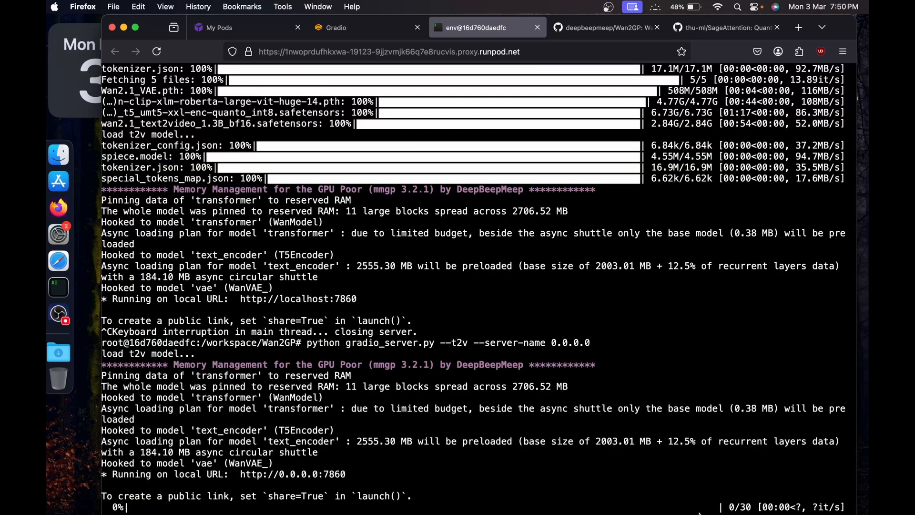
{"action": "mouse_move", "coordinate": [505, 151]}
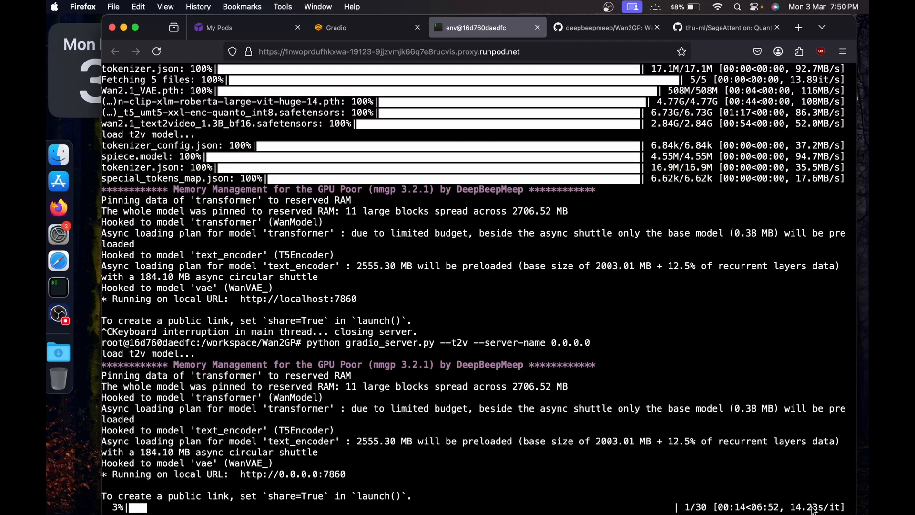
{"action": "left_click", "coordinate": [245, 28]}
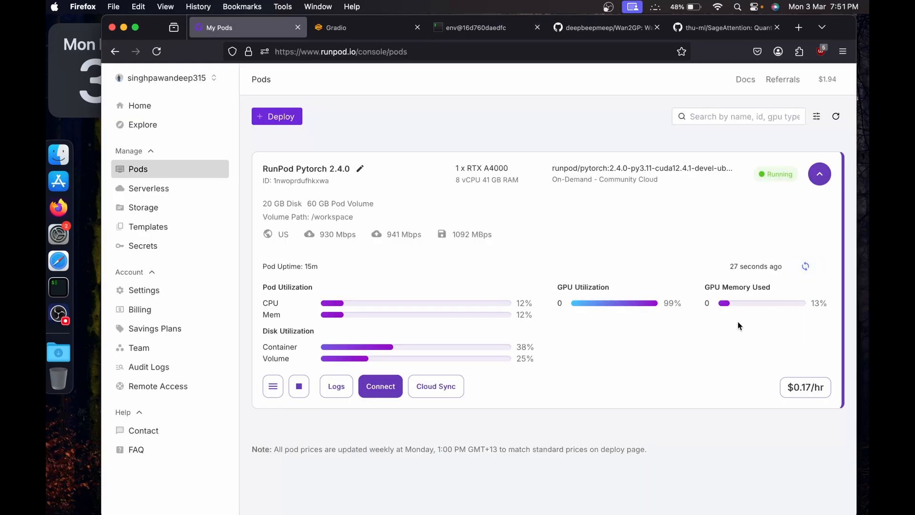
{"action": "mouse_move", "coordinate": [778, 309]}
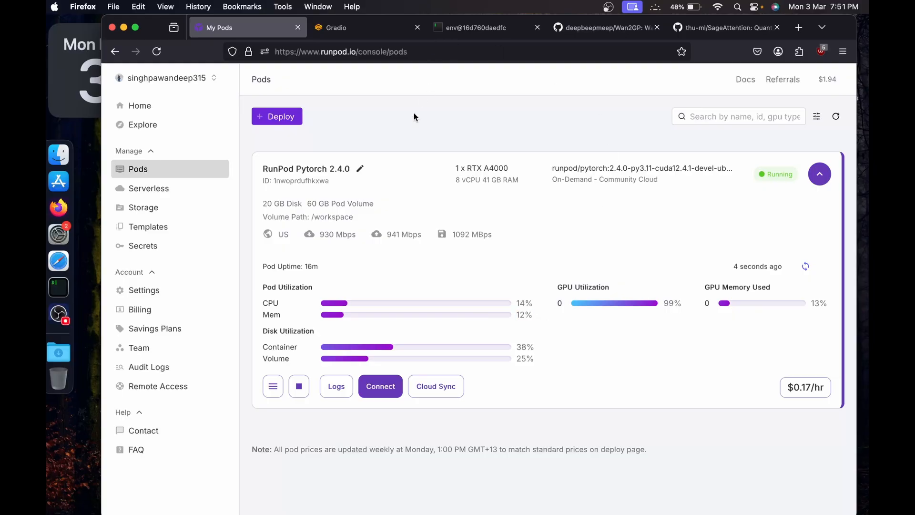
{"action": "mouse_move", "coordinate": [326, 94]}
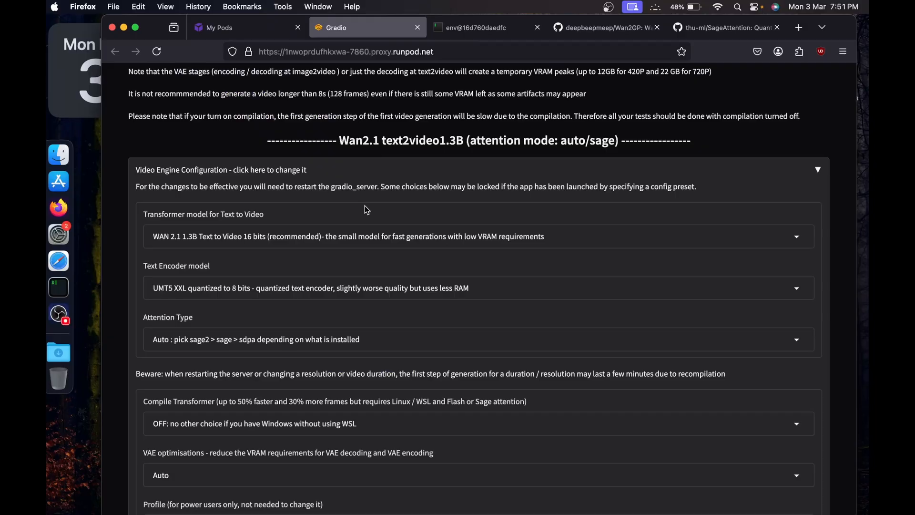
- Play back the finished octopus-and-crab clip and select the whole prompt text
{"action": "scroll", "scroll_direction": "down", "scroll_amount": 3}
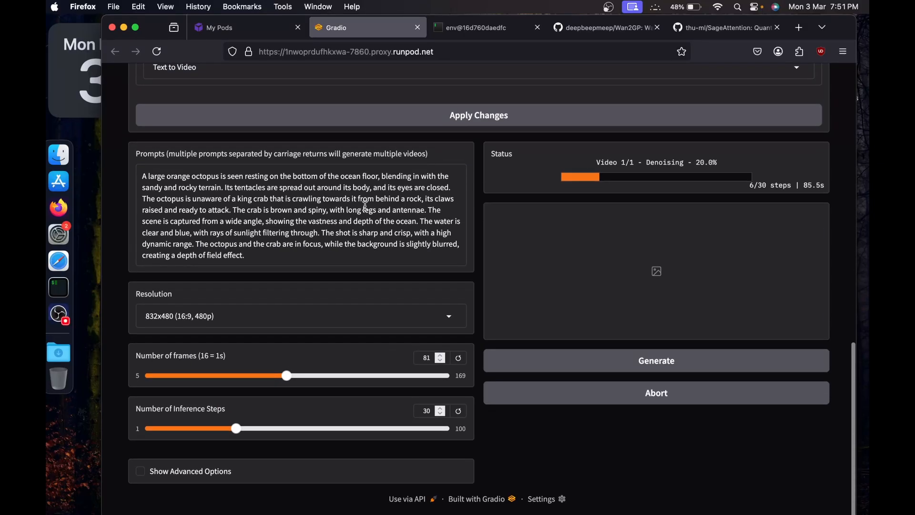
{"action": "left_click", "coordinate": [476, 27]}
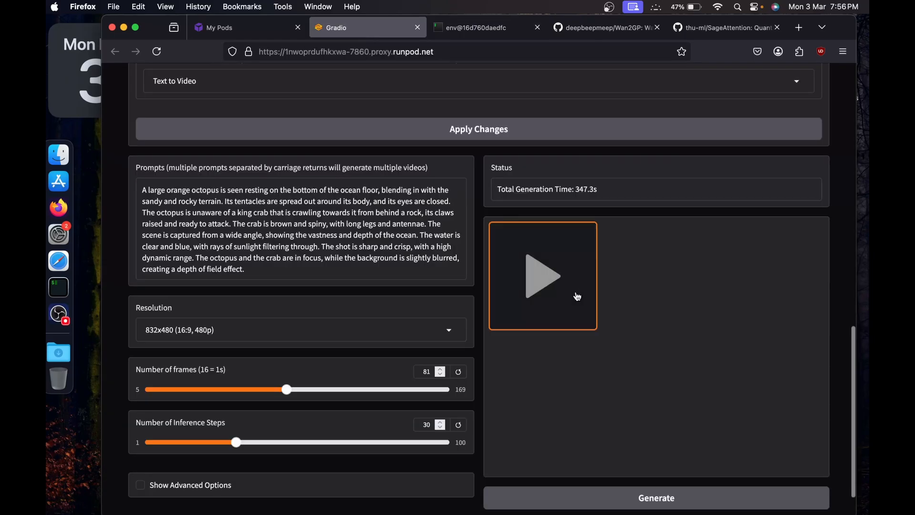
{"action": "left_click", "coordinate": [543, 275]}
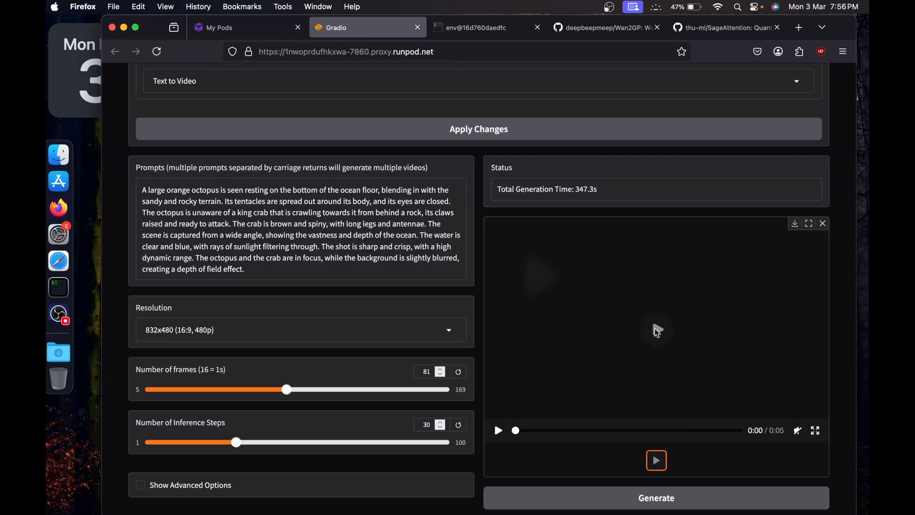
{"action": "left_click", "coordinate": [656, 460]}
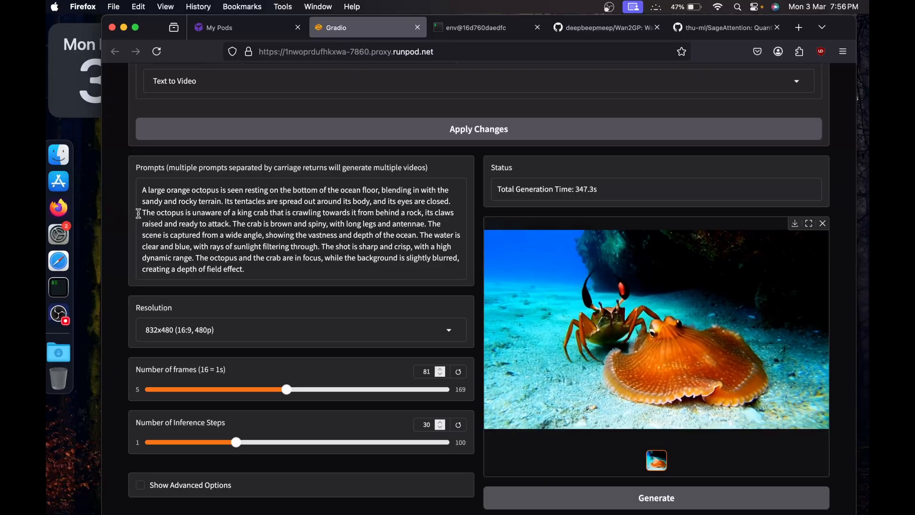
{"action": "triple_click", "coordinate": [292, 229]}
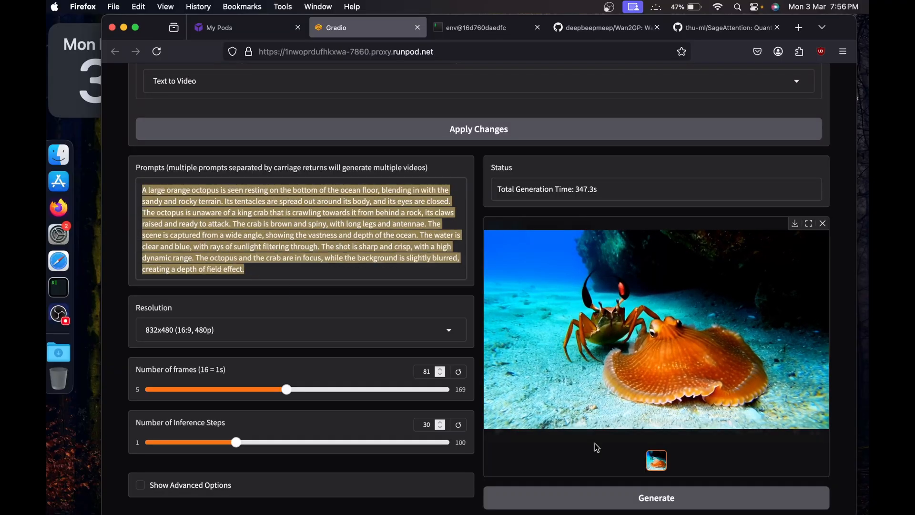
{"action": "left_click", "coordinate": [497, 430]}
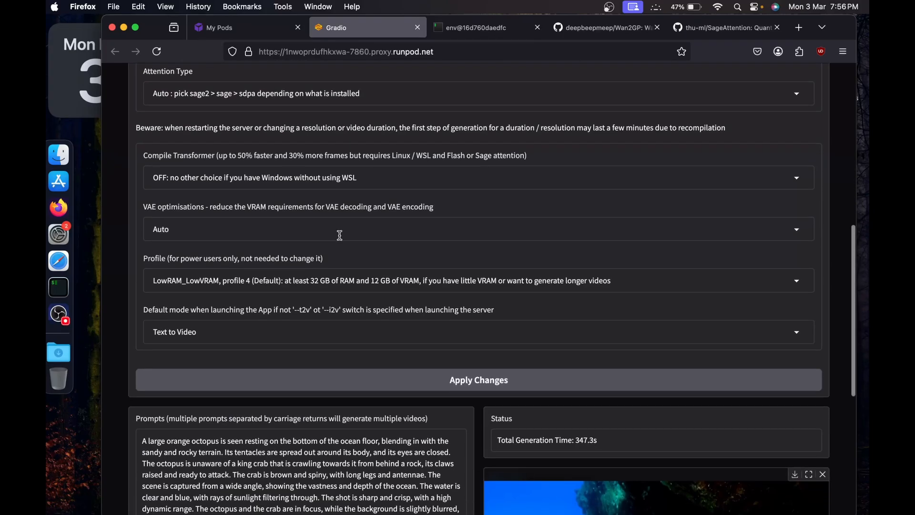
- Apply the 14B int8 text-to-video engine and start a new octopus-and-crab generation
{"action": "left_click", "coordinate": [479, 26]}
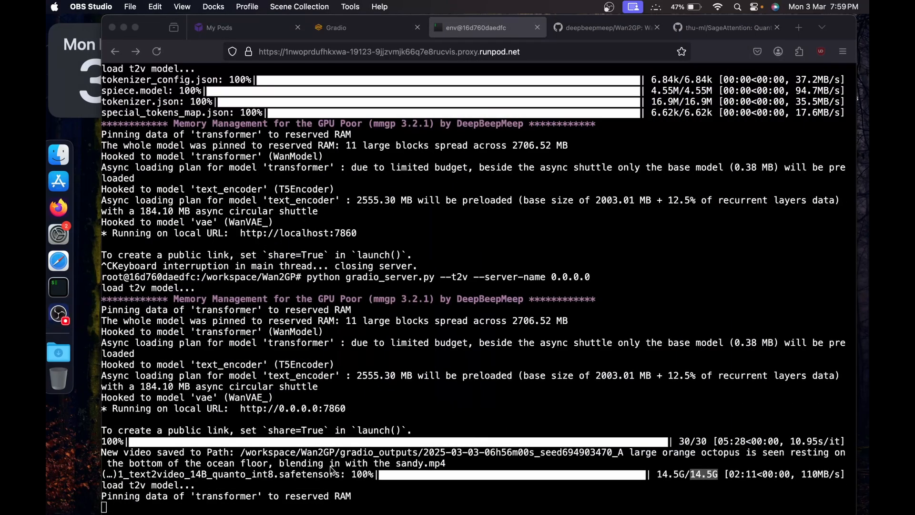
{"action": "left_click", "coordinate": [368, 27]}
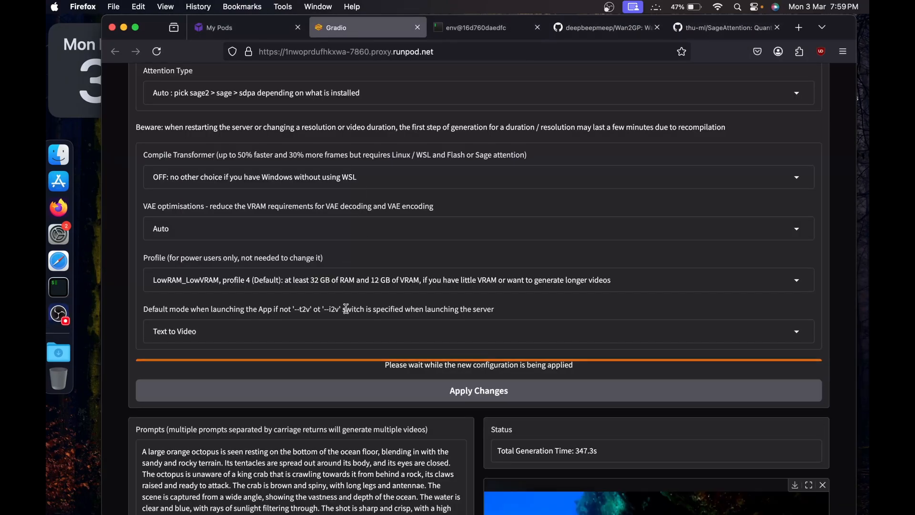
{"action": "scroll", "scroll_direction": "up", "scroll_amount": 3}
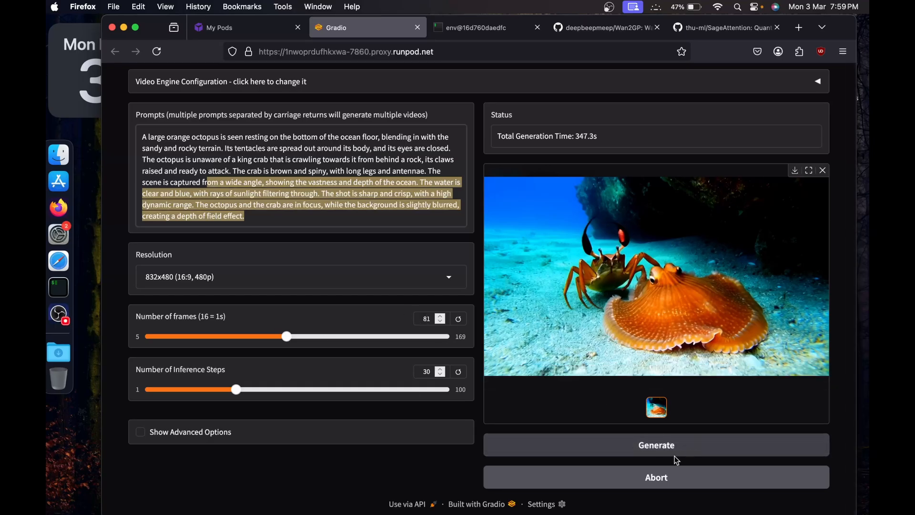
{"action": "mouse_move", "coordinate": [662, 454]}
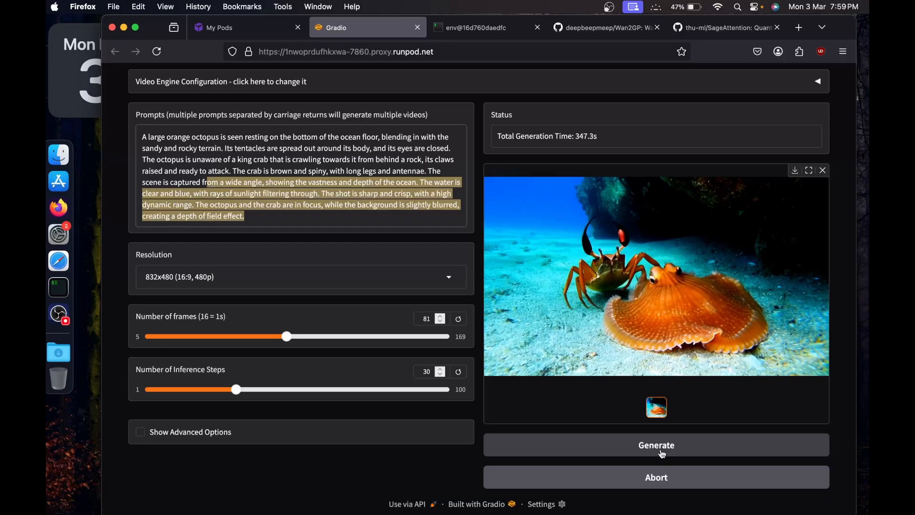
{"action": "left_click", "coordinate": [473, 28]}
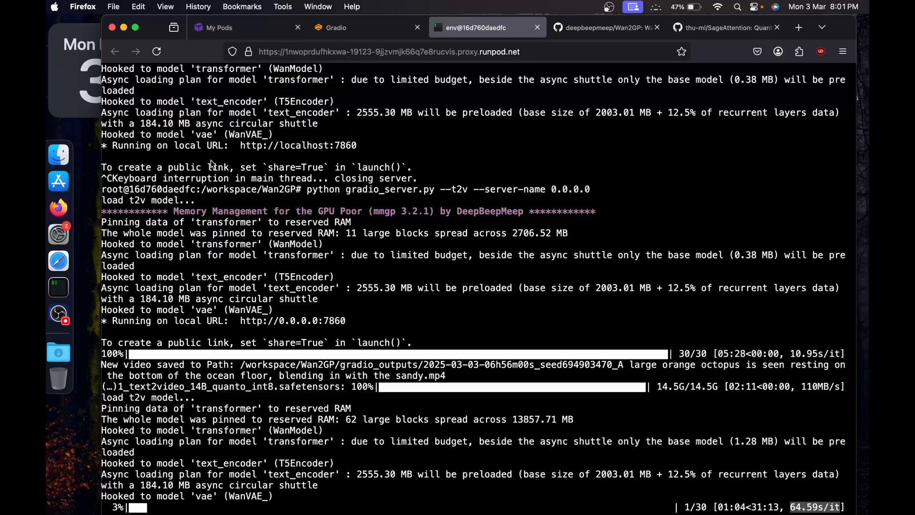
- Check the pod's GPU at 100% and memory at 98%, then return to the 14B generation
{"action": "left_click", "coordinate": [246, 27]}
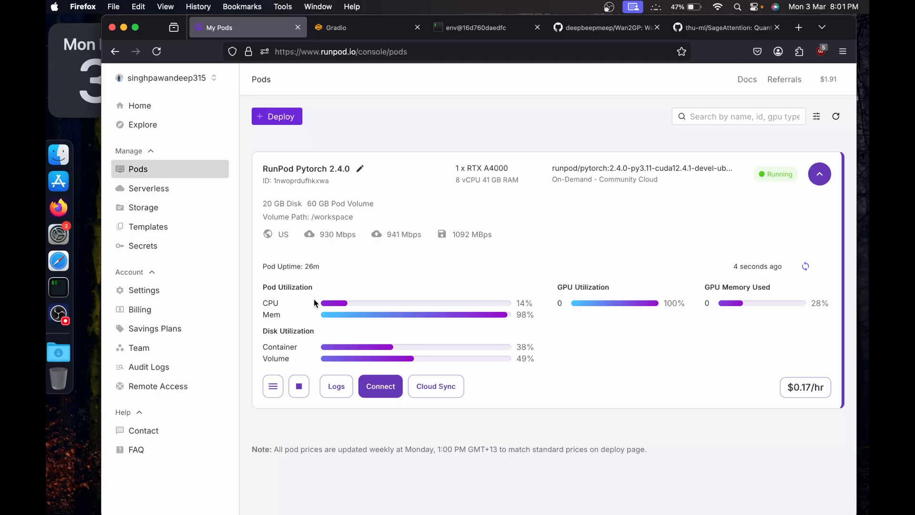
{"action": "mouse_move", "coordinate": [529, 316]}
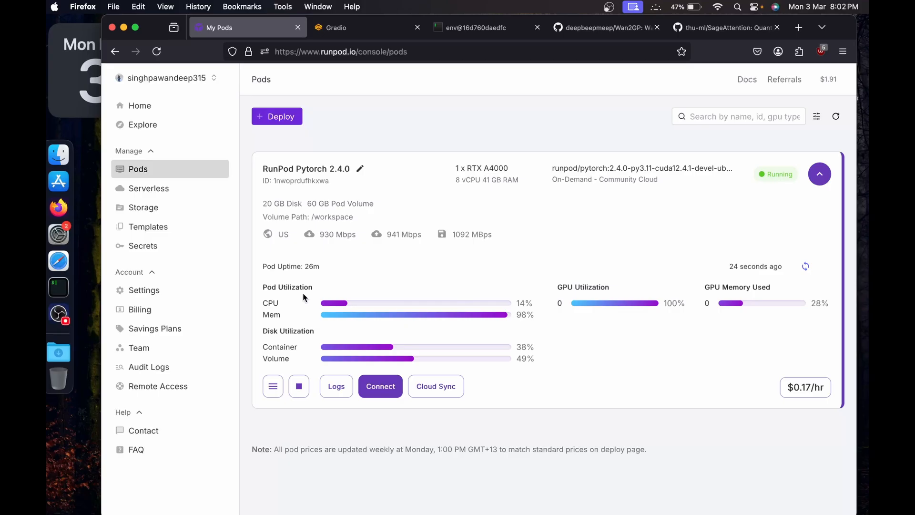
{"action": "mouse_move", "coordinate": [241, 287]}
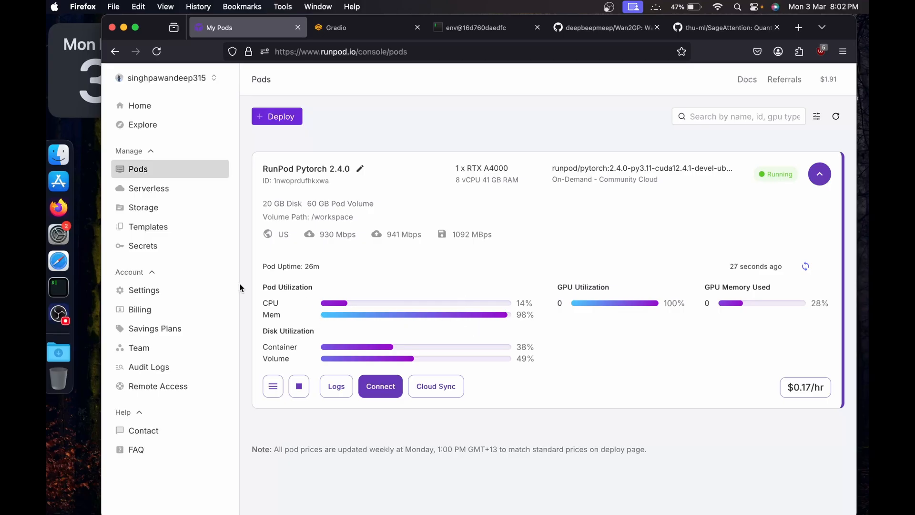
{"action": "left_click", "coordinate": [335, 27]}
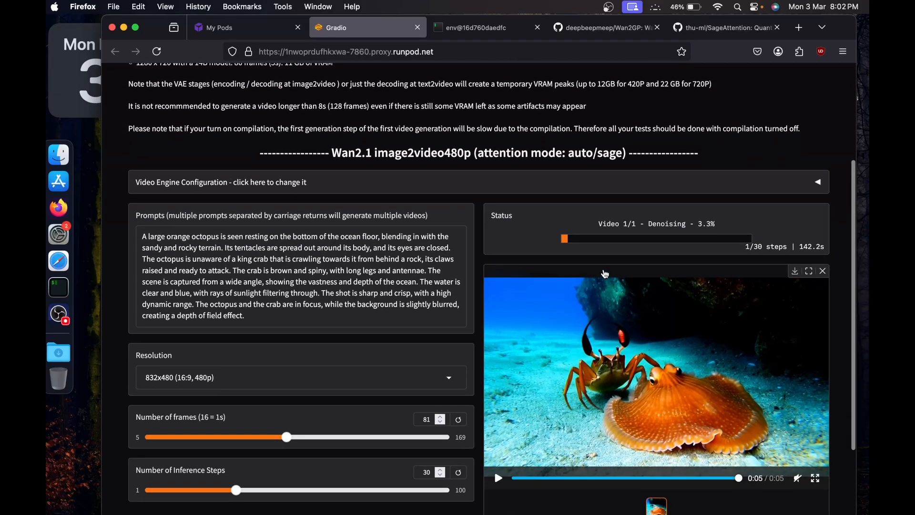
- Replay the earlier octopus-and-crab clip while the 14B generation runs to completion at 2010.8 seconds
{"action": "scroll", "scroll_direction": "up", "scroll_amount": 3}
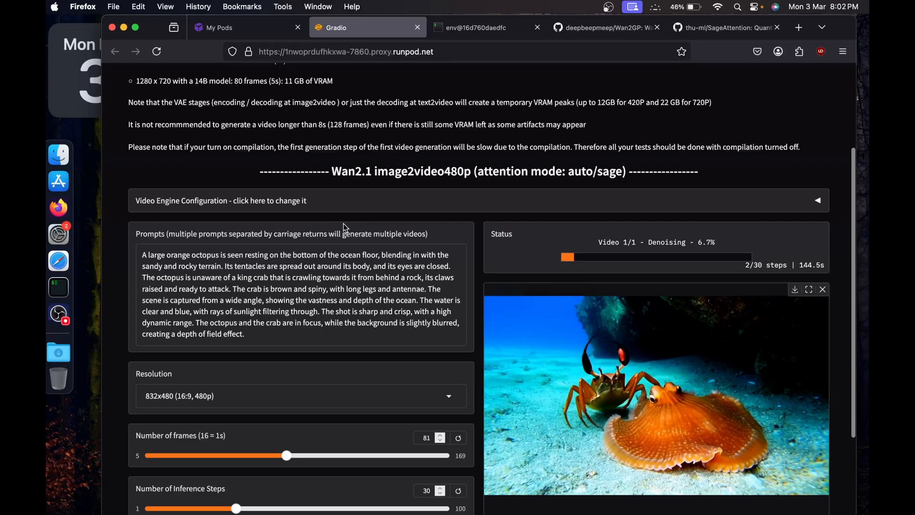
{"action": "scroll", "scroll_direction": "down", "scroll_amount": 3}
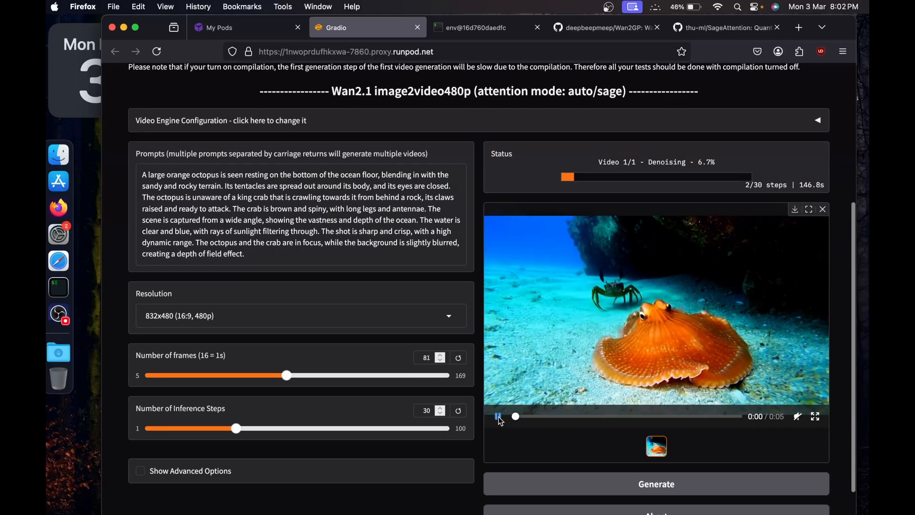
{"action": "left_click", "coordinate": [497, 415]}
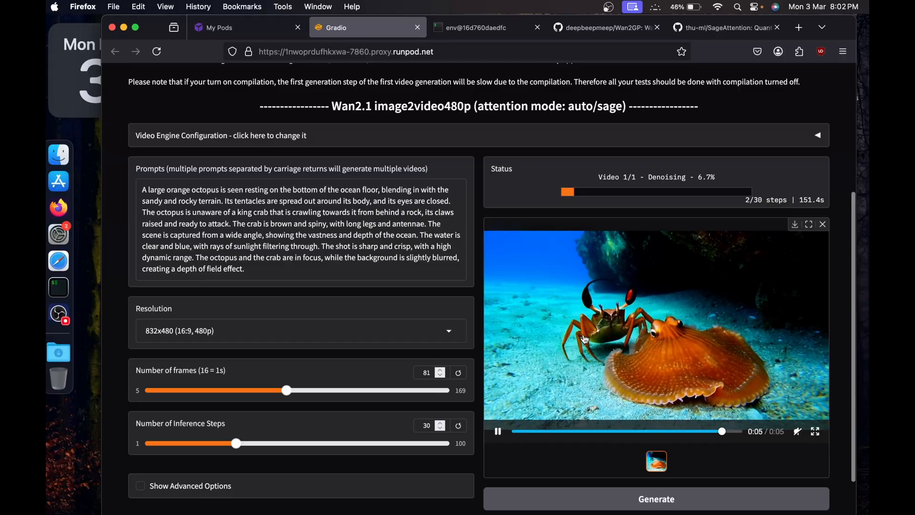
{"action": "scroll", "scroll_direction": "up", "scroll_amount": 3}
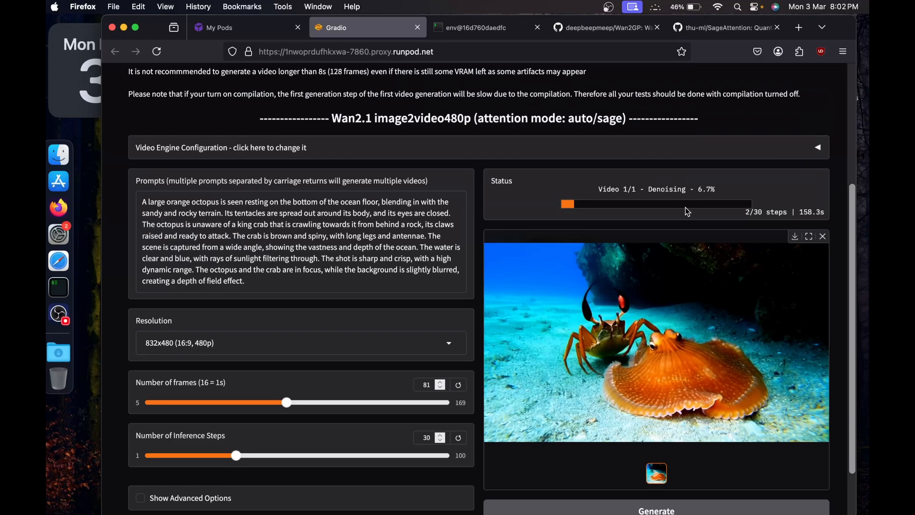
{"action": "scroll", "scroll_direction": "down", "scroll_amount": 3}
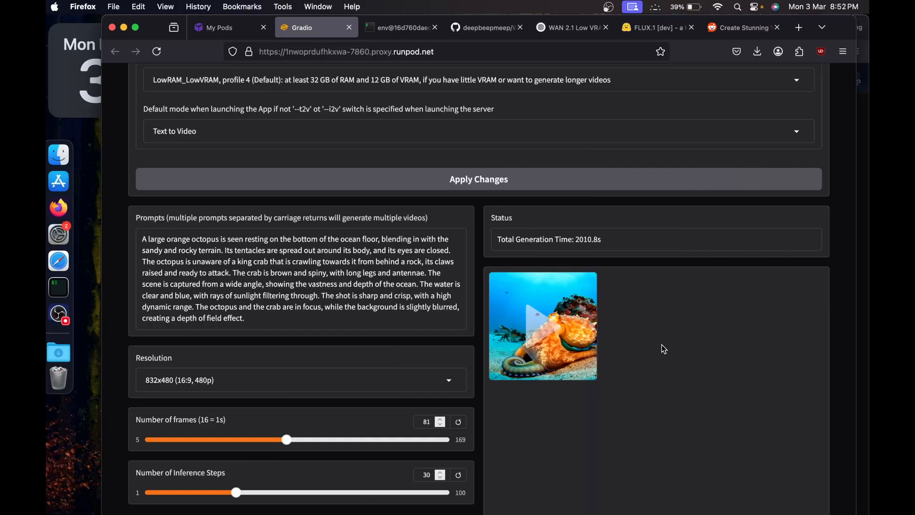
- Watch the new 14B octopus-and-crab clip from the output gallery, then review the engine configuration above
{"action": "scroll", "scroll_direction": "down", "scroll_amount": 3}
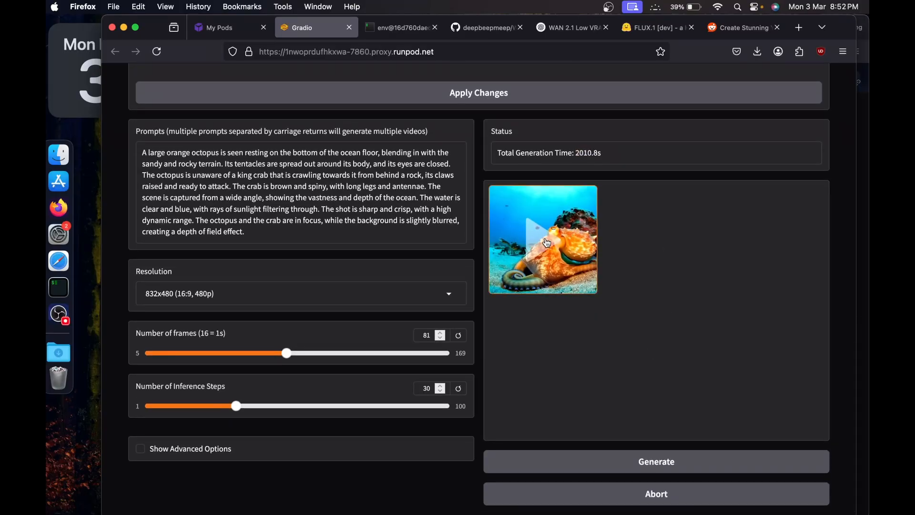
{"action": "left_click", "coordinate": [541, 239]}
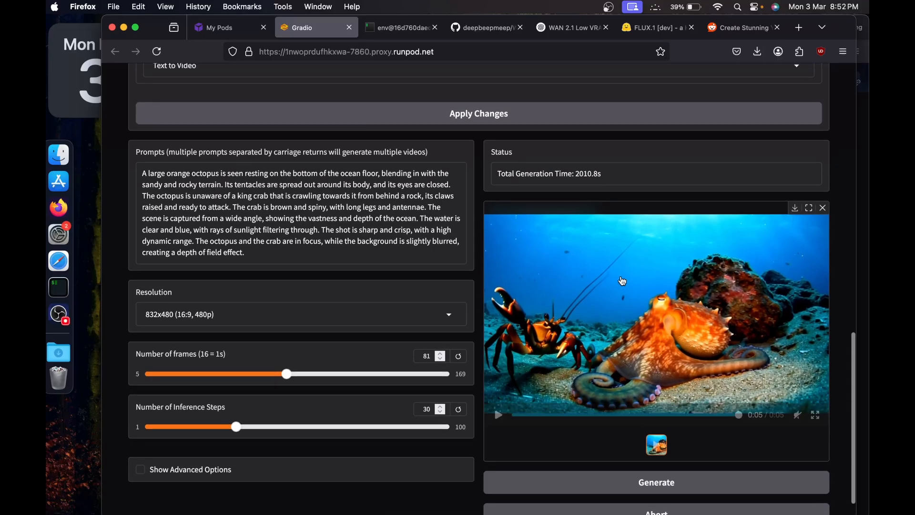
{"action": "scroll", "scroll_direction": "up", "scroll_amount": 3}
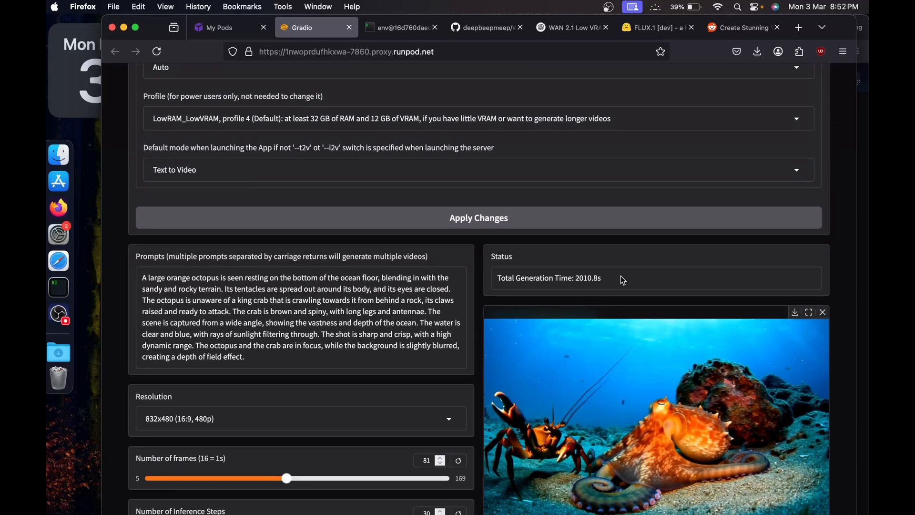
{"action": "scroll", "scroll_direction": "down", "scroll_amount": 3}
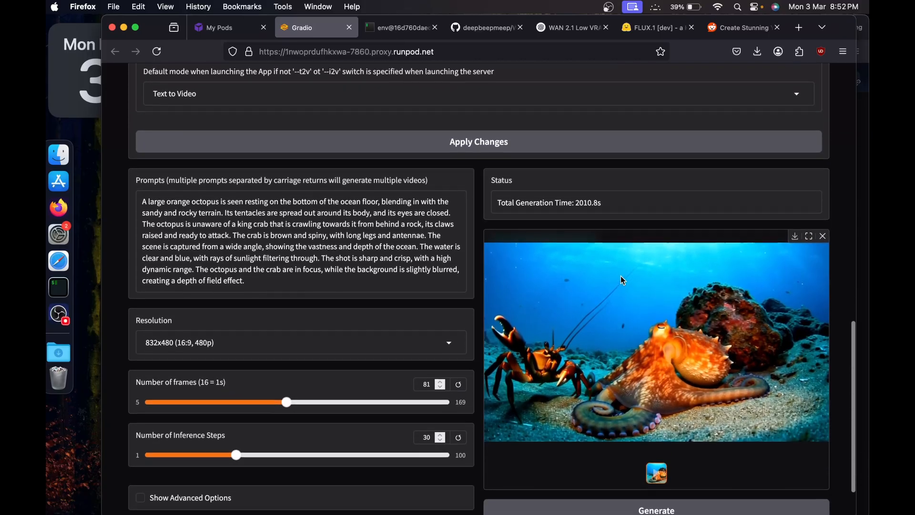
{"action": "scroll", "scroll_direction": "up", "scroll_amount": 3}
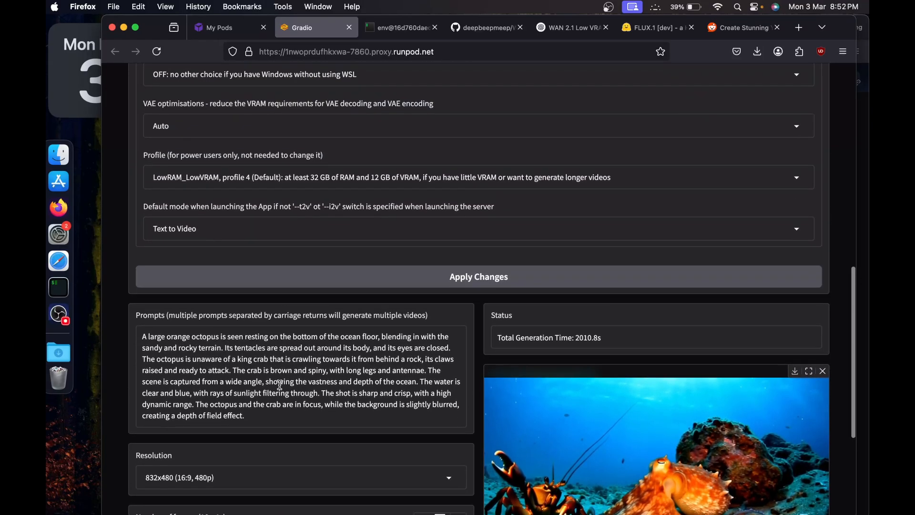
{"action": "scroll", "scroll_direction": "up", "scroll_amount": 3}
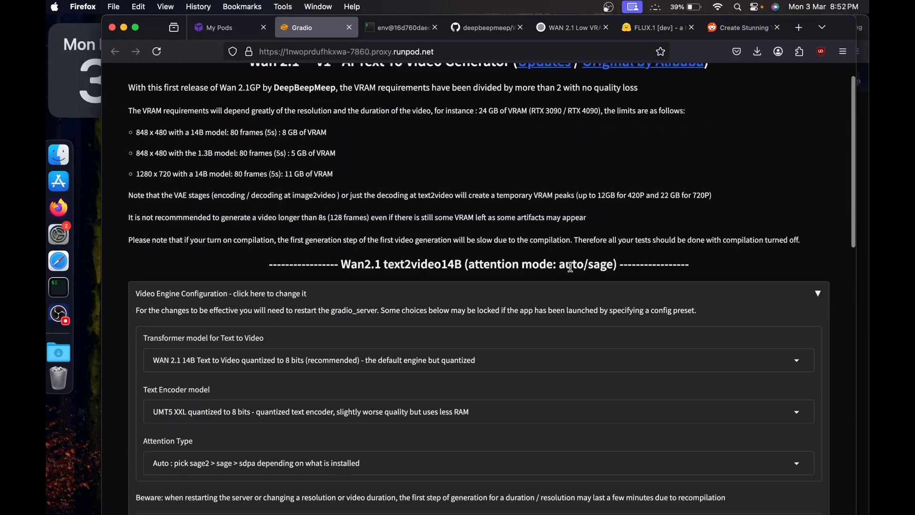
- Collapse the Video Engine Configuration panel, confirming text2video14B with auto/sage attention in the header
{"action": "left_click", "coordinate": [817, 293]}
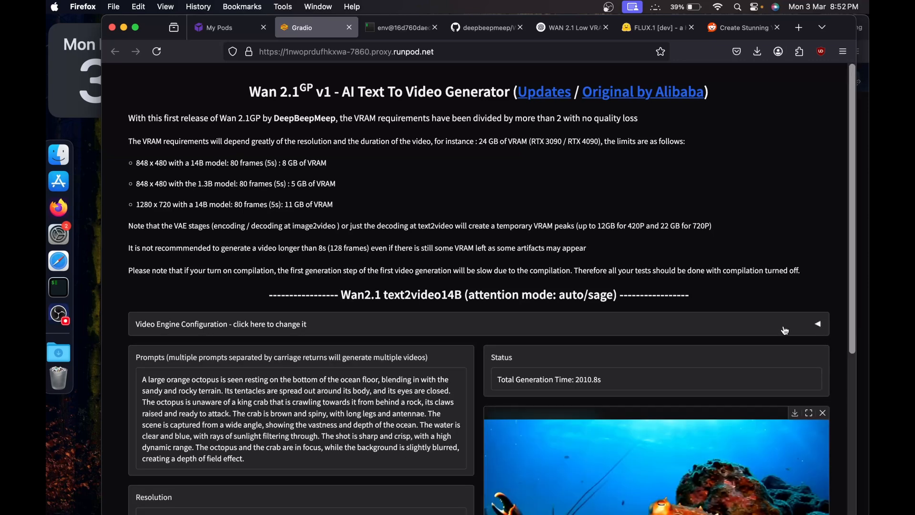
{"action": "mouse_move", "coordinate": [245, 100]}
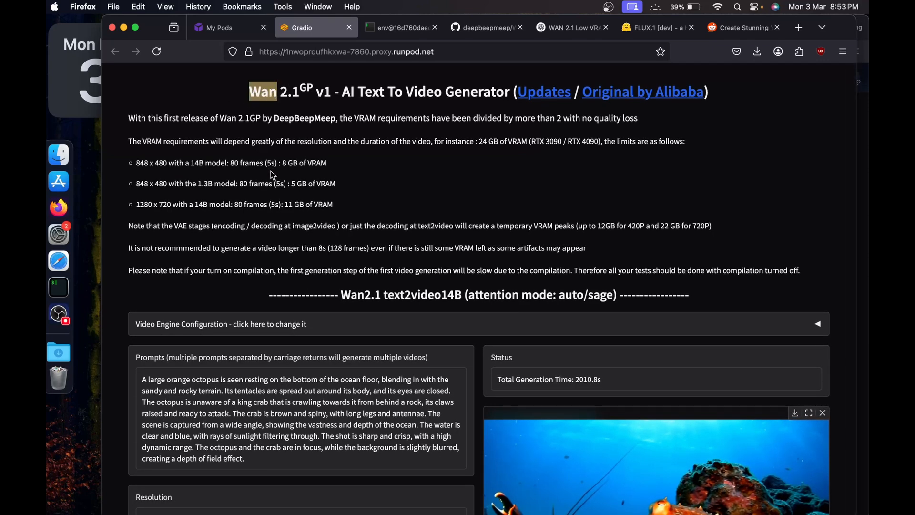
{"action": "mouse_move", "coordinate": [344, 186]}
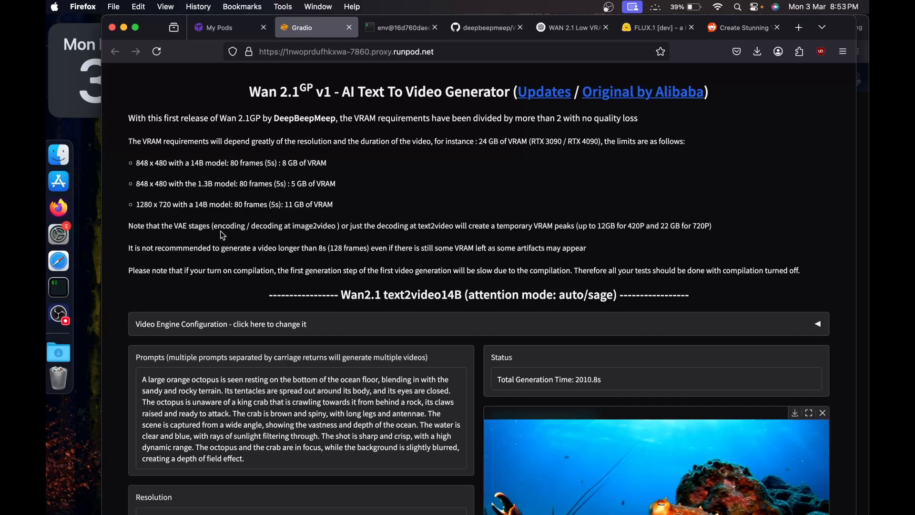
{"action": "mouse_move", "coordinate": [181, 244]}
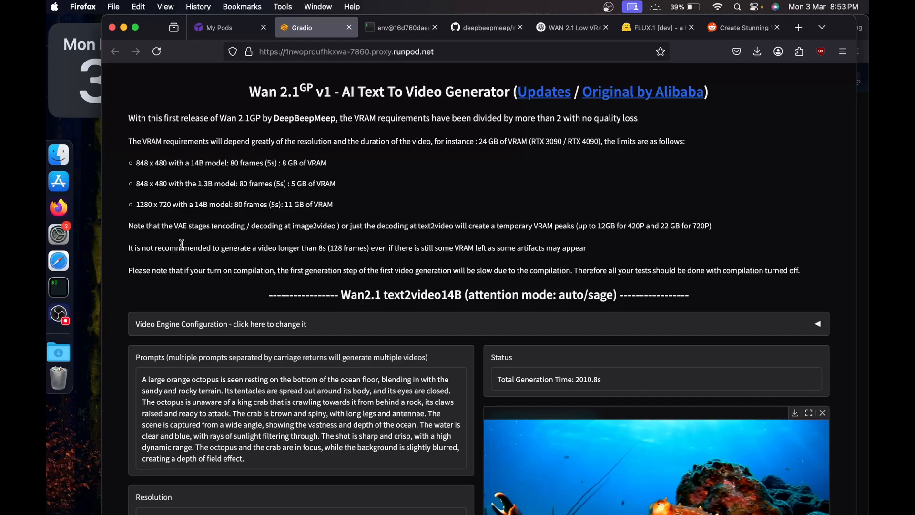
{"action": "scroll", "scroll_direction": "down", "scroll_amount": 3}
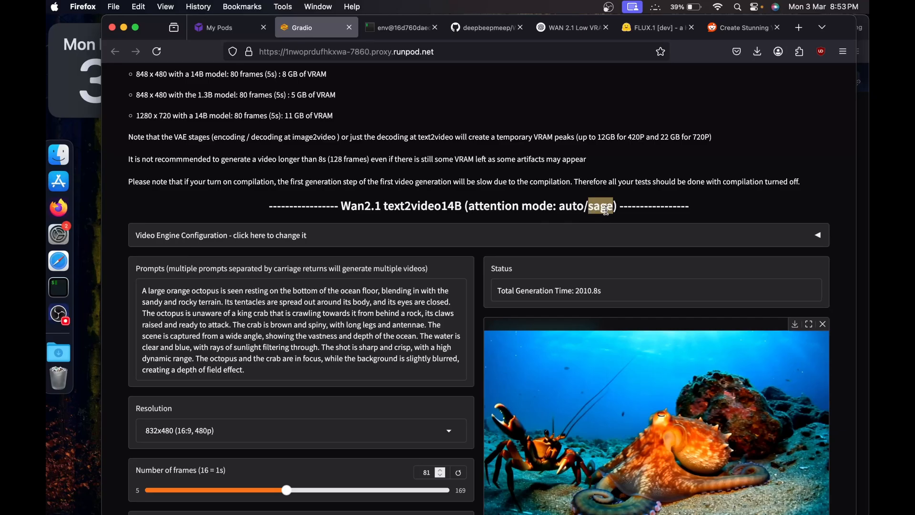
{"action": "scroll", "scroll_direction": "down", "scroll_amount": 3}
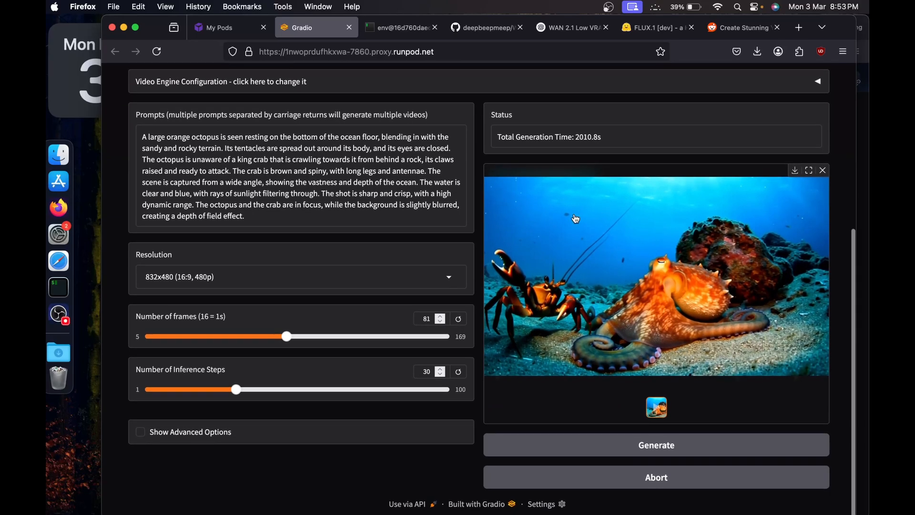